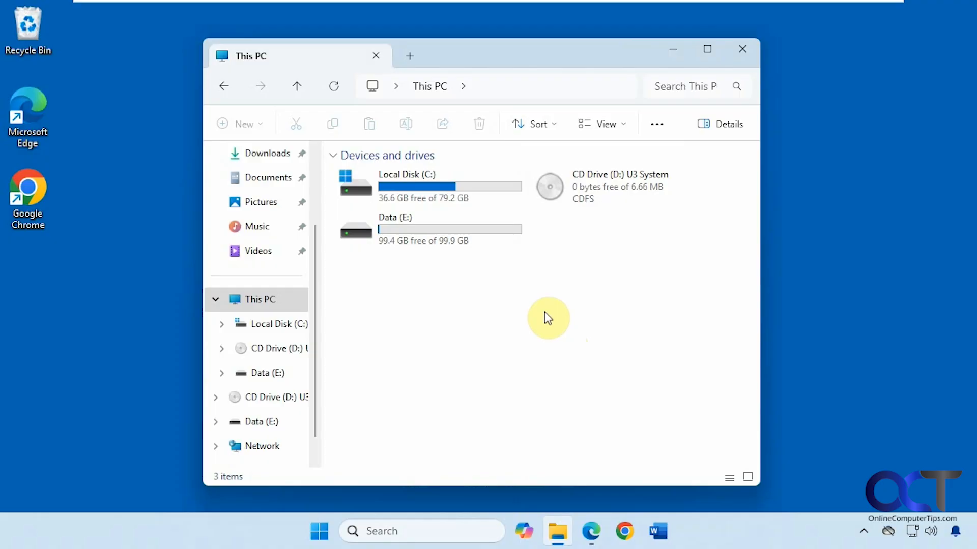
{"action": "mouse_move", "coordinate": [452, 330]}
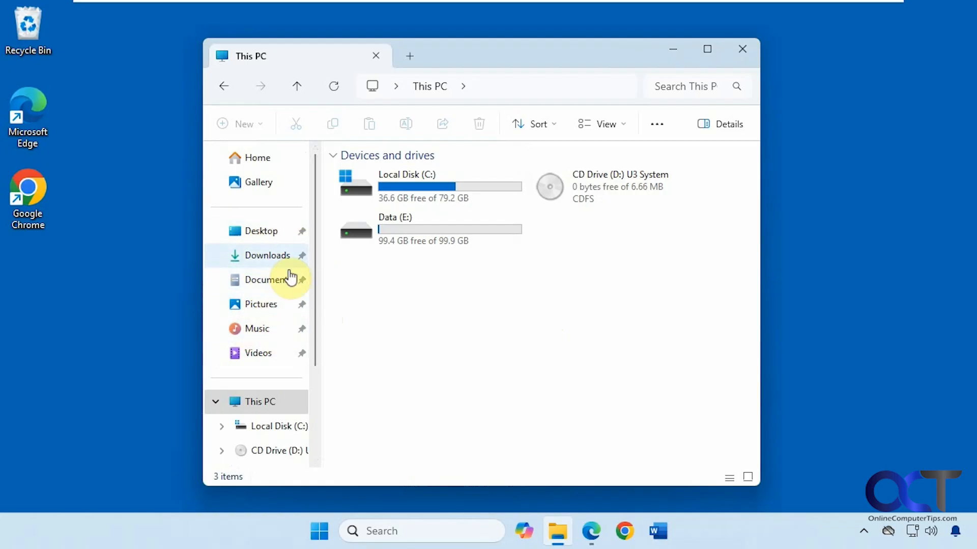
Step: Show libraries in the navigation pane and open the Documents library (85 items)
{"action": "scroll", "scroll_direction": "down", "scroll_amount": 3}
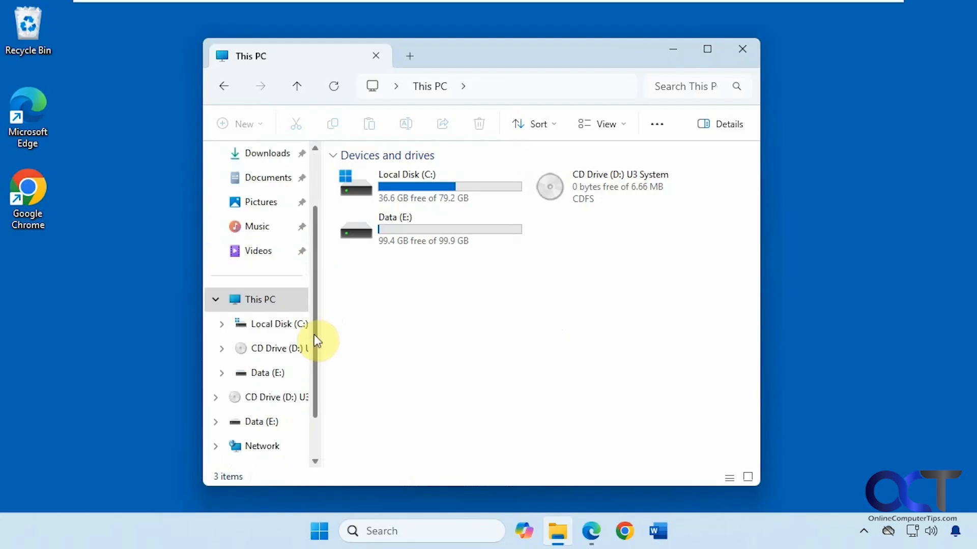
{"action": "mouse_move", "coordinate": [406, 370]}
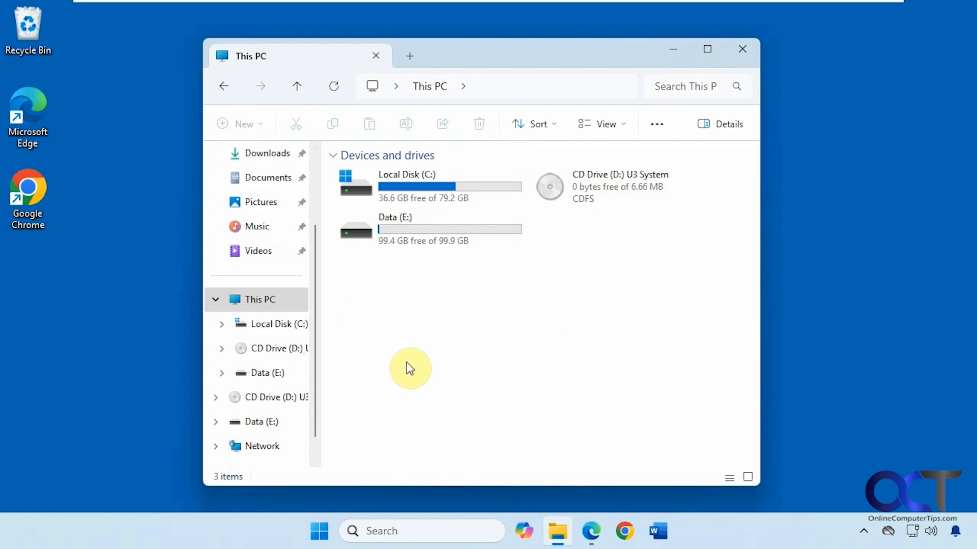
{"action": "mouse_move", "coordinate": [353, 415]}
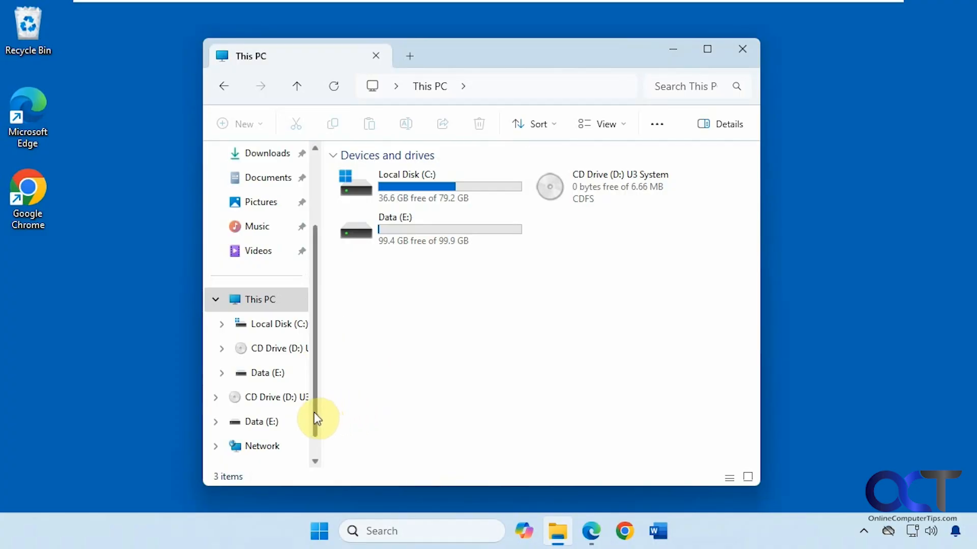
{"action": "scroll", "scroll_direction": "down", "scroll_amount": 3}
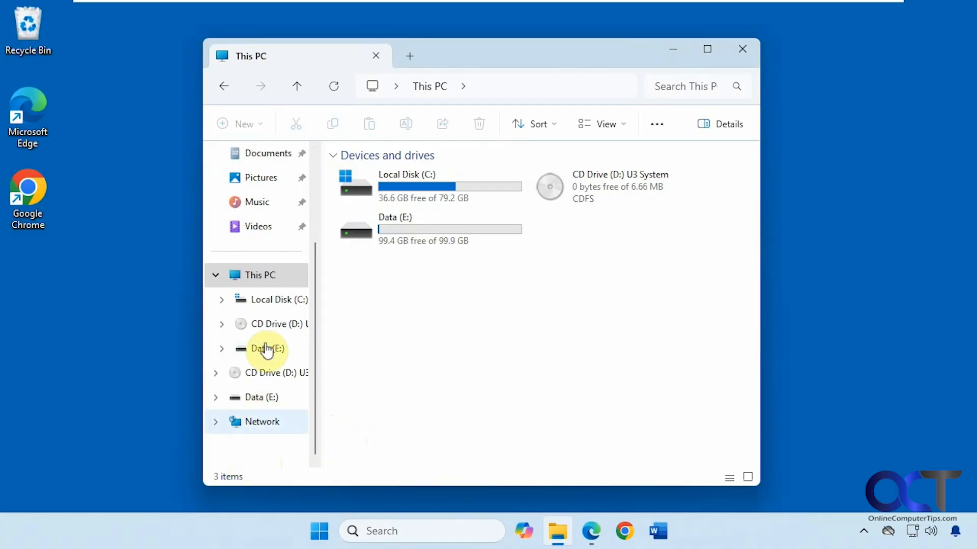
{"action": "mouse_move", "coordinate": [243, 456]}
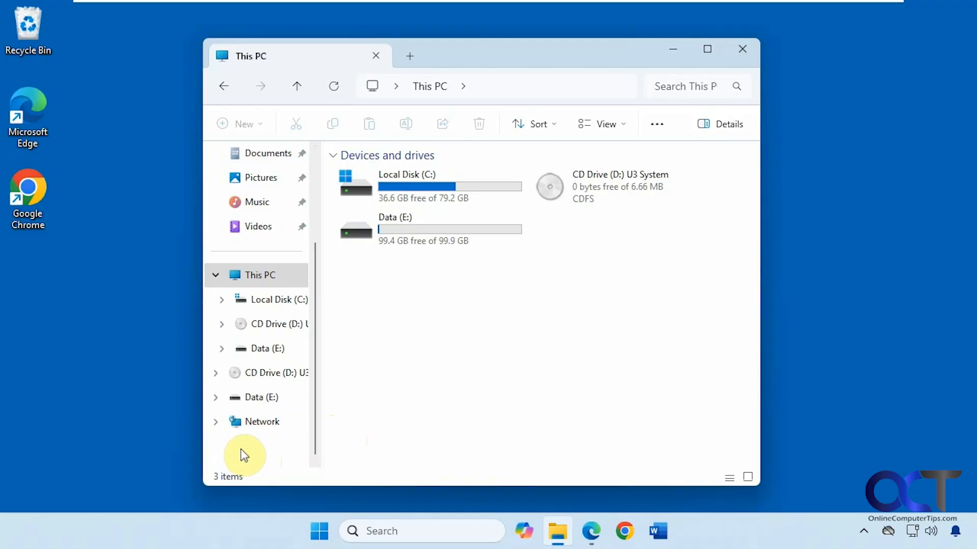
{"action": "right_click", "coordinate": [244, 455]}
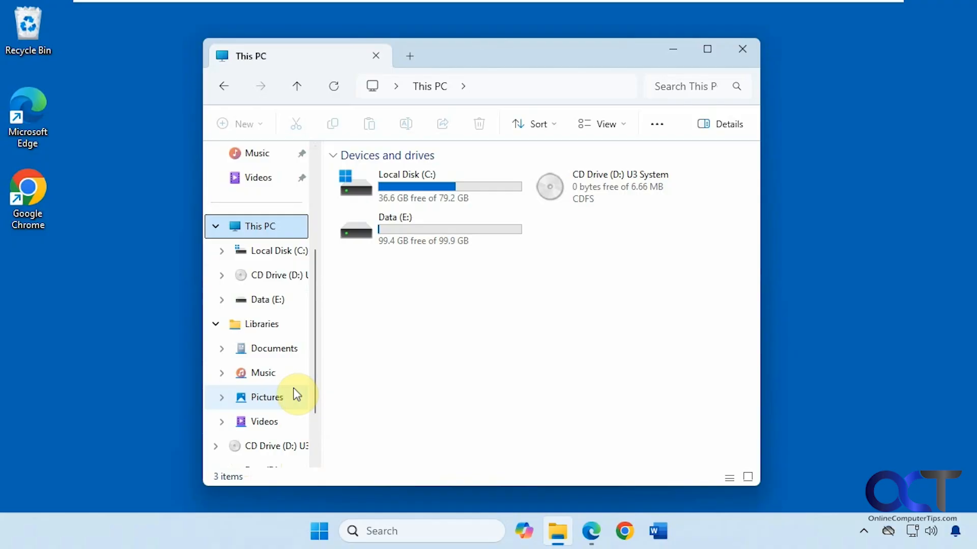
{"action": "left_click", "coordinate": [262, 324]}
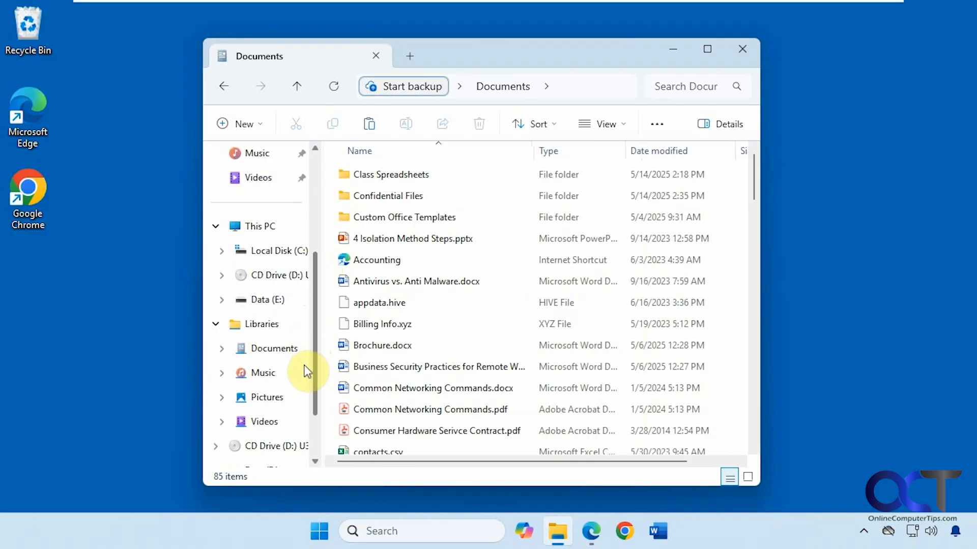
{"action": "scroll", "scroll_direction": "down", "scroll_amount": 3}
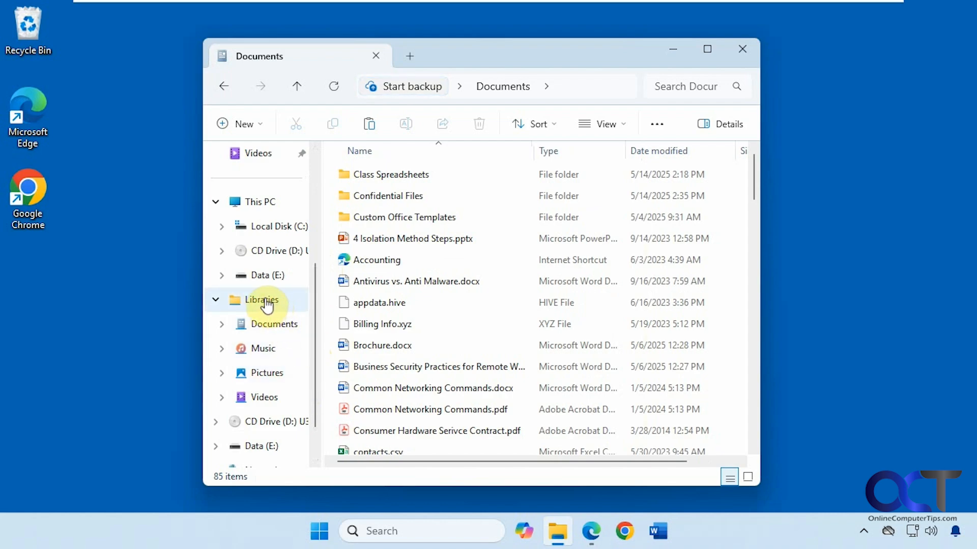
Step: Create a new library named 'Sales' under Libraries and open it empty
{"action": "right_click", "coordinate": [261, 300]}
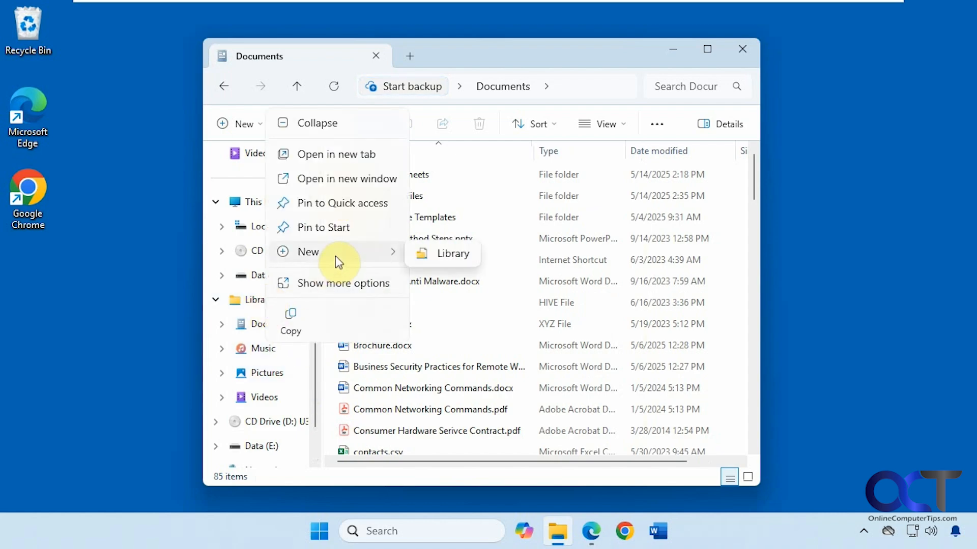
{"action": "left_click", "coordinate": [453, 254]}
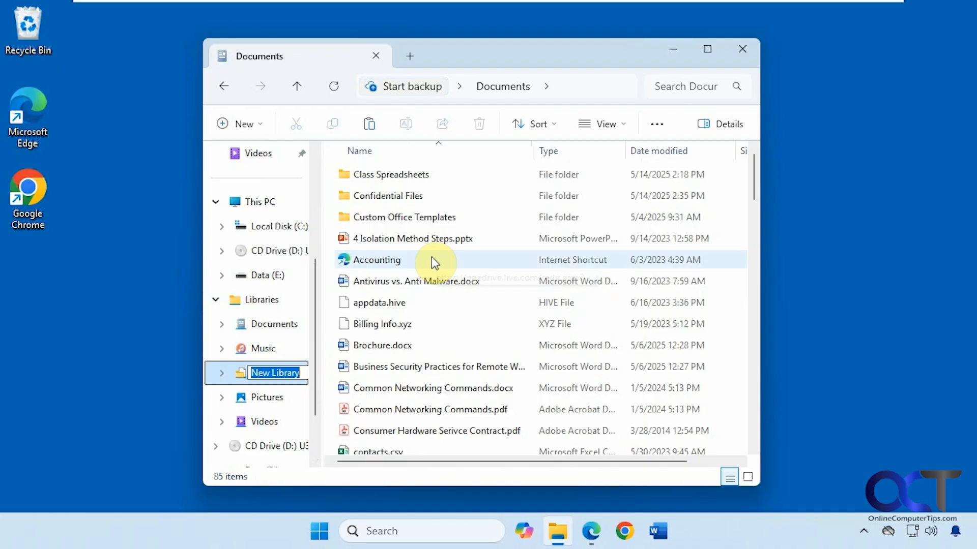
{"action": "type", "text": "Sales"}
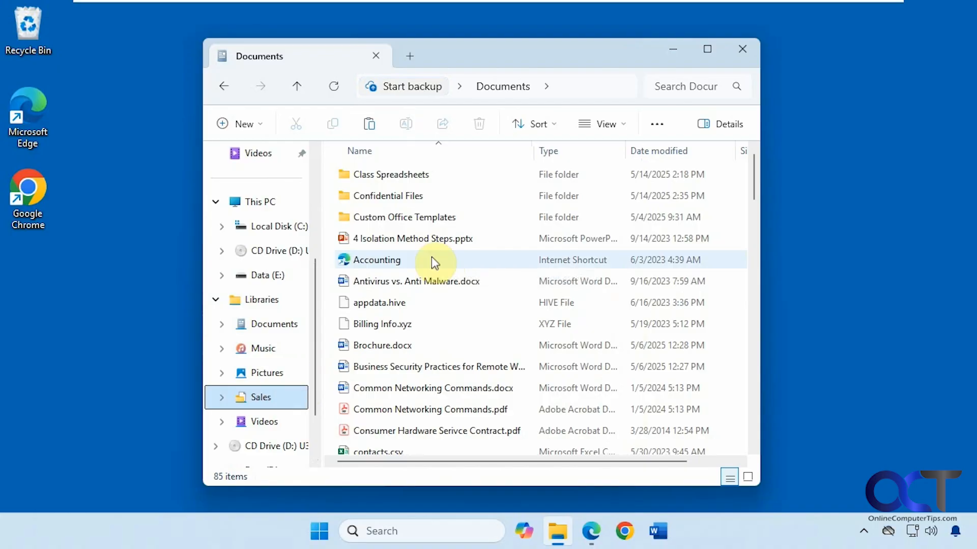
{"action": "left_click", "coordinate": [265, 398]}
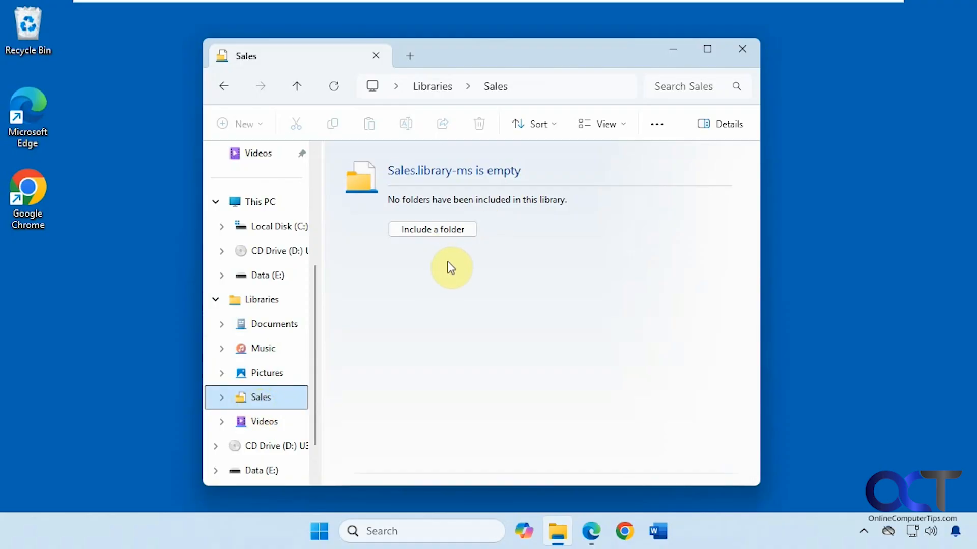
Step: Start including a folder in Sales, browsing into Documents > Confidential Files
{"action": "left_click", "coordinate": [432, 230]}
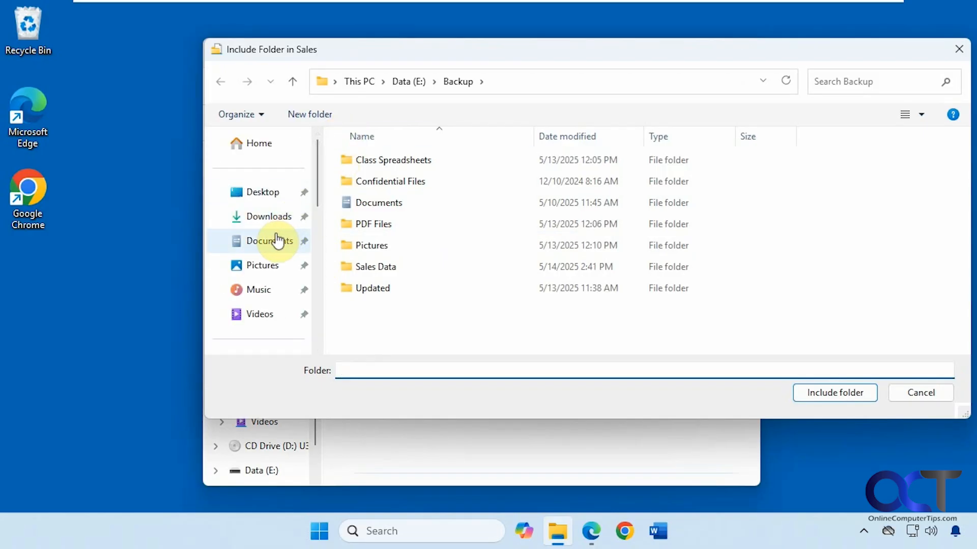
{"action": "left_click", "coordinate": [270, 240]}
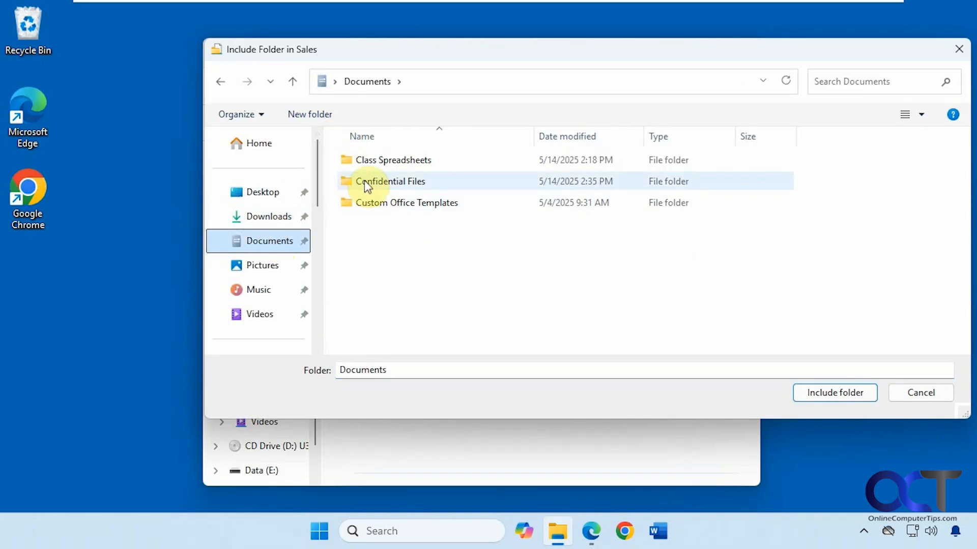
{"action": "mouse_move", "coordinate": [367, 184]}
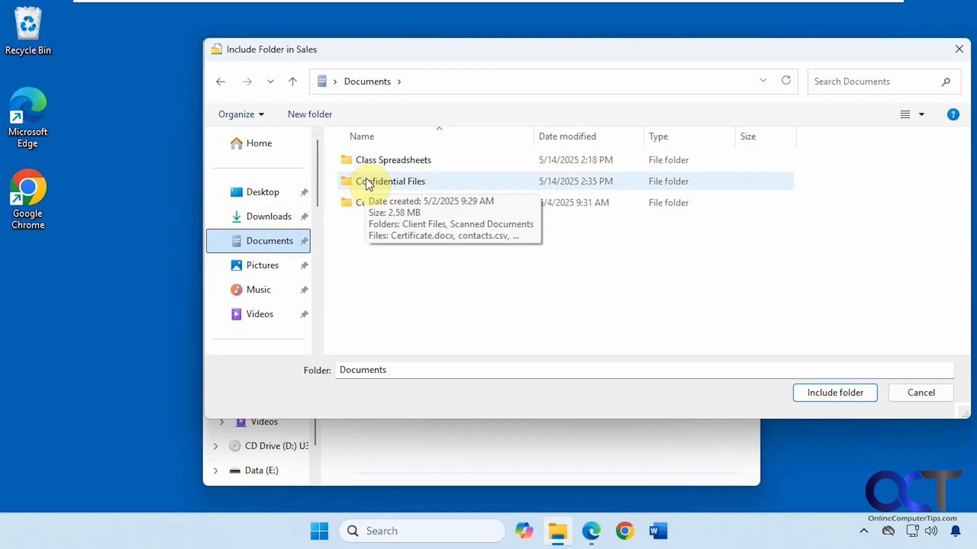
{"action": "double_click", "coordinate": [391, 181]}
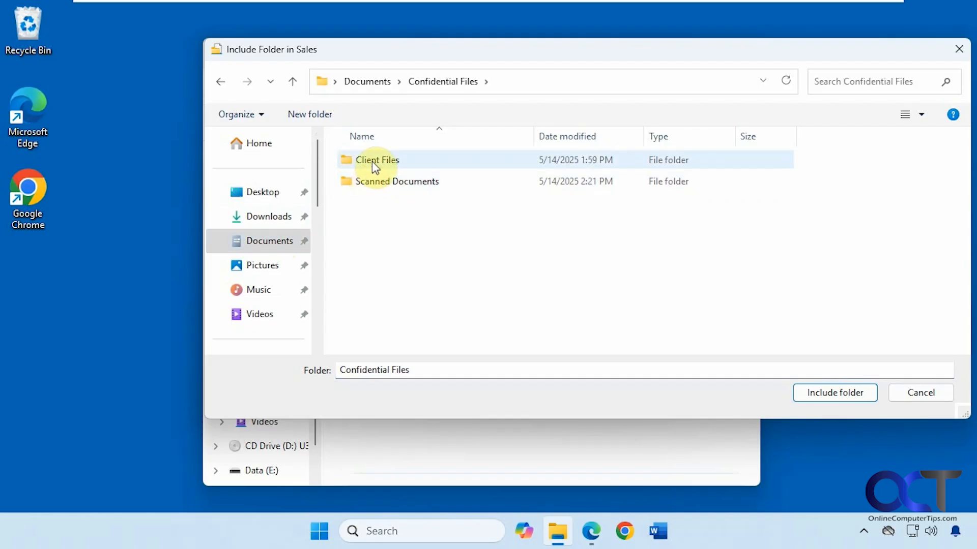
{"action": "mouse_move", "coordinate": [470, 213]}
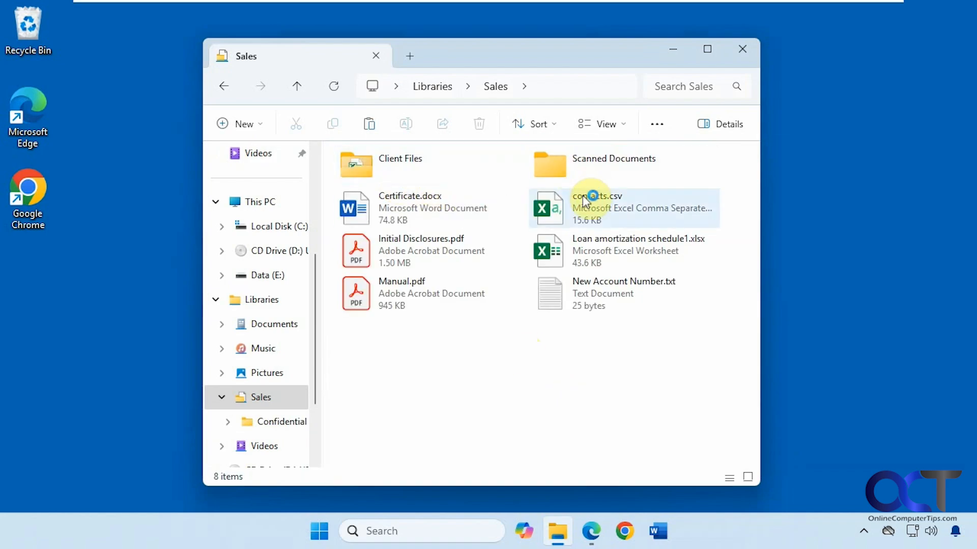
Step: Switch the Sales library view to List, then Details, showing Confidential Files' eight items
{"action": "left_click", "coordinate": [479, 392]}
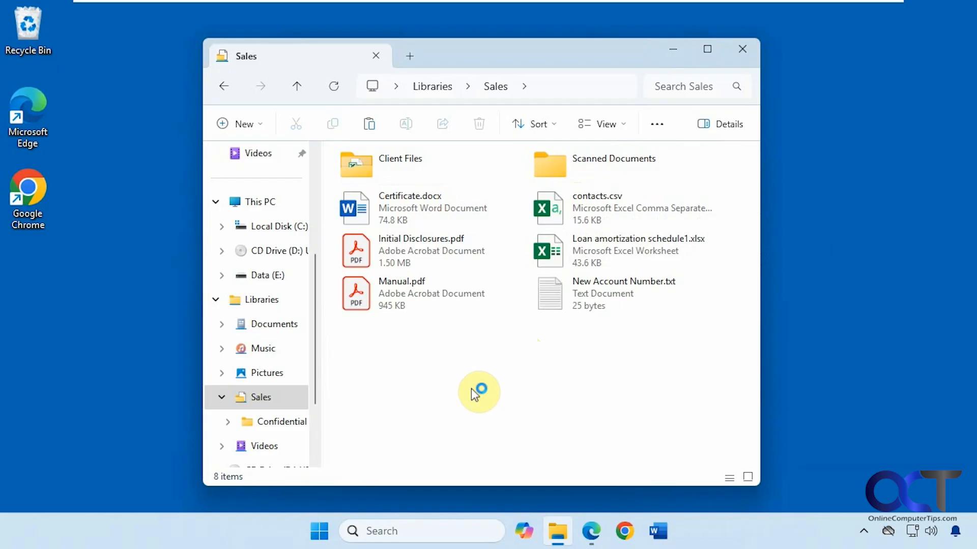
{"action": "mouse_move", "coordinate": [485, 393]}
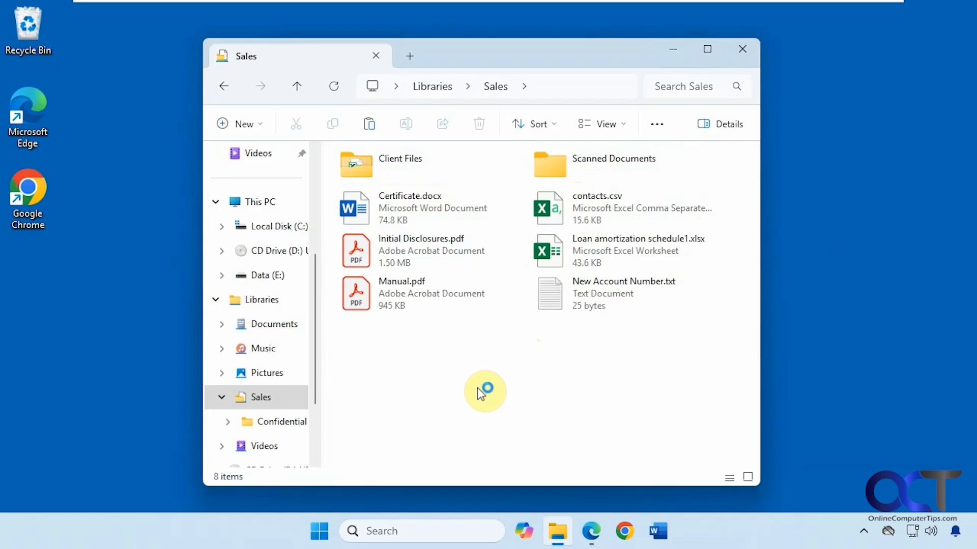
{"action": "left_click", "coordinate": [606, 124]}
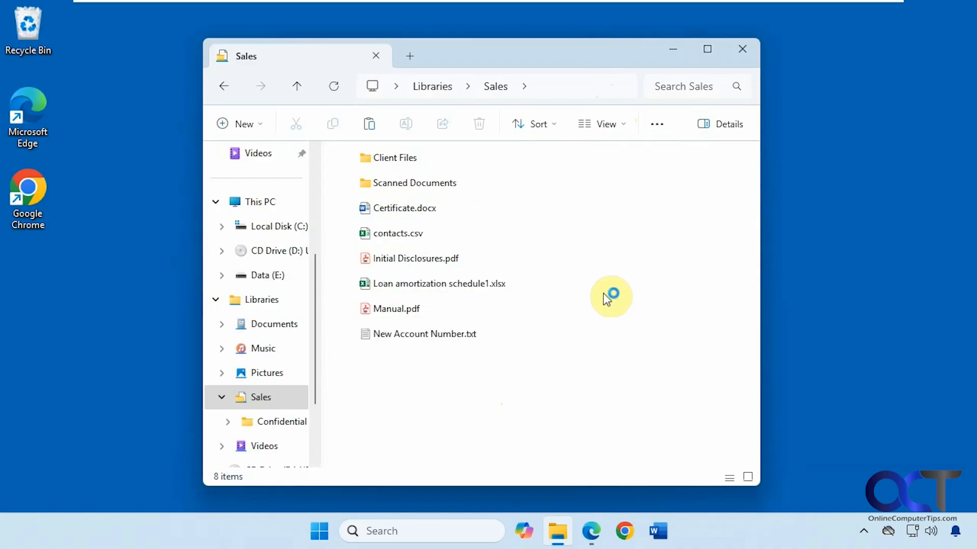
{"action": "mouse_move", "coordinate": [407, 373]}
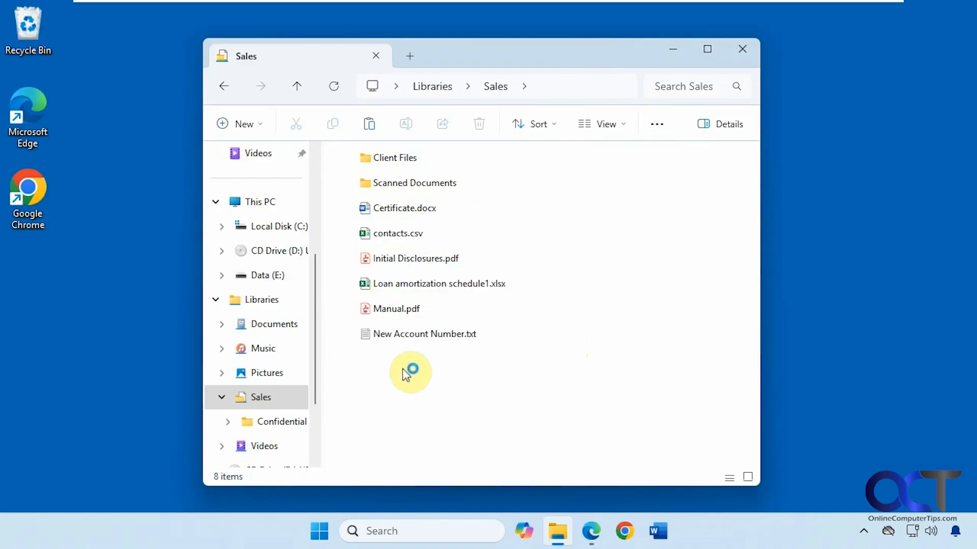
{"action": "left_click", "coordinate": [729, 477]}
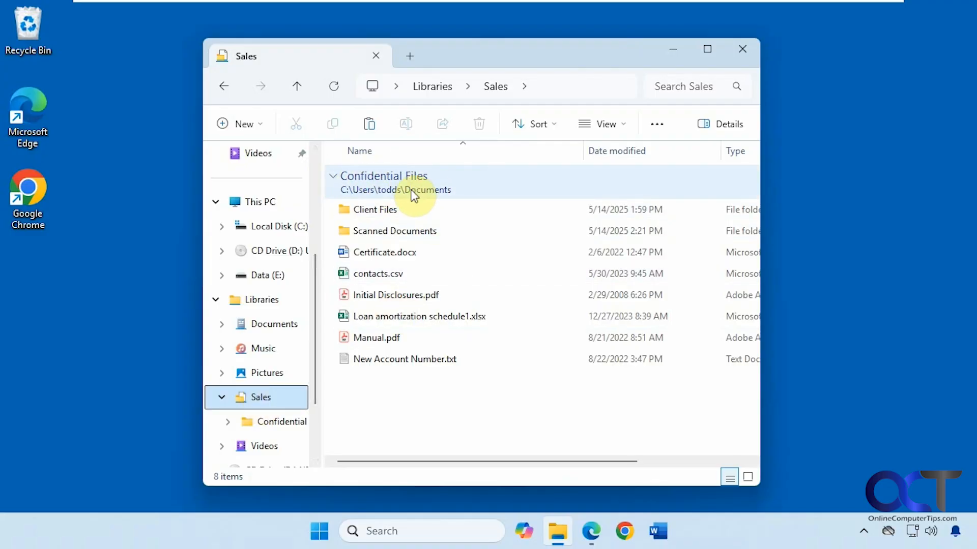
{"action": "right_click", "coordinate": [261, 324]}
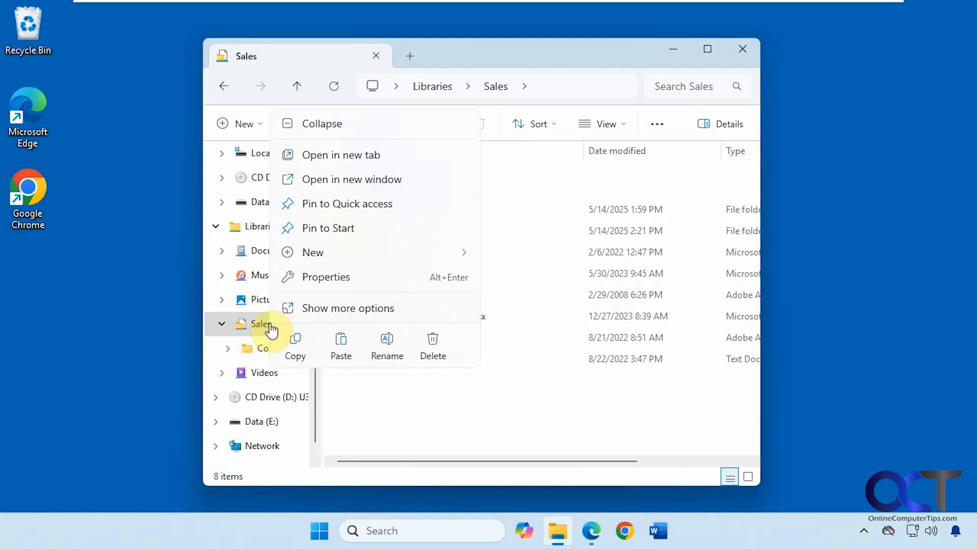
{"action": "mouse_move", "coordinate": [366, 287]}
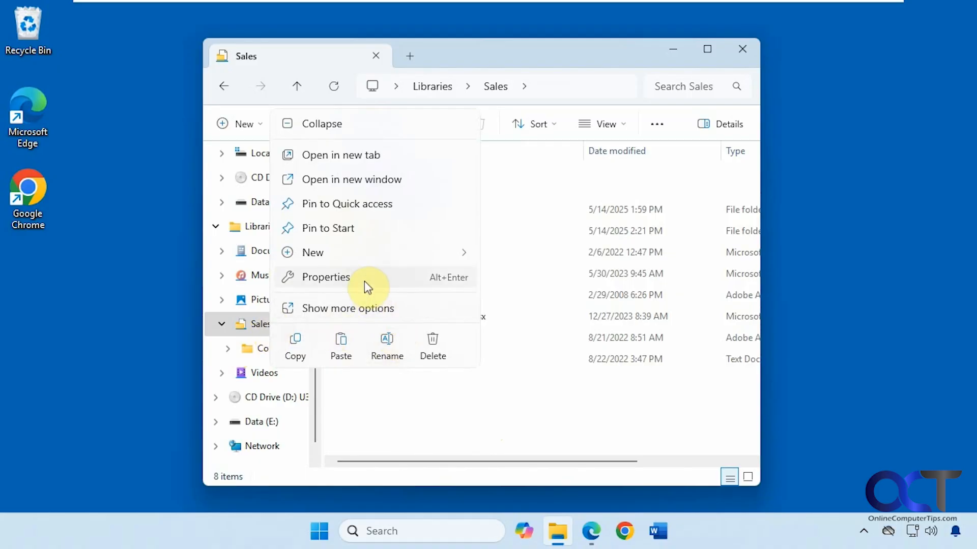
{"action": "left_click", "coordinate": [325, 277]}
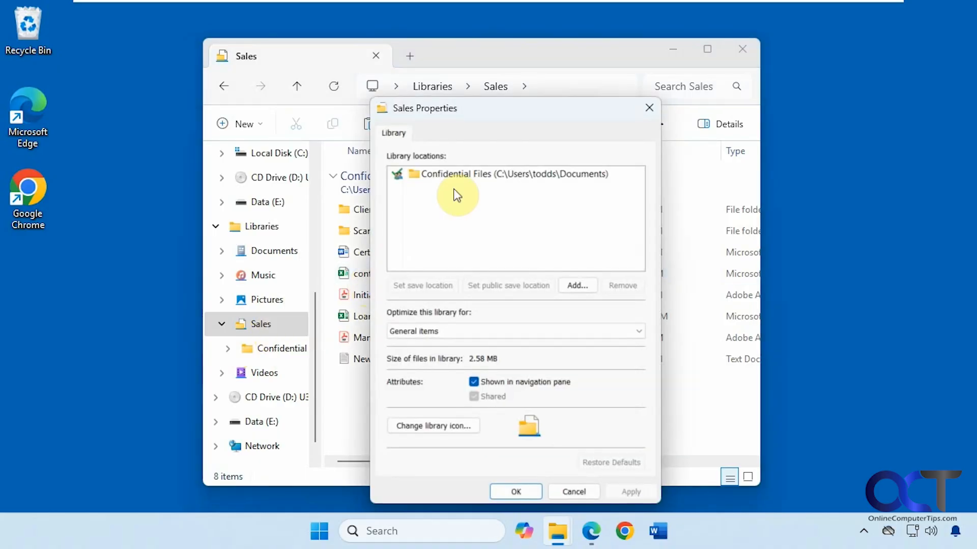
{"action": "mouse_move", "coordinate": [823, 455]}
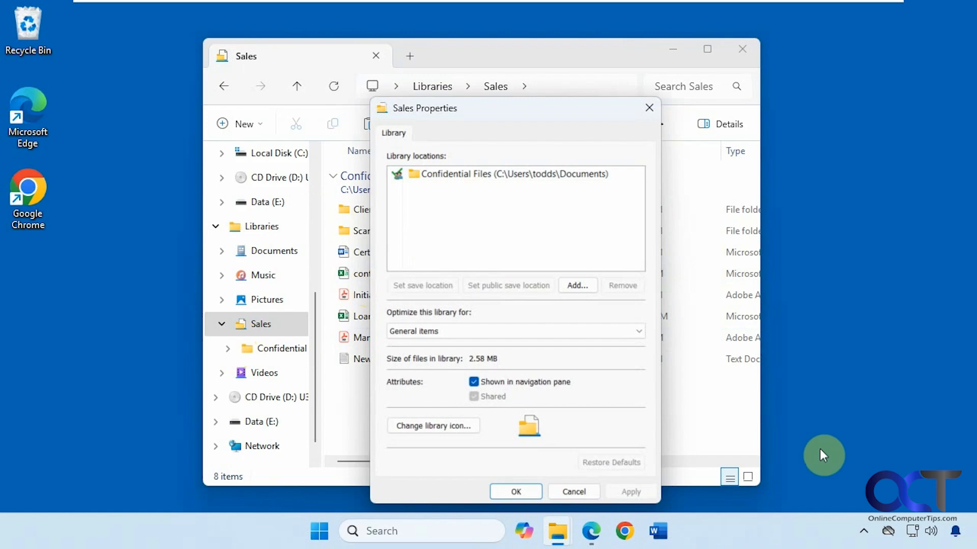
{"action": "mouse_move", "coordinate": [478, 267]}
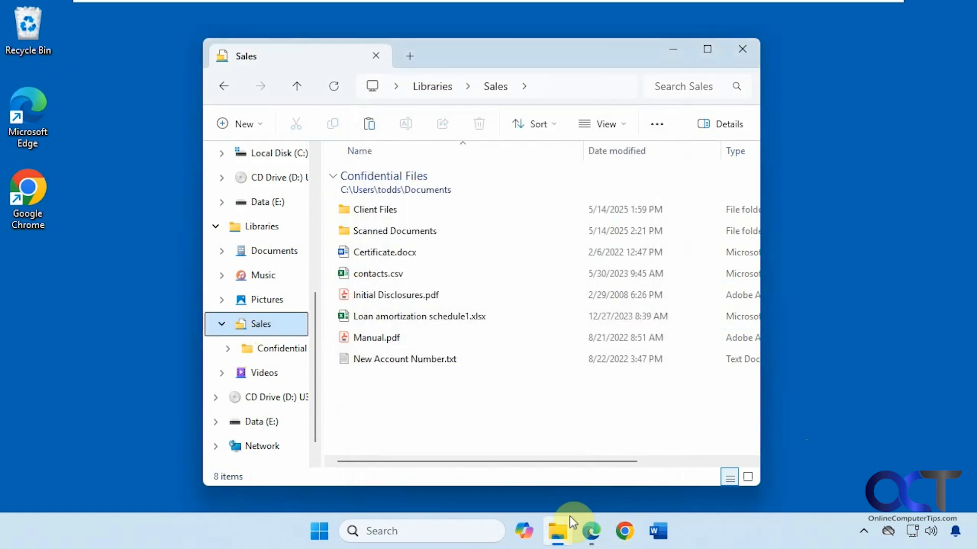
Step: Open a second File Explorer window and bring up the Logs folder's actions
{"action": "right_click", "coordinate": [559, 532]}
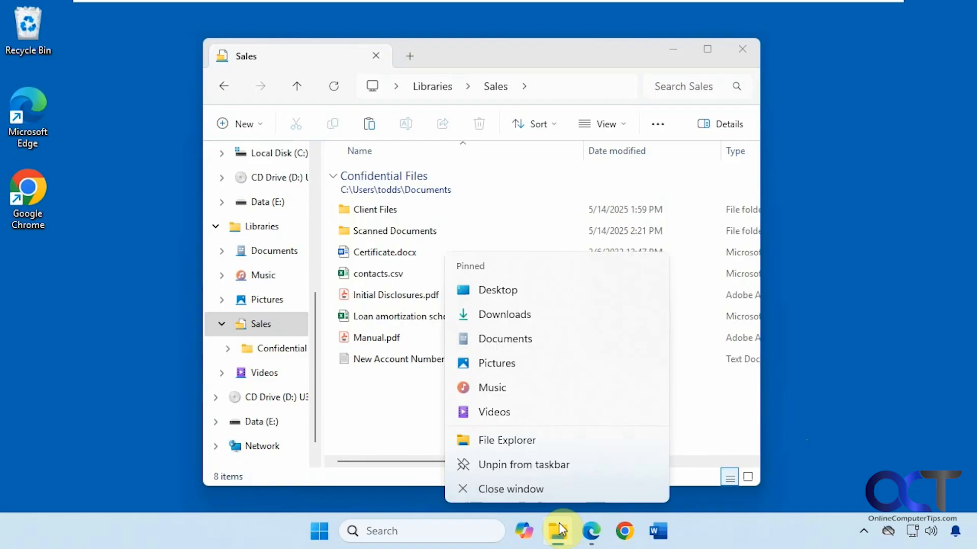
{"action": "left_click", "coordinate": [507, 441]}
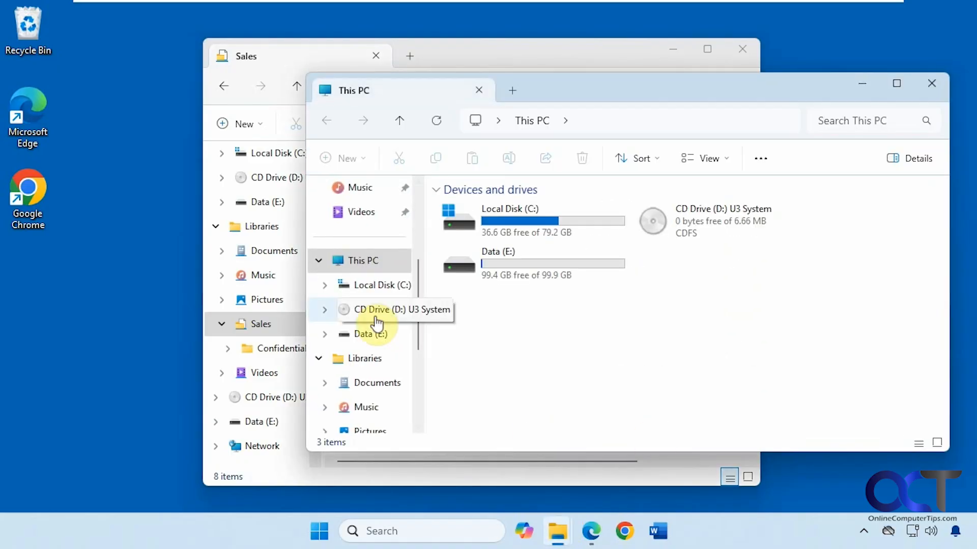
{"action": "left_click", "coordinate": [365, 335]}
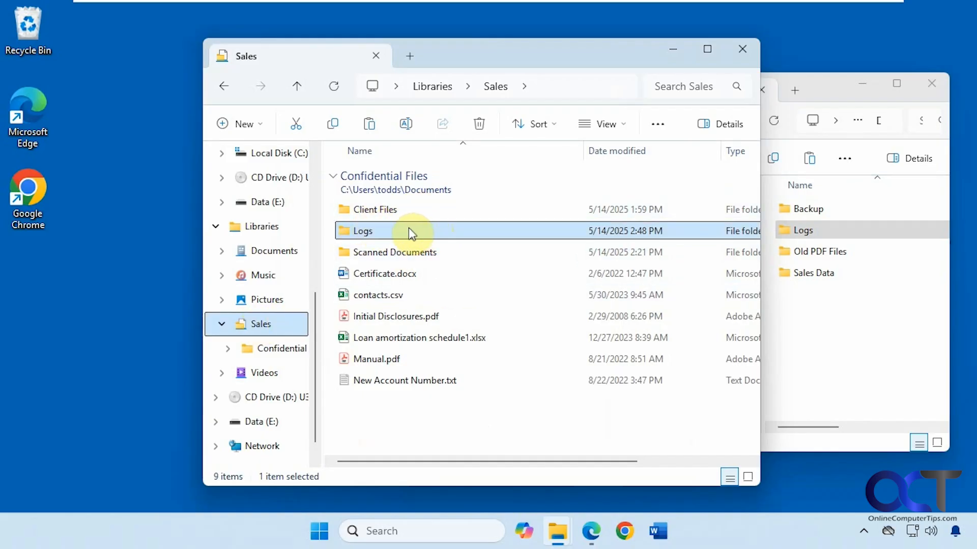
{"action": "mouse_move", "coordinate": [394, 310]}
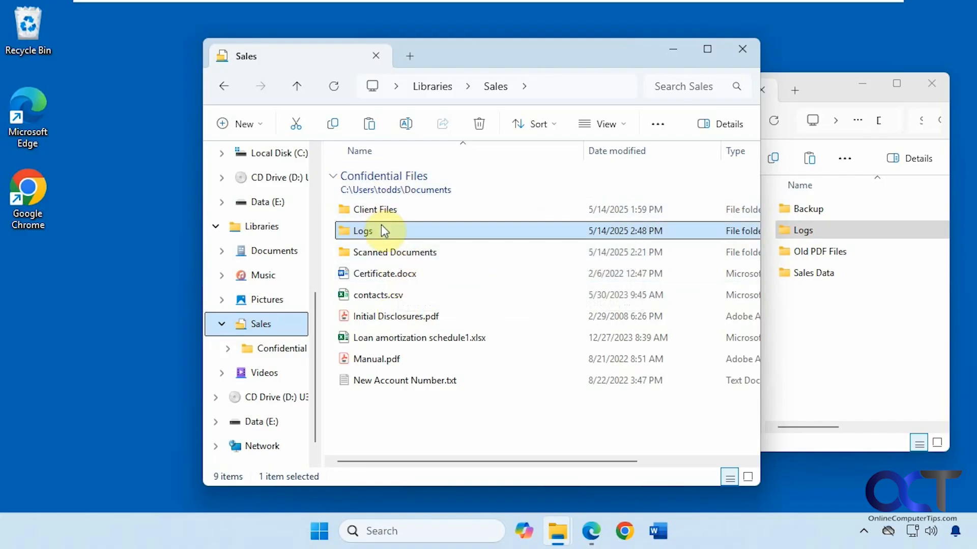
{"action": "right_click", "coordinate": [362, 231]}
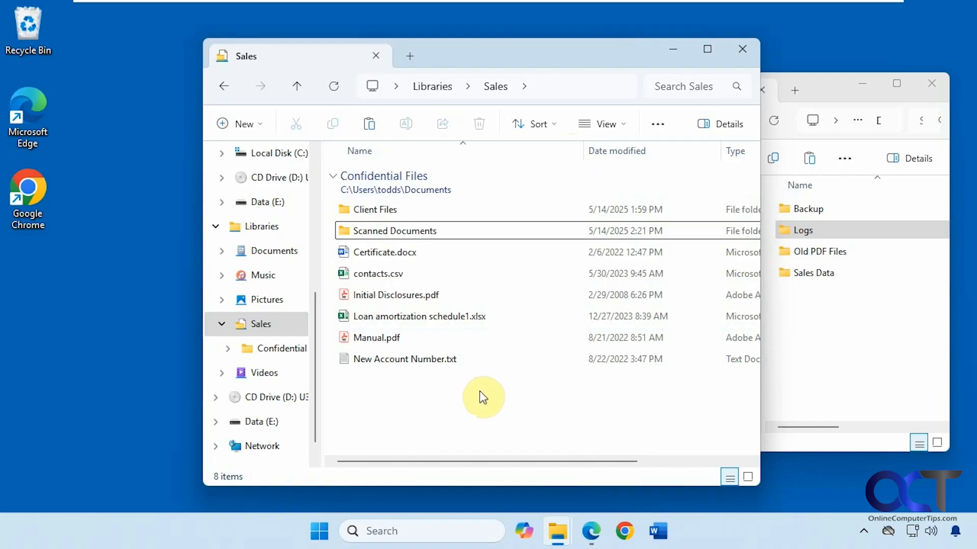
{"action": "mouse_move", "coordinate": [922, 113]}
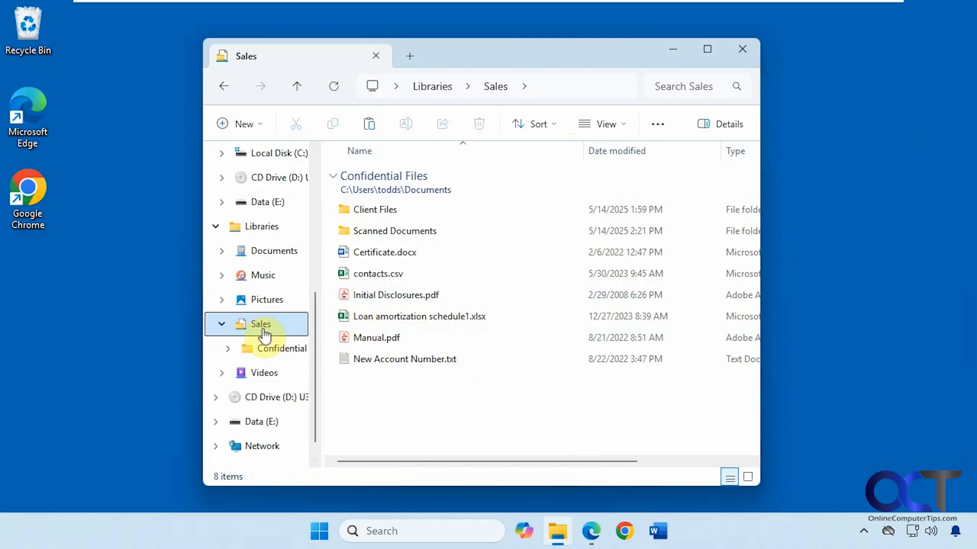
Step: Add E:\Sales Data as a Sales library location and collapse the Confidential Files group
{"action": "right_click", "coordinate": [260, 324]}
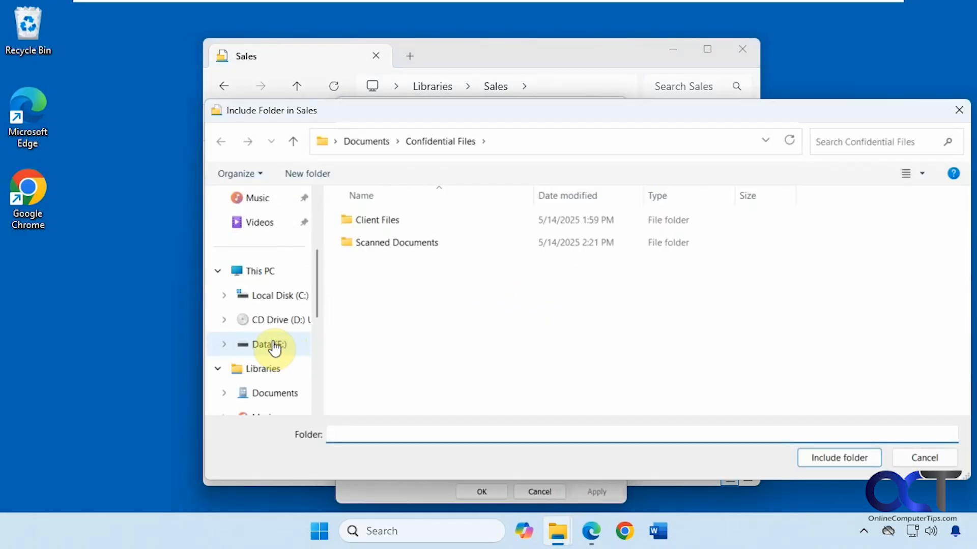
{"action": "left_click", "coordinate": [266, 344]}
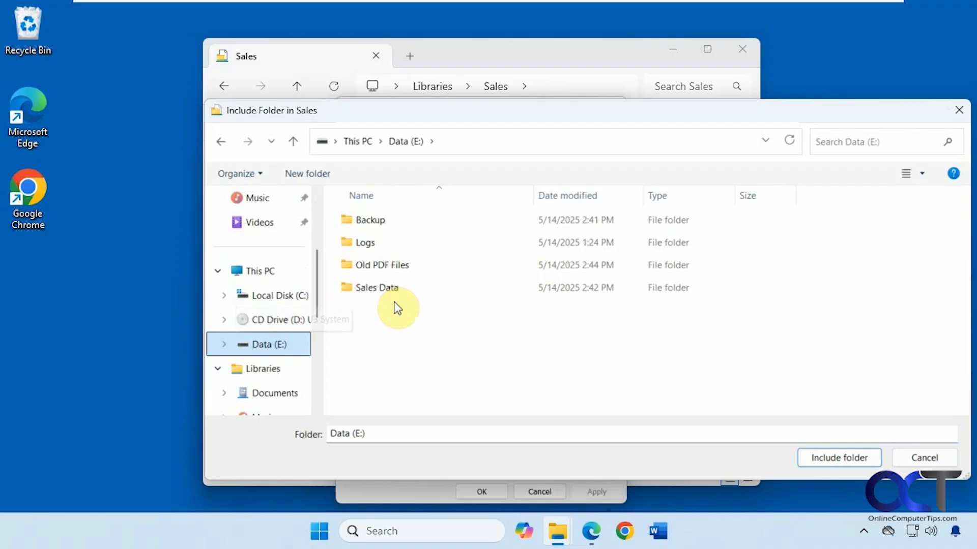
{"action": "mouse_move", "coordinate": [385, 291]}
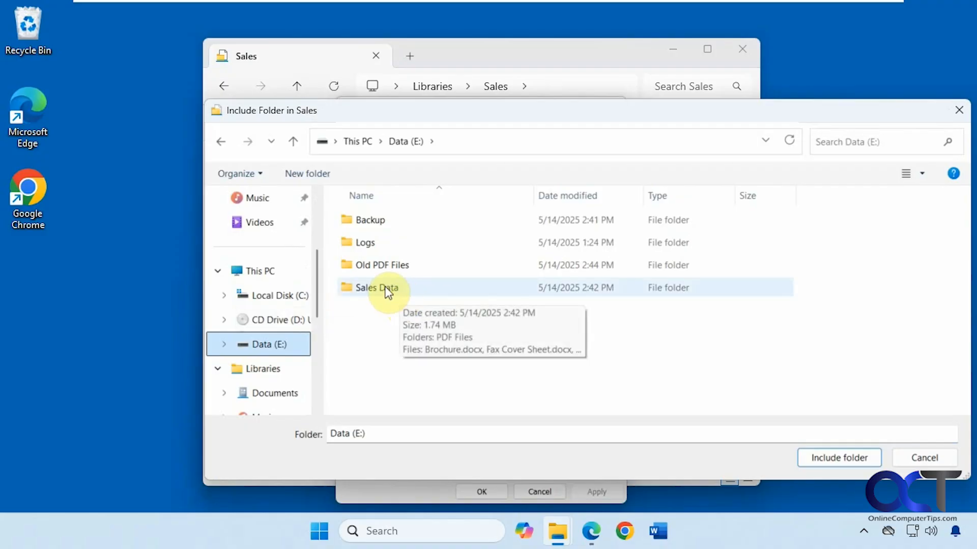
{"action": "double_click", "coordinate": [375, 287]}
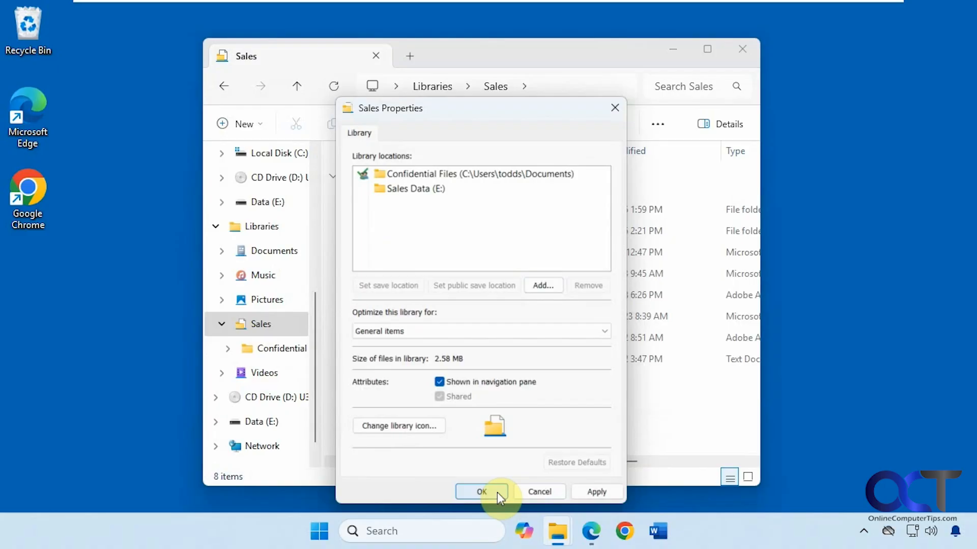
{"action": "left_click", "coordinate": [481, 492]}
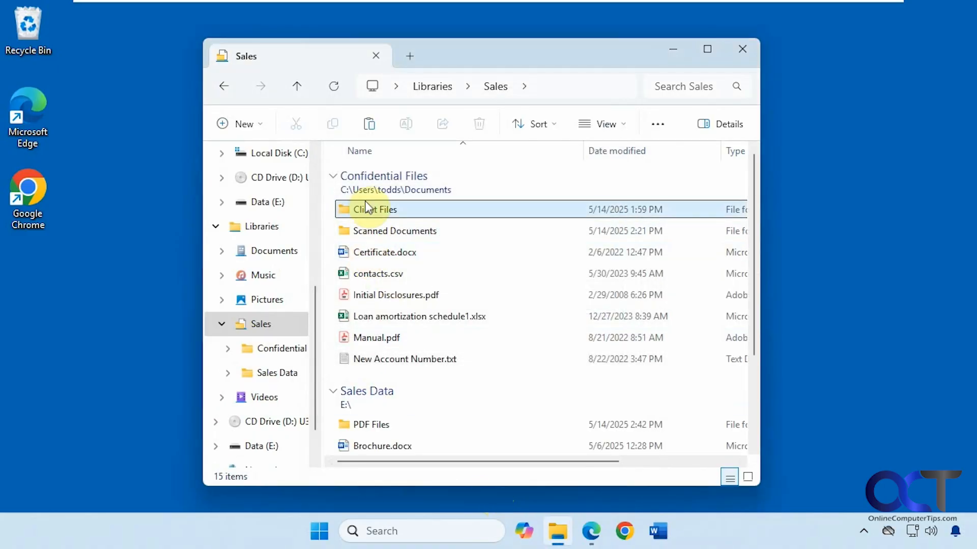
{"action": "scroll", "scroll_direction": "down", "scroll_amount": 3}
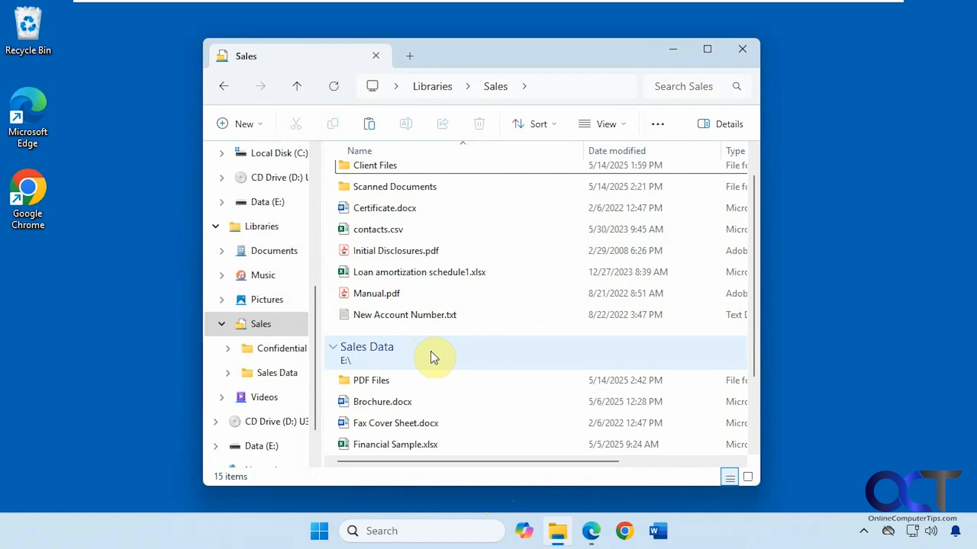
{"action": "scroll", "scroll_direction": "down", "scroll_amount": 3}
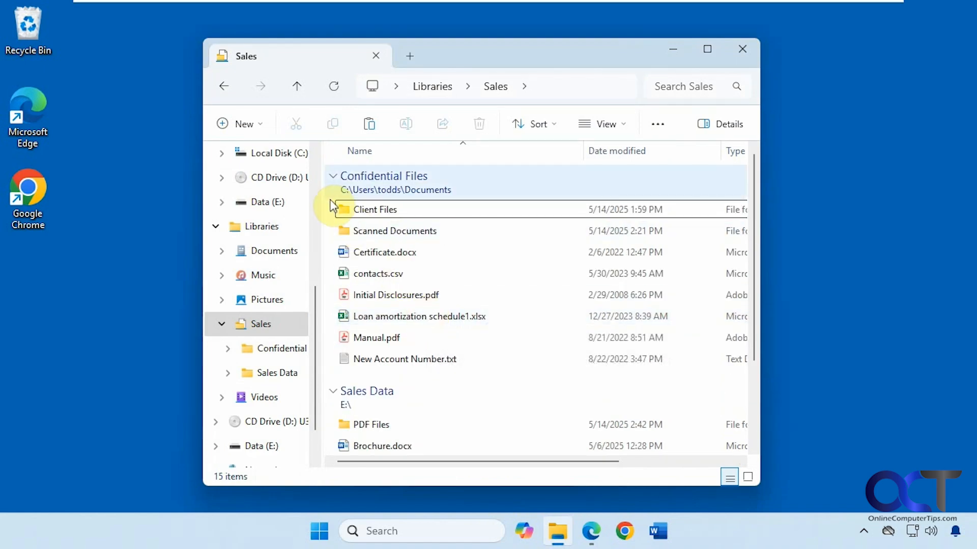
{"action": "left_click", "coordinate": [327, 175]}
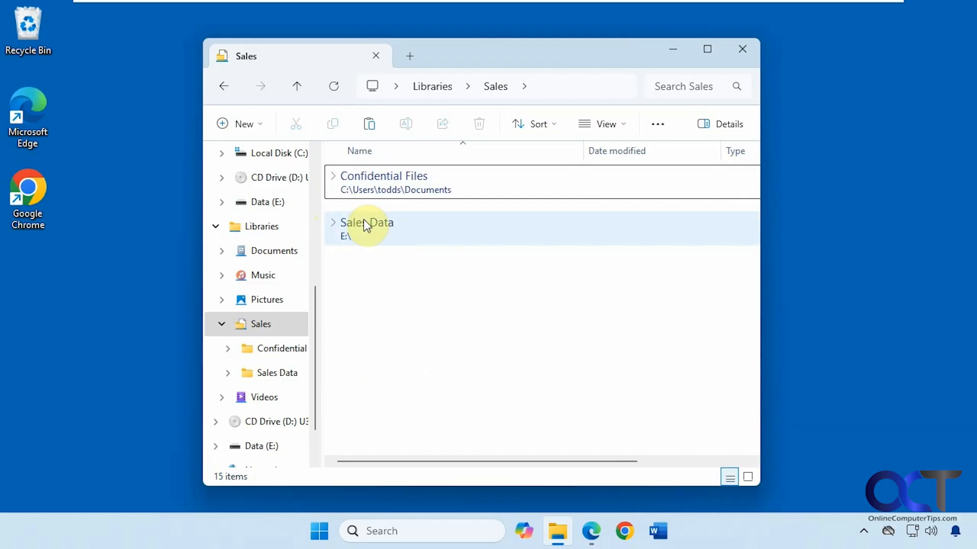
Step: Expand the Sales Data group, open a new tab, and move PDF Files onto the desktop
{"action": "left_click", "coordinate": [333, 223]}
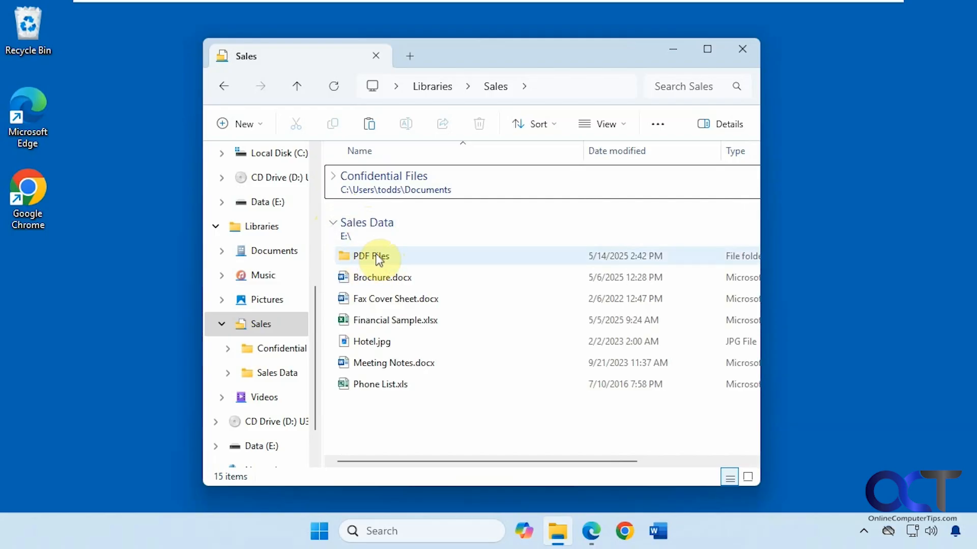
{"action": "mouse_move", "coordinate": [384, 259]}
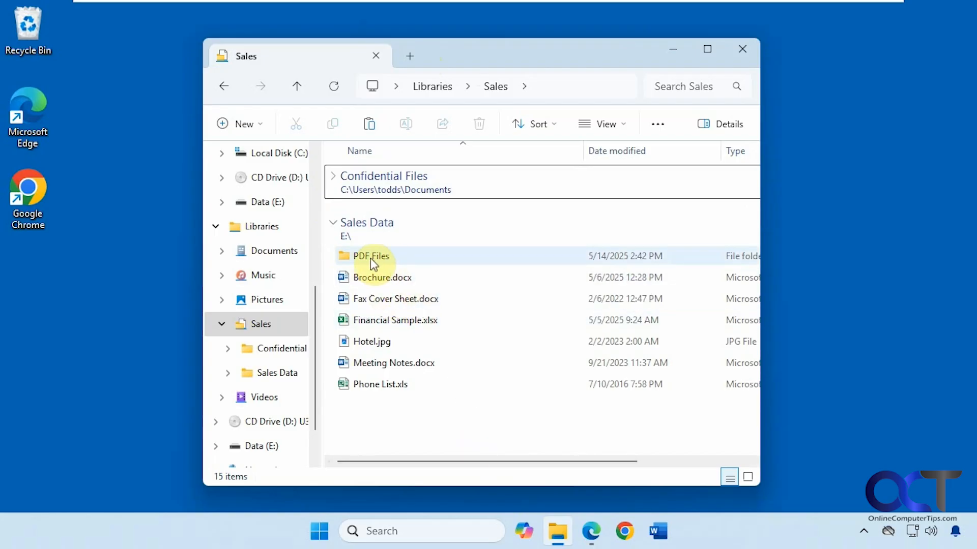
{"action": "mouse_move", "coordinate": [368, 261]}
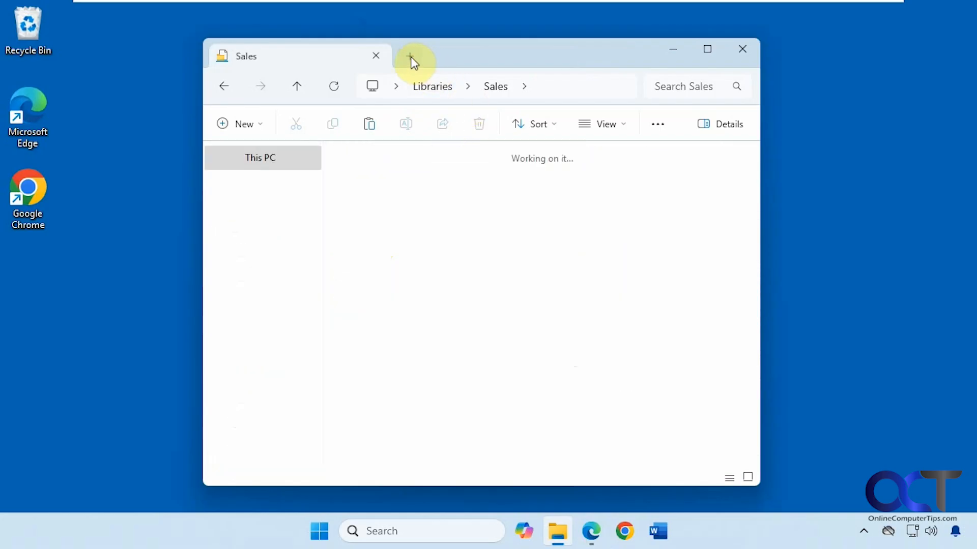
{"action": "left_click", "coordinate": [408, 57]}
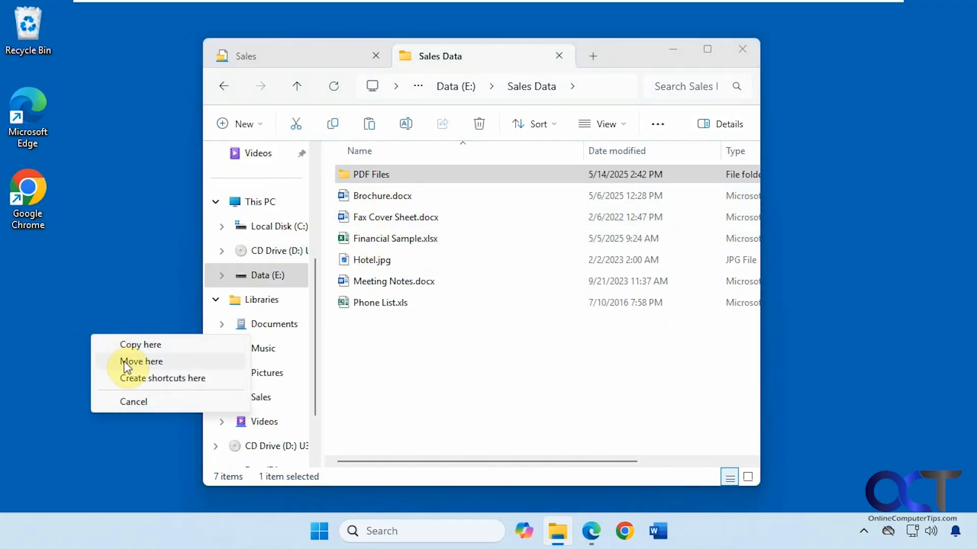
{"action": "left_click", "coordinate": [141, 362]}
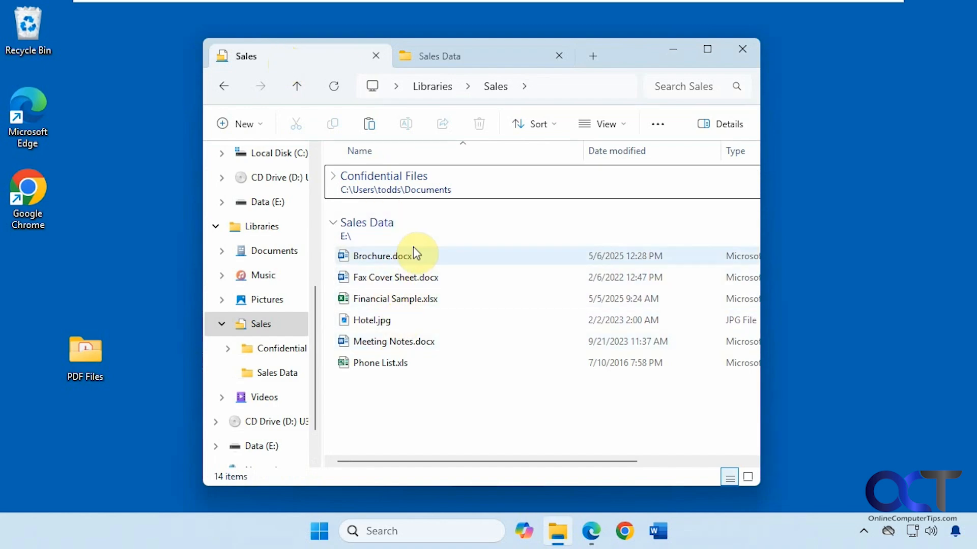
{"action": "mouse_move", "coordinate": [414, 254]}
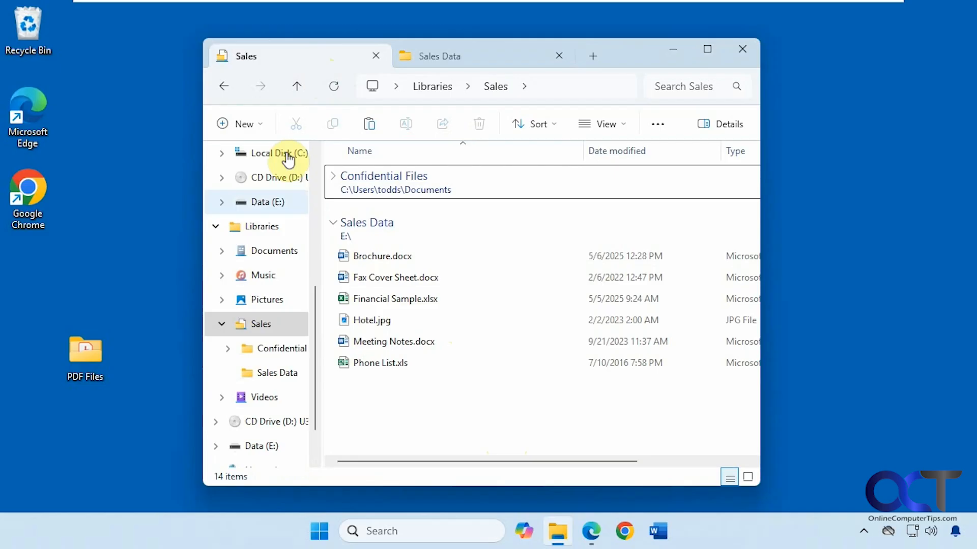
{"action": "mouse_move", "coordinate": [145, 364]}
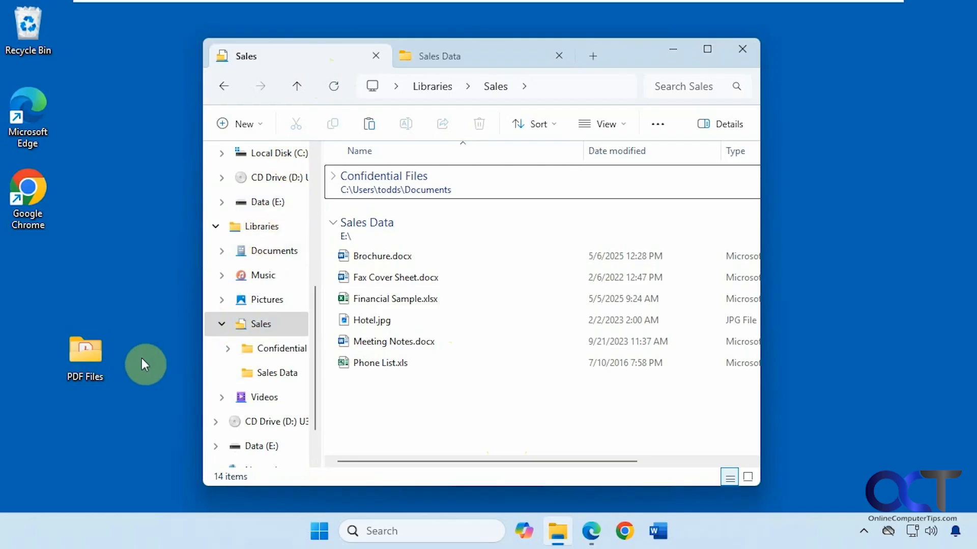
Step: Copy PDF Files back into Sales Data and check it across both tabs
{"action": "left_click", "coordinate": [266, 398]}
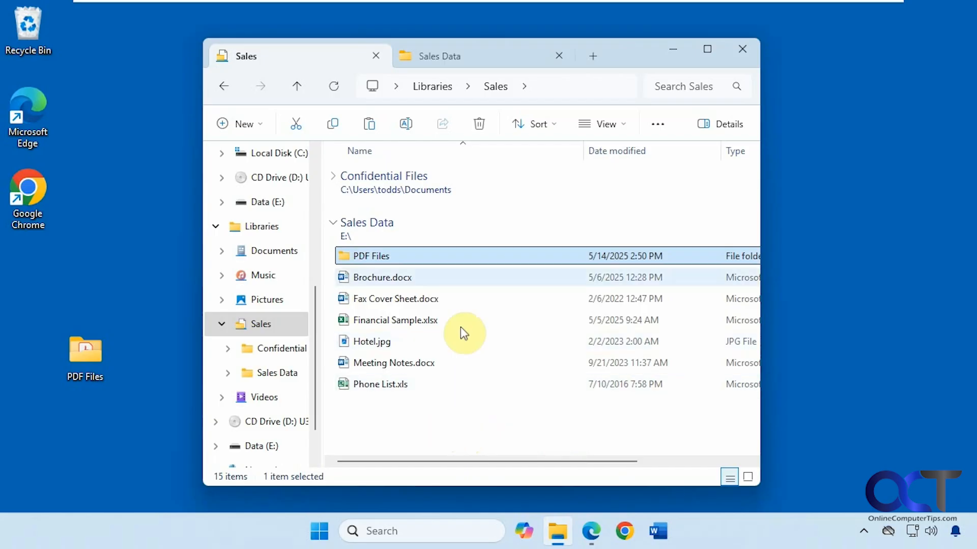
{"action": "left_click", "coordinate": [464, 56]}
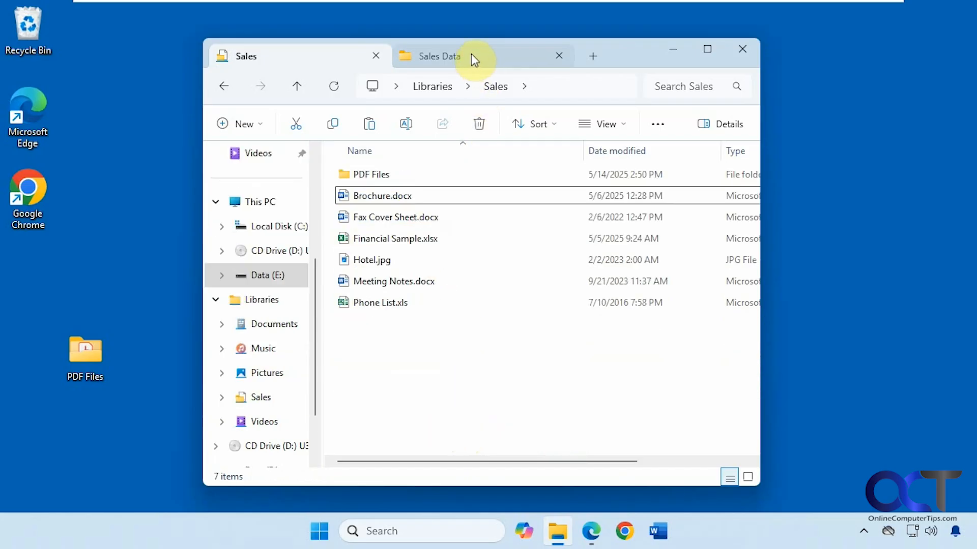
{"action": "left_click", "coordinate": [459, 56]}
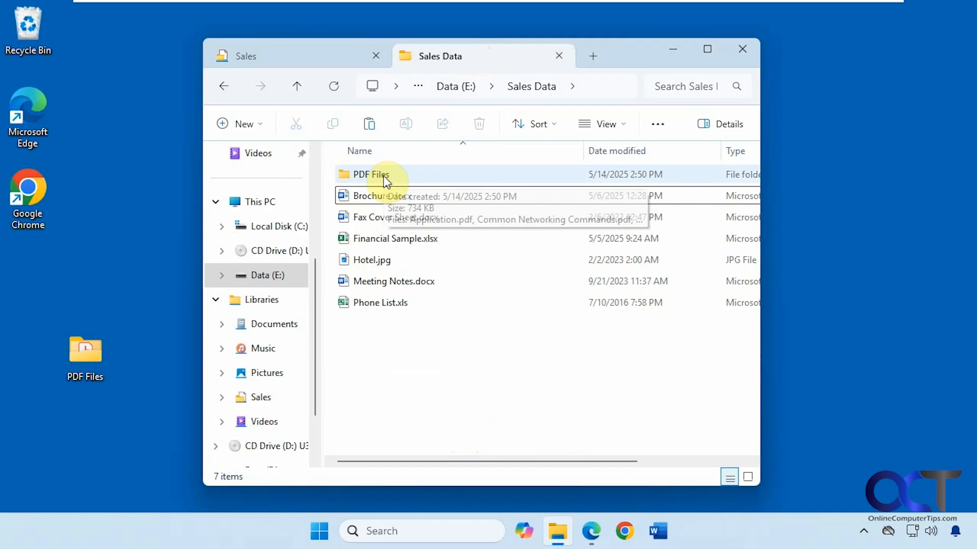
{"action": "left_click", "coordinate": [246, 56]}
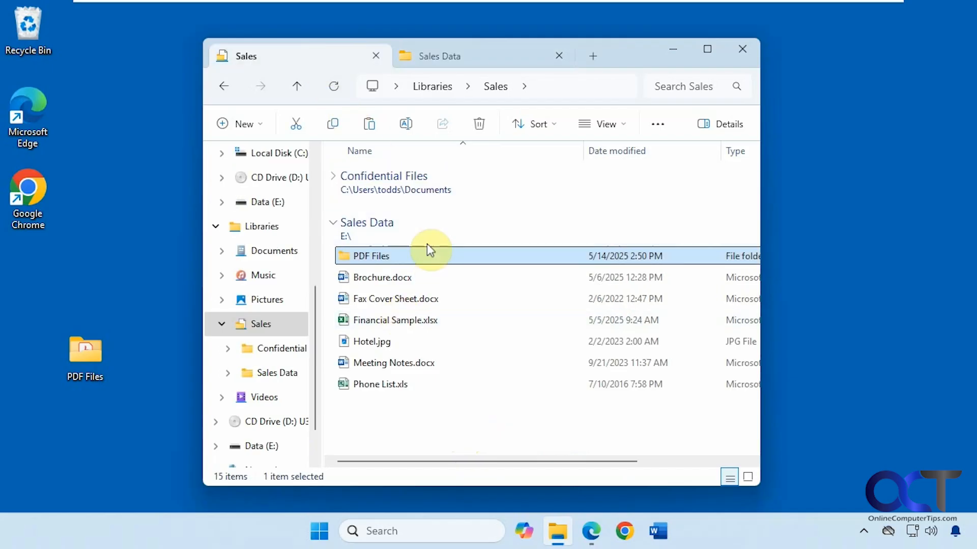
{"action": "mouse_move", "coordinate": [381, 229]}
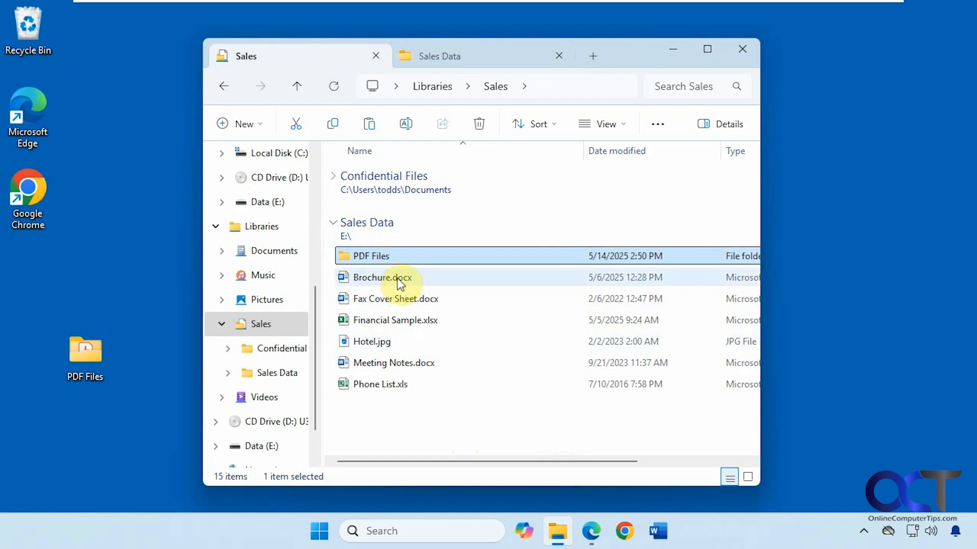
{"action": "mouse_move", "coordinate": [423, 322]}
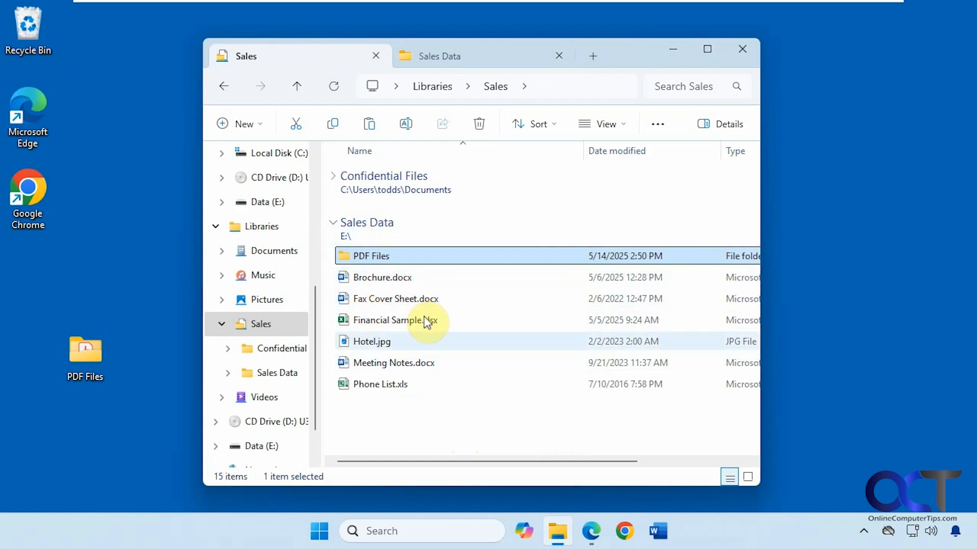
{"action": "mouse_move", "coordinate": [423, 337]}
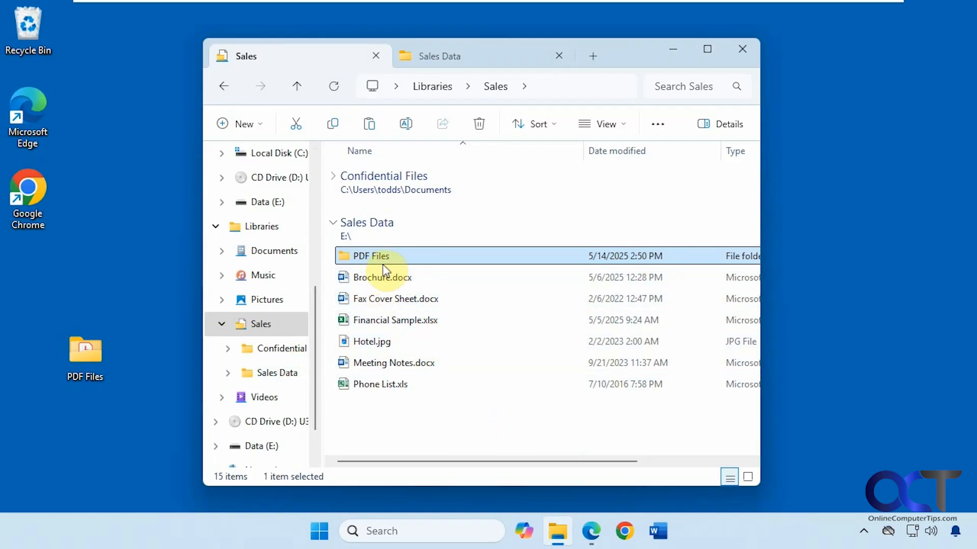
{"action": "mouse_move", "coordinate": [383, 264]}
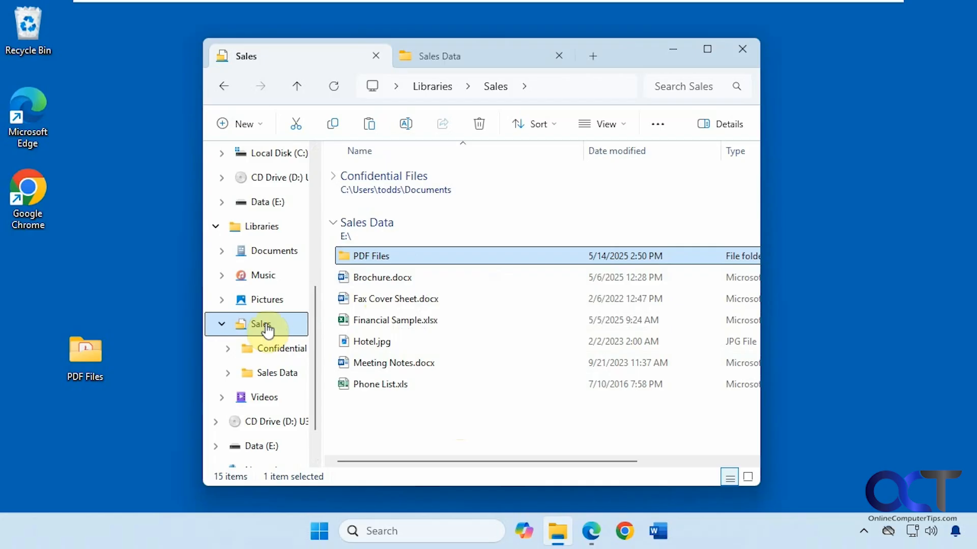
Step: In Sales Properties, set Sales Data (E:) as the default save location and confirm
{"action": "right_click", "coordinate": [260, 324]}
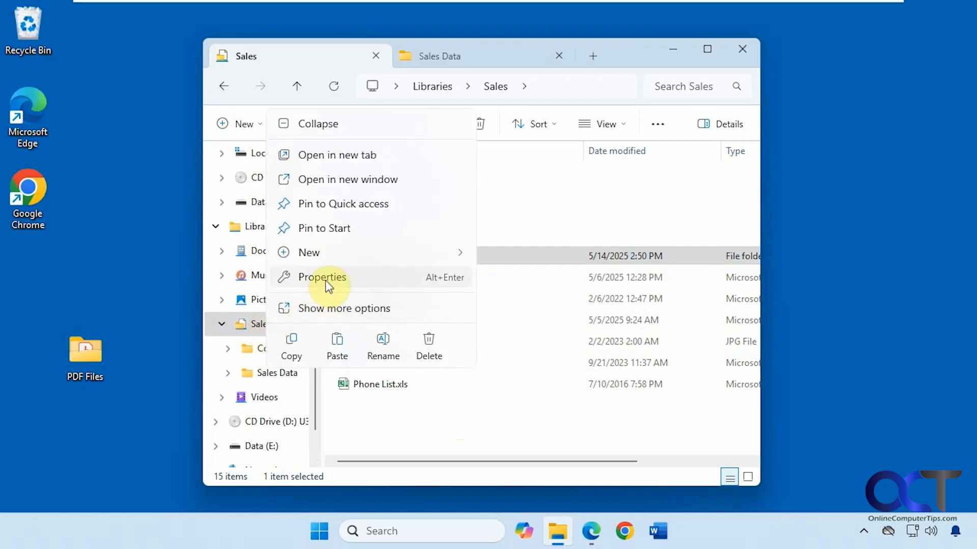
{"action": "left_click", "coordinate": [322, 277]}
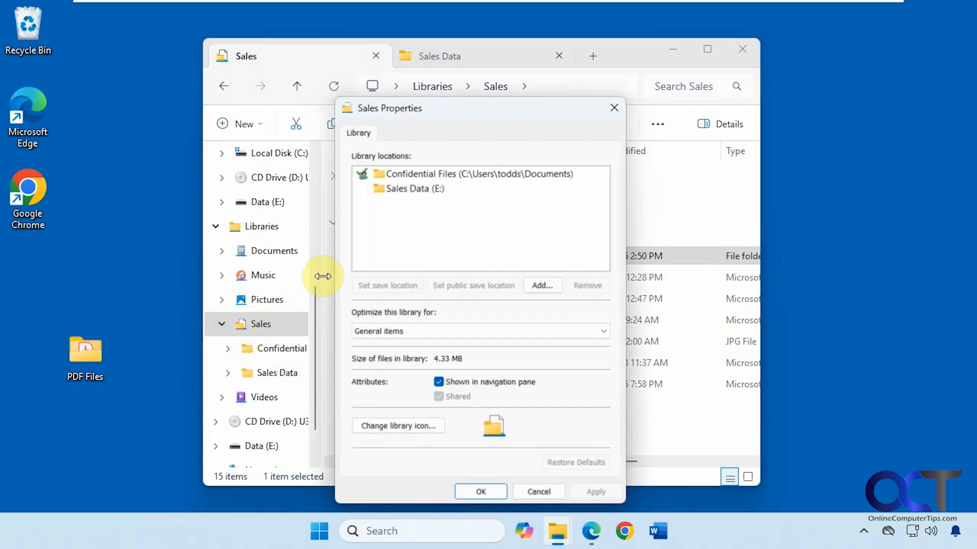
{"action": "mouse_move", "coordinate": [385, 294]}
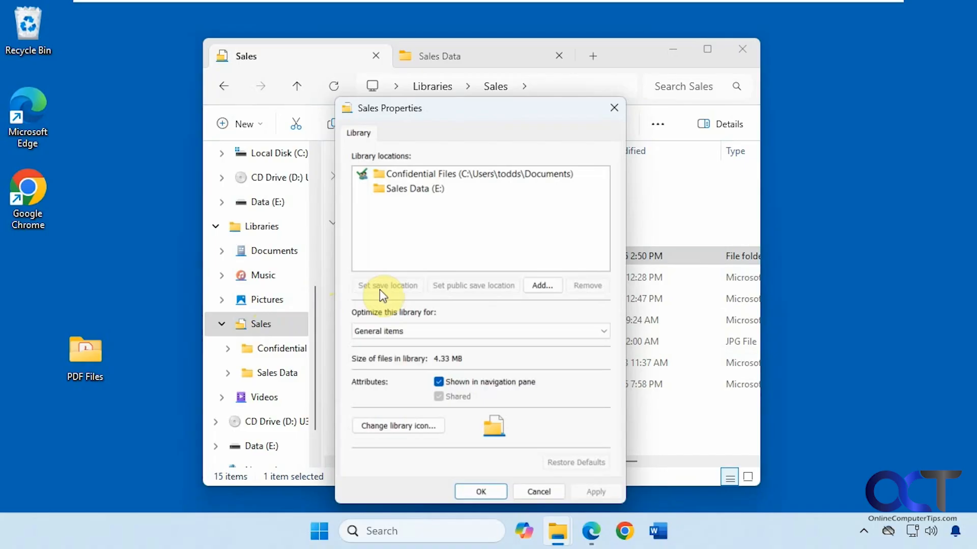
{"action": "left_click", "coordinate": [411, 189]}
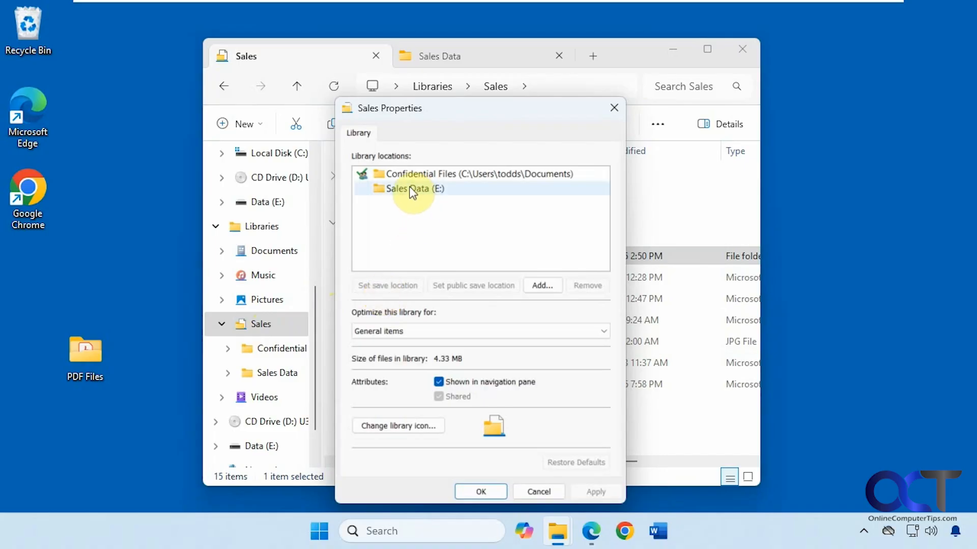
{"action": "left_click", "coordinate": [411, 189]}
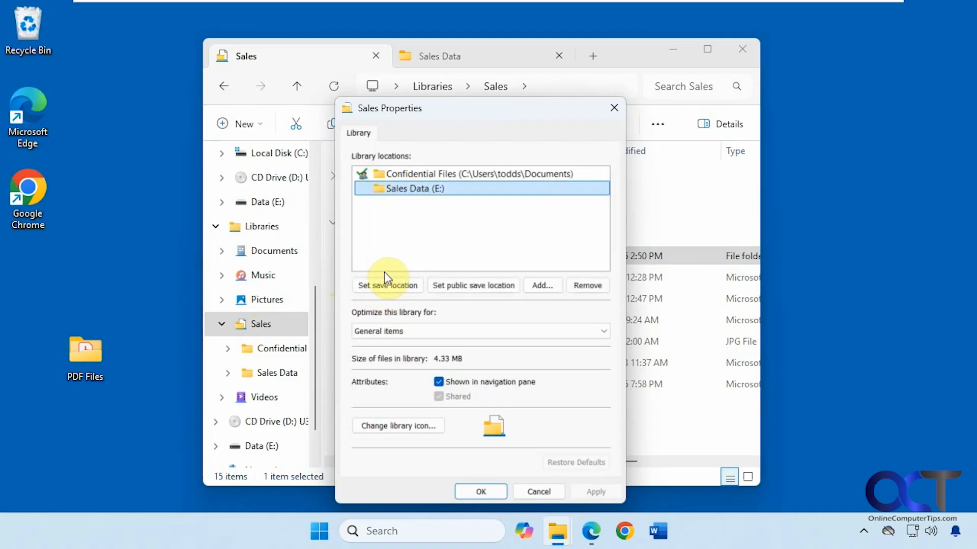
{"action": "left_click", "coordinate": [387, 286]}
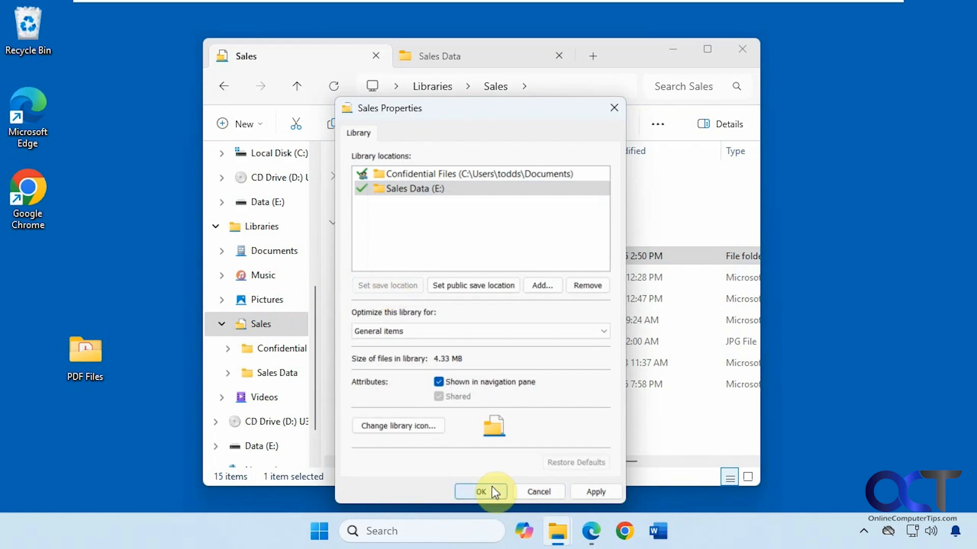
{"action": "left_click", "coordinate": [480, 492]}
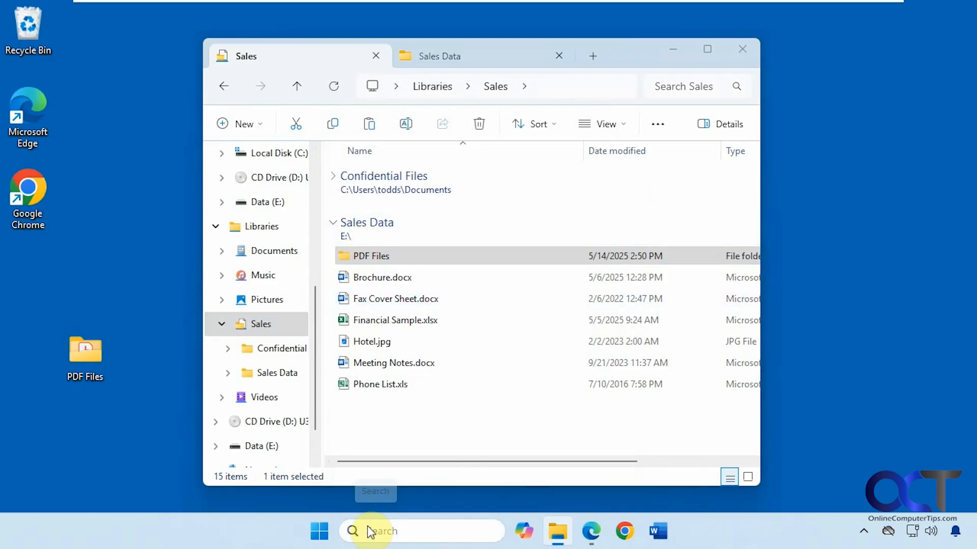
Step: Open Notepad and save the note as data.txt into Libraries > Sales
{"action": "type", "text": "notepad"}
{"action": "type", "text": "da"}
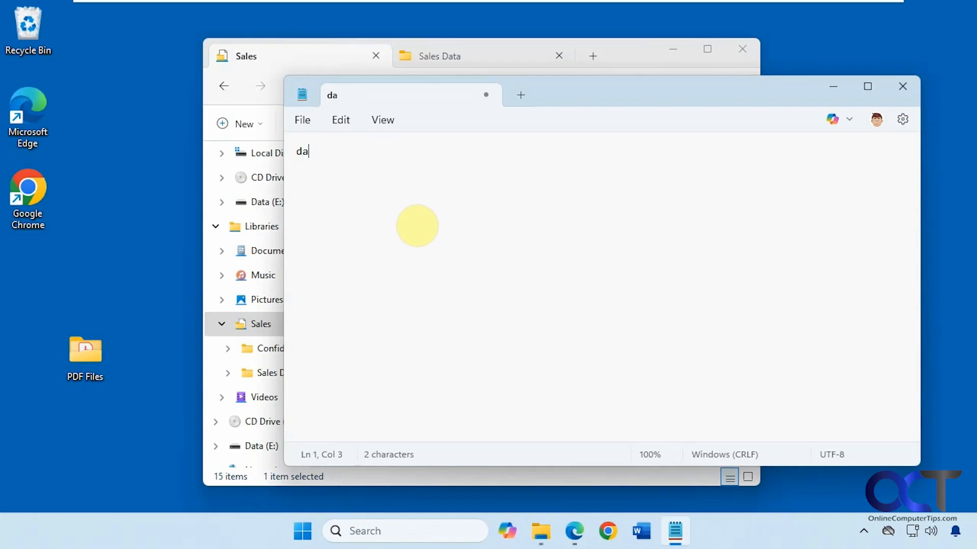
{"action": "left_click", "coordinate": [302, 120]}
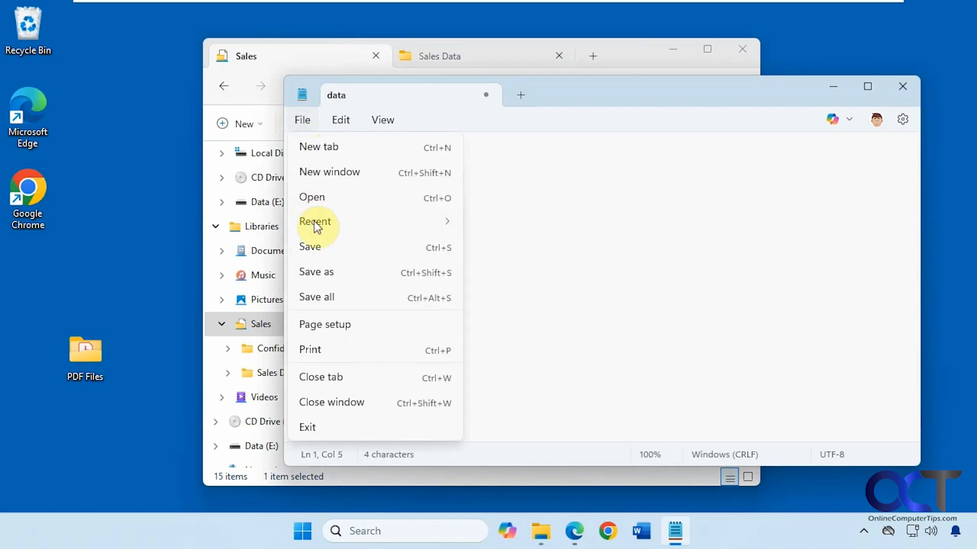
{"action": "left_click", "coordinate": [316, 271]}
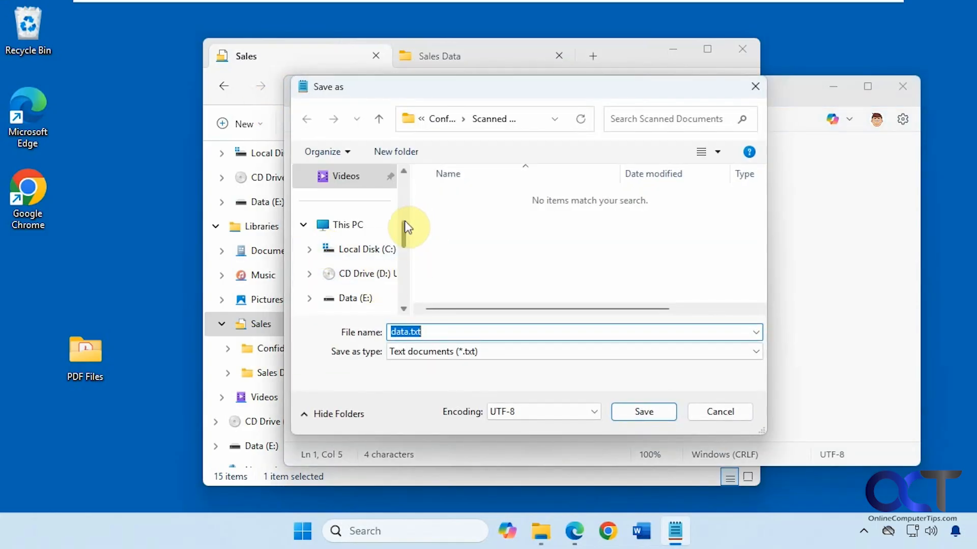
{"action": "scroll", "scroll_direction": "down", "scroll_amount": 3}
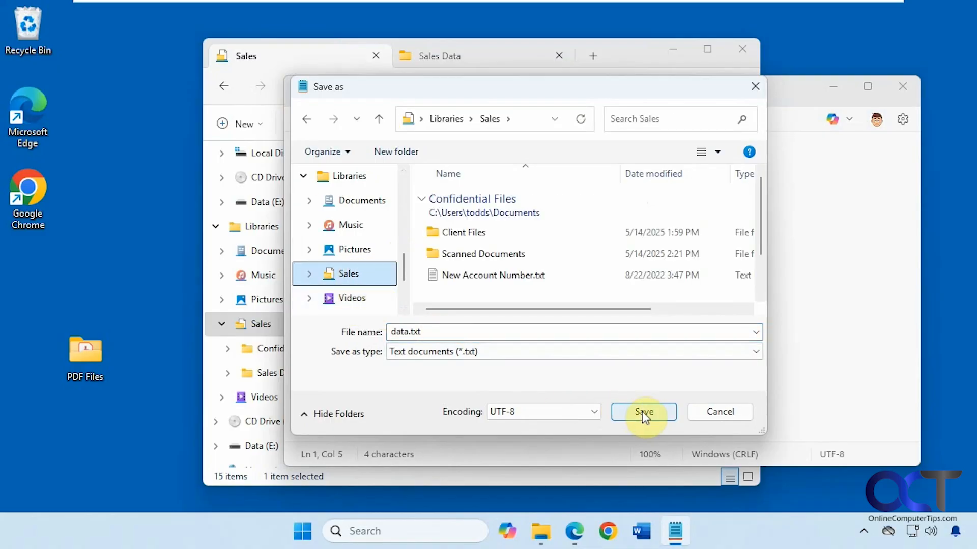
{"action": "left_click", "coordinate": [643, 412]}
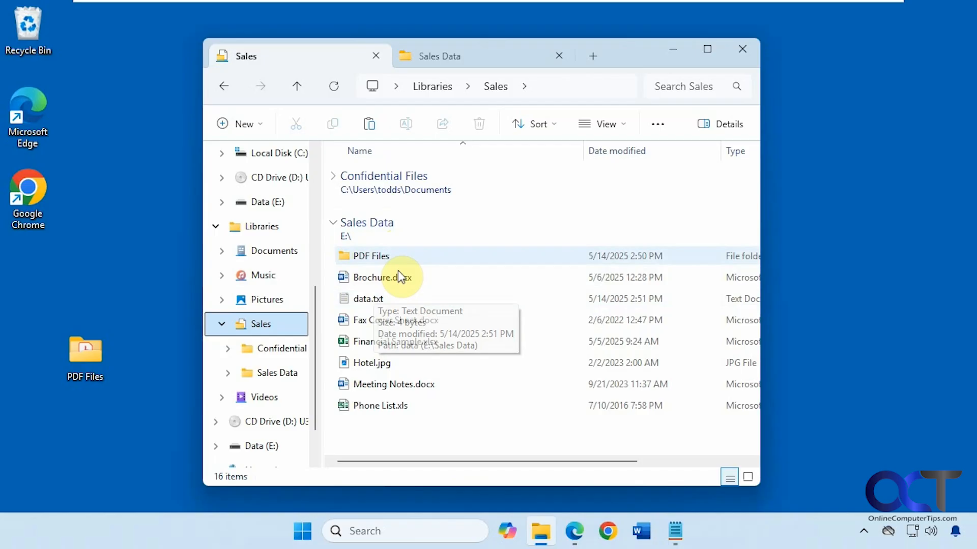
{"action": "mouse_move", "coordinate": [388, 299]}
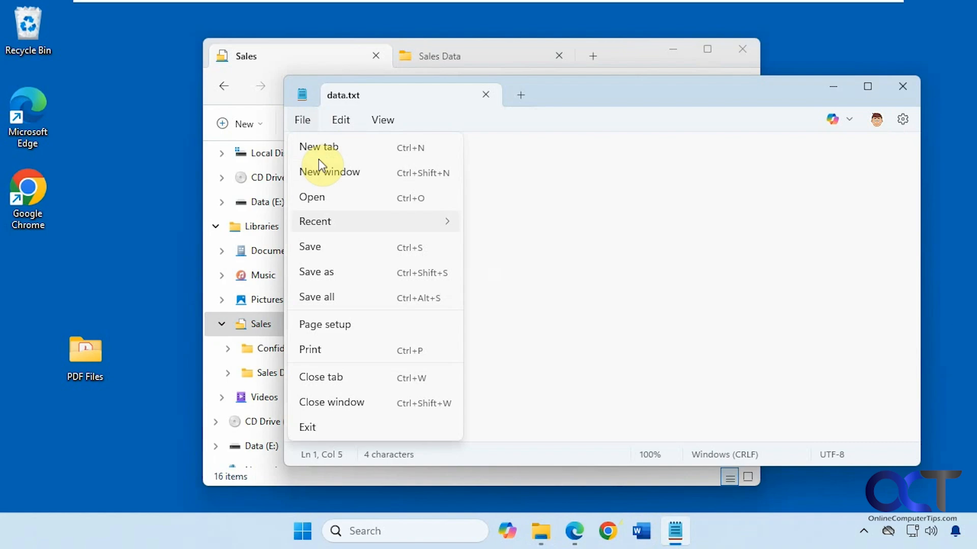
Step: Save data.txt again into Sales Data > PDF Files, then go back in Explorer
{"action": "left_click", "coordinate": [316, 272]}
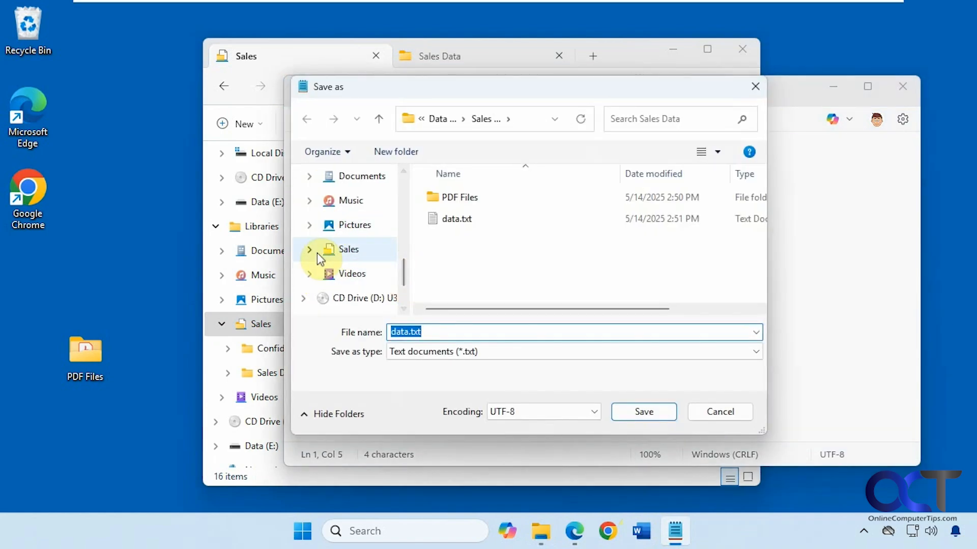
{"action": "left_click", "coordinate": [310, 249]}
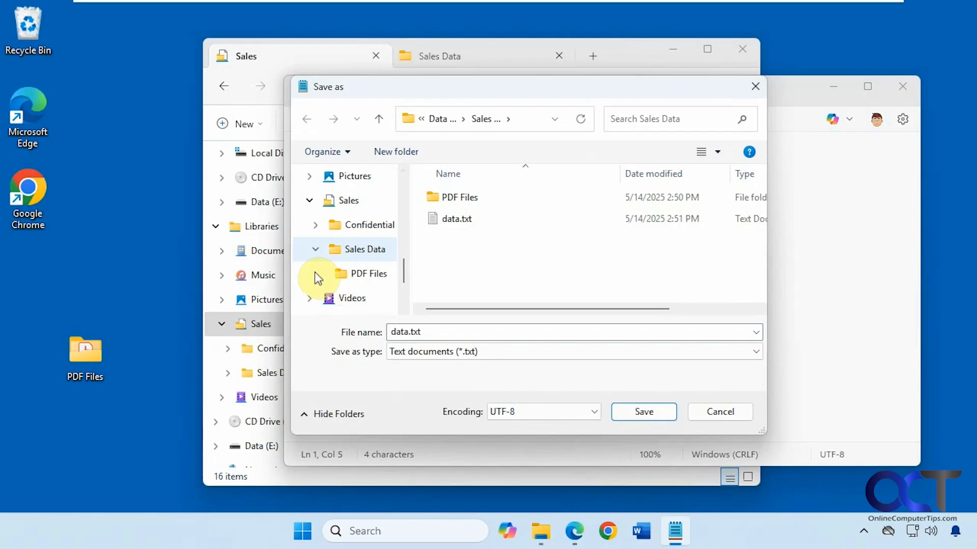
{"action": "left_click", "coordinate": [368, 274]}
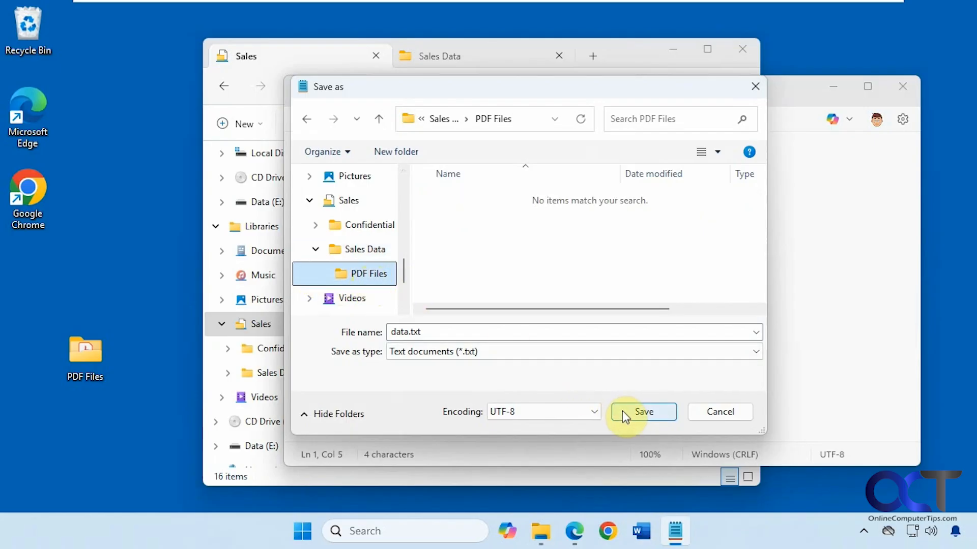
{"action": "left_click", "coordinate": [644, 412]}
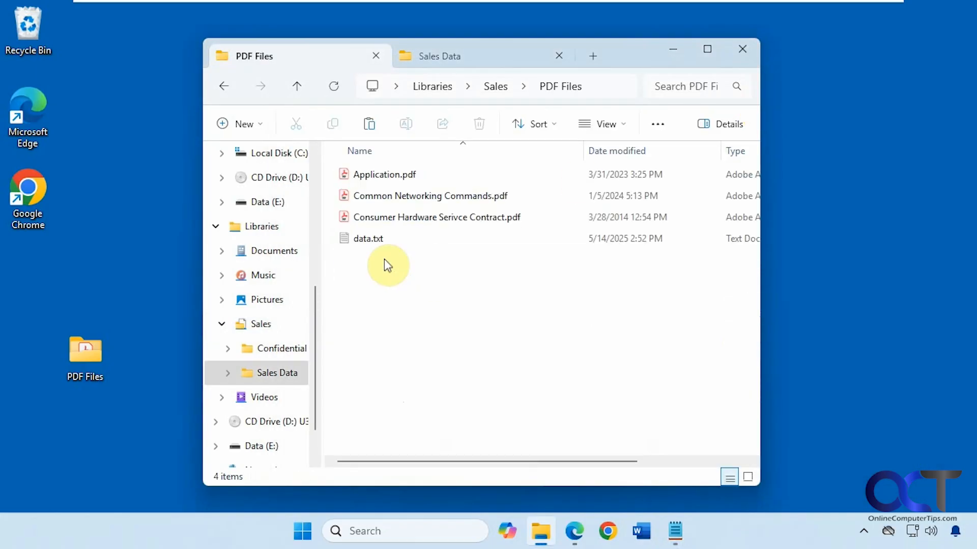
{"action": "mouse_move", "coordinate": [374, 238]}
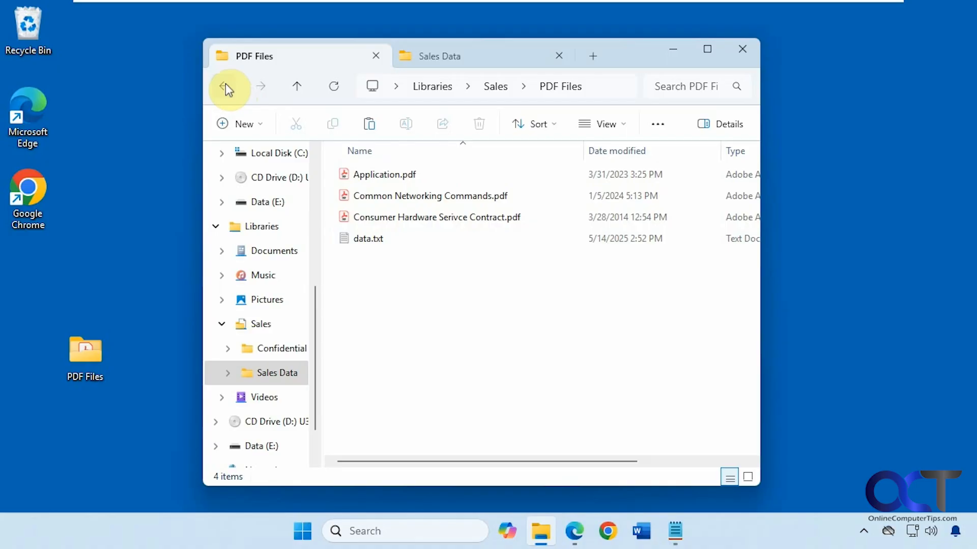
{"action": "left_click", "coordinate": [228, 85]}
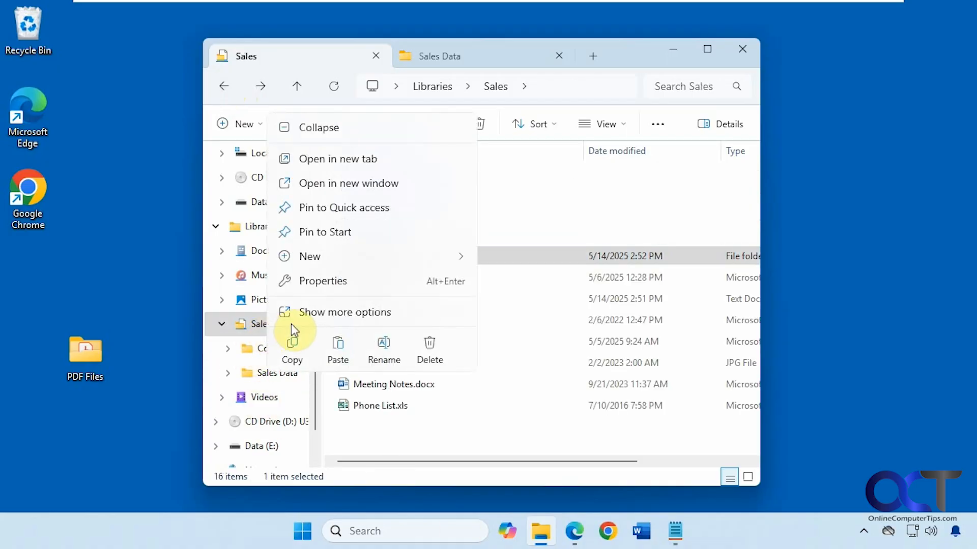
Step: Reopen the Sales library properties and select the Sales Data (E:) location
{"action": "left_click", "coordinate": [323, 281]}
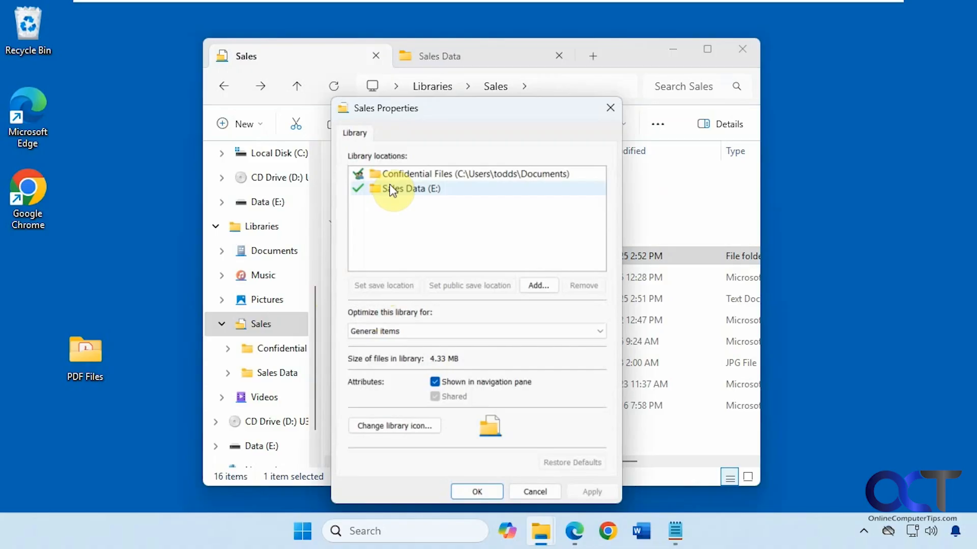
{"action": "left_click", "coordinate": [408, 188]}
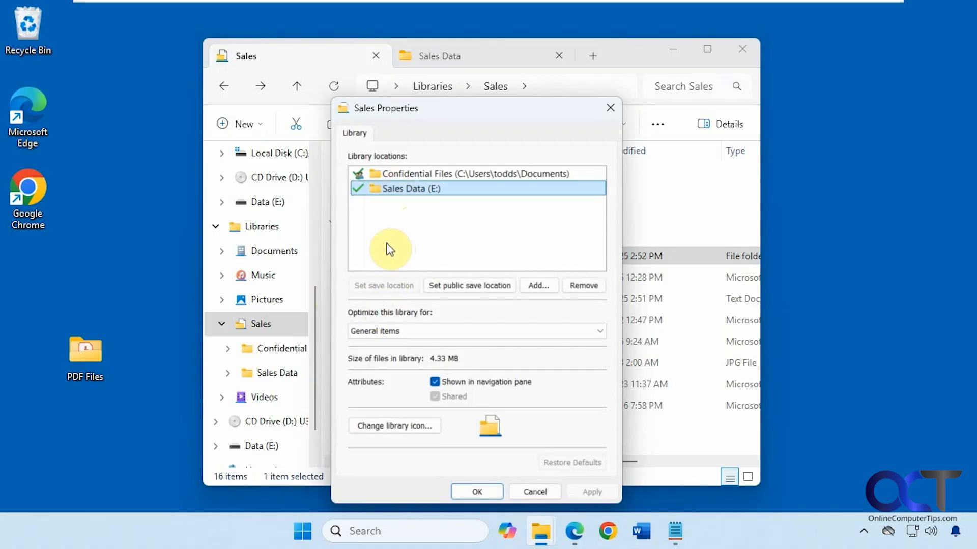
{"action": "mouse_move", "coordinate": [415, 210]}
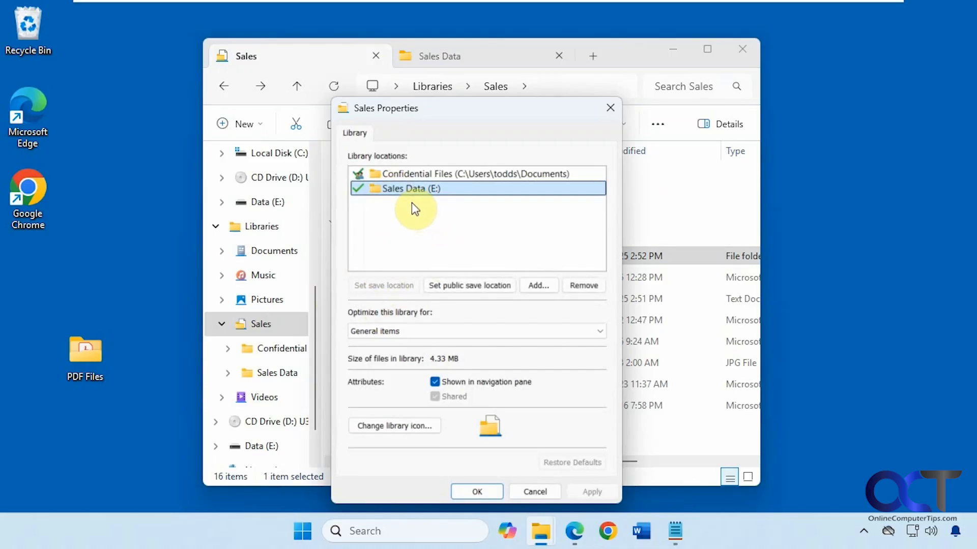
{"action": "mouse_move", "coordinate": [411, 234]}
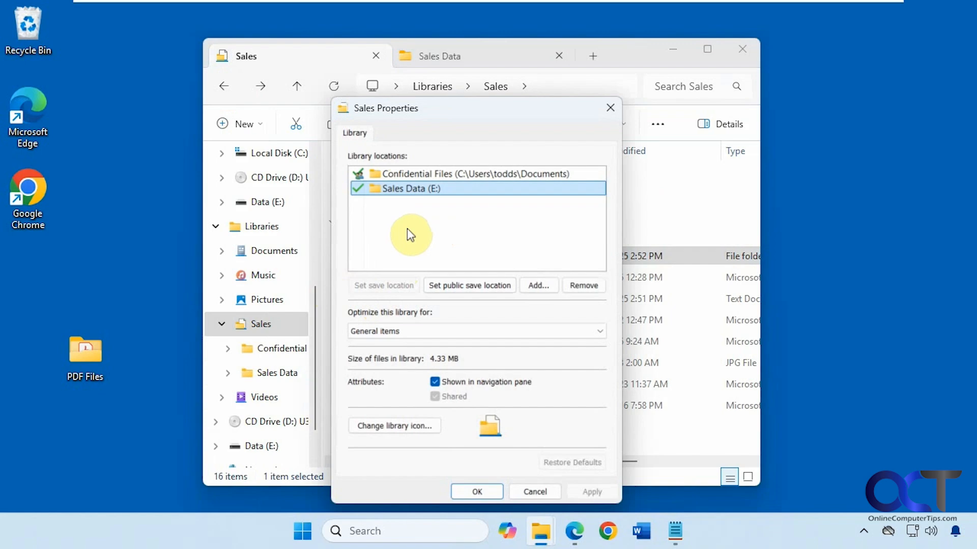
{"action": "mouse_move", "coordinate": [432, 249]}
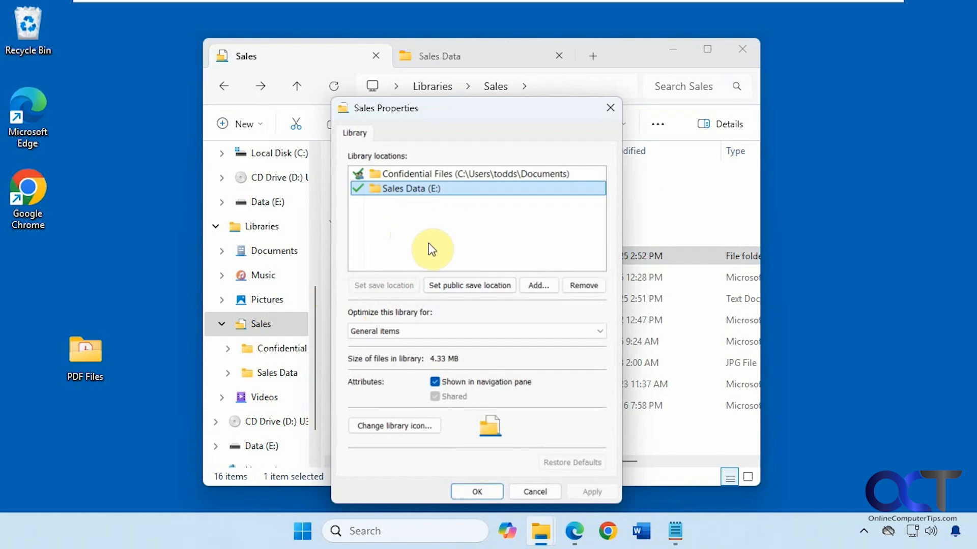
{"action": "mouse_move", "coordinate": [415, 212]}
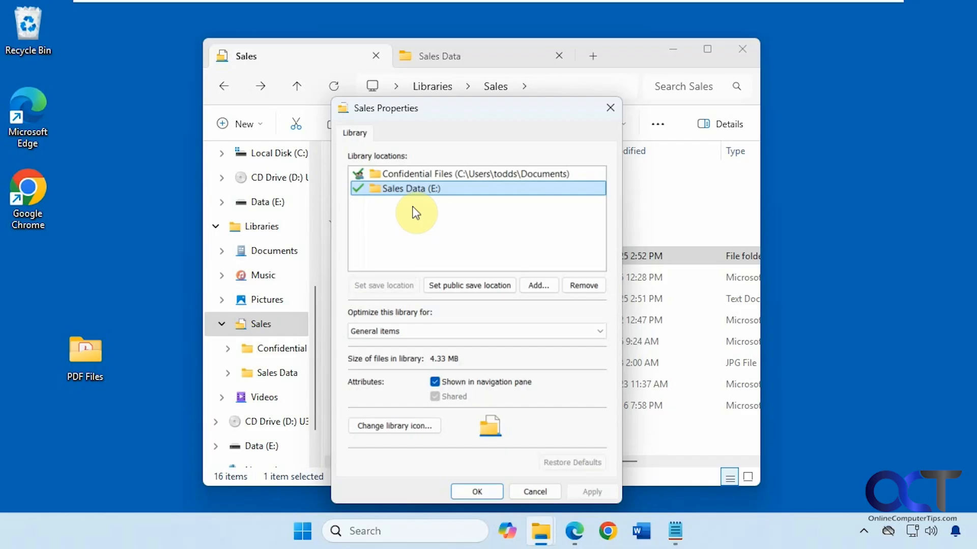
{"action": "mouse_move", "coordinate": [402, 243]}
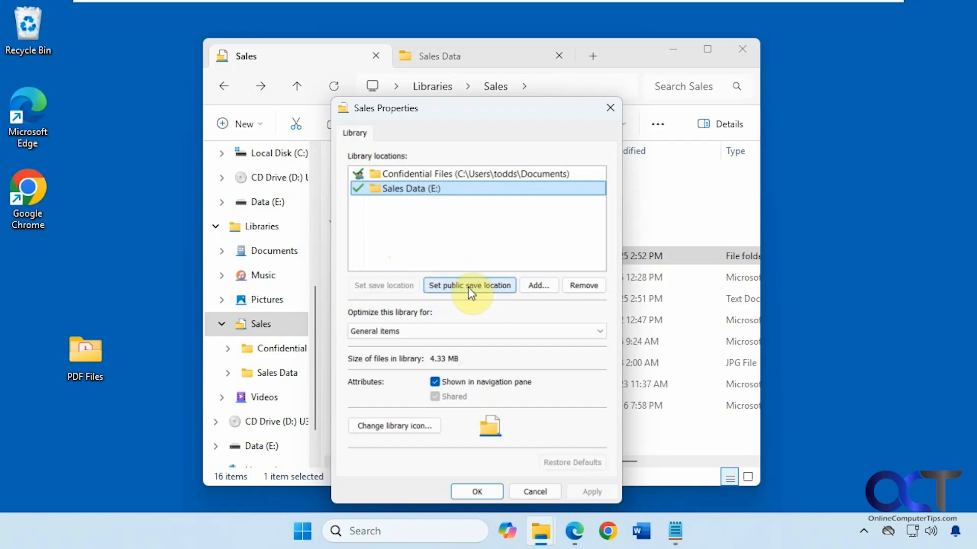
{"action": "mouse_move", "coordinate": [455, 267]}
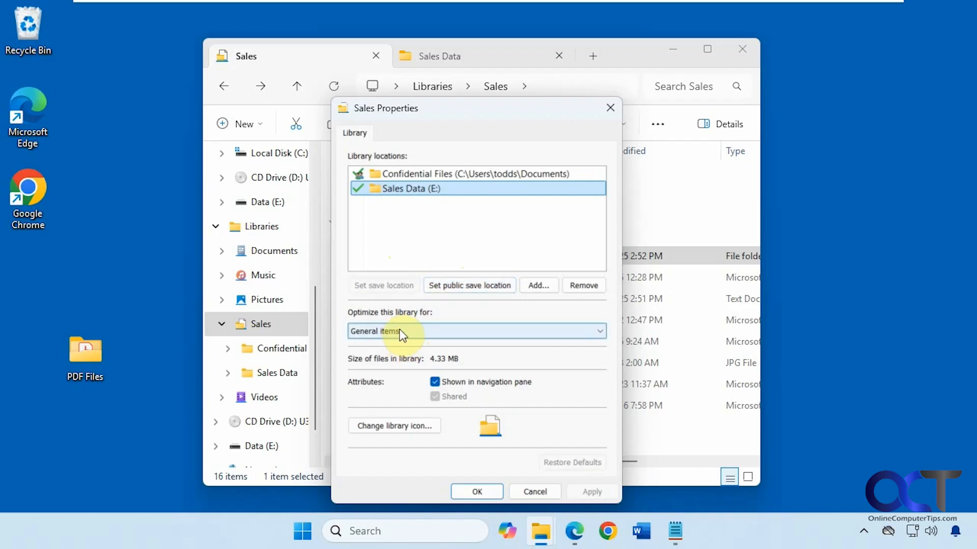
{"action": "left_click", "coordinate": [476, 331]}
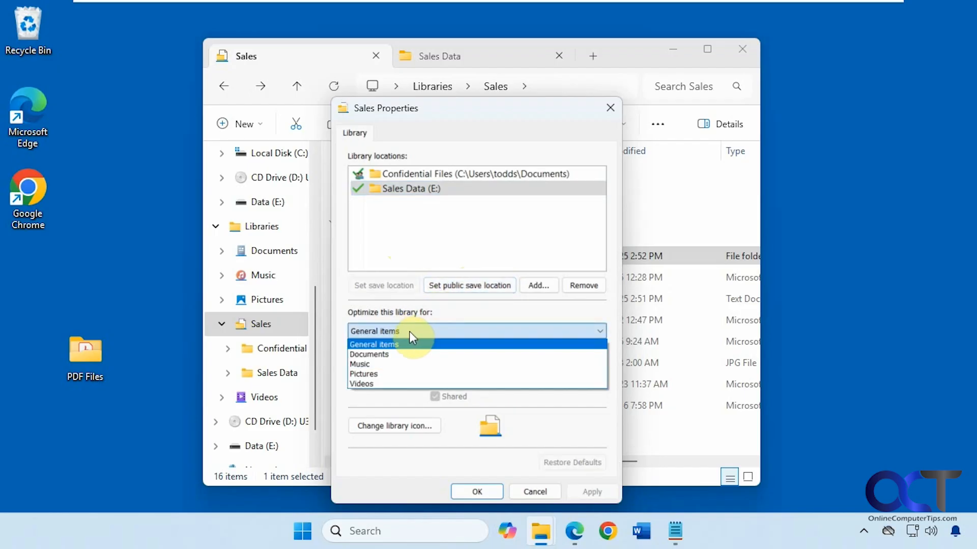
{"action": "mouse_move", "coordinate": [394, 357]}
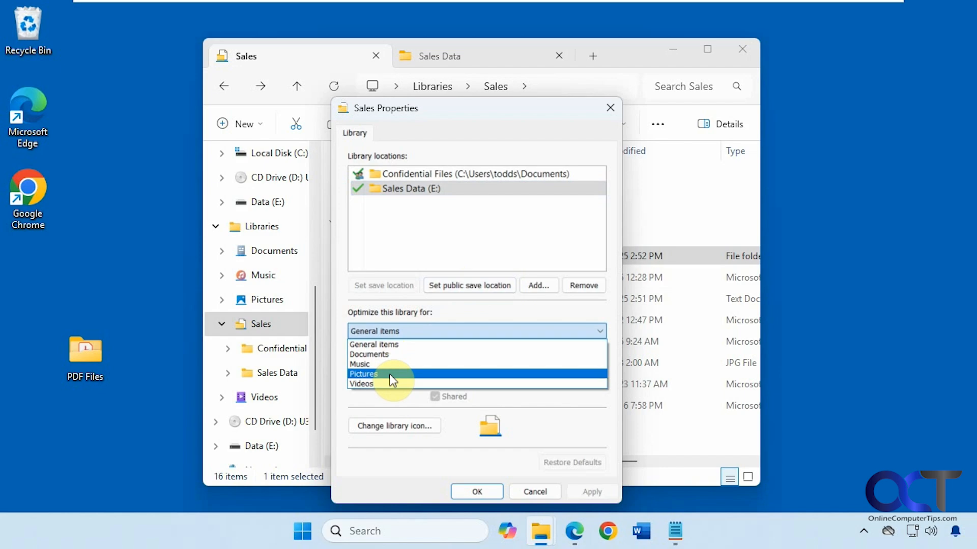
{"action": "mouse_move", "coordinate": [415, 347]}
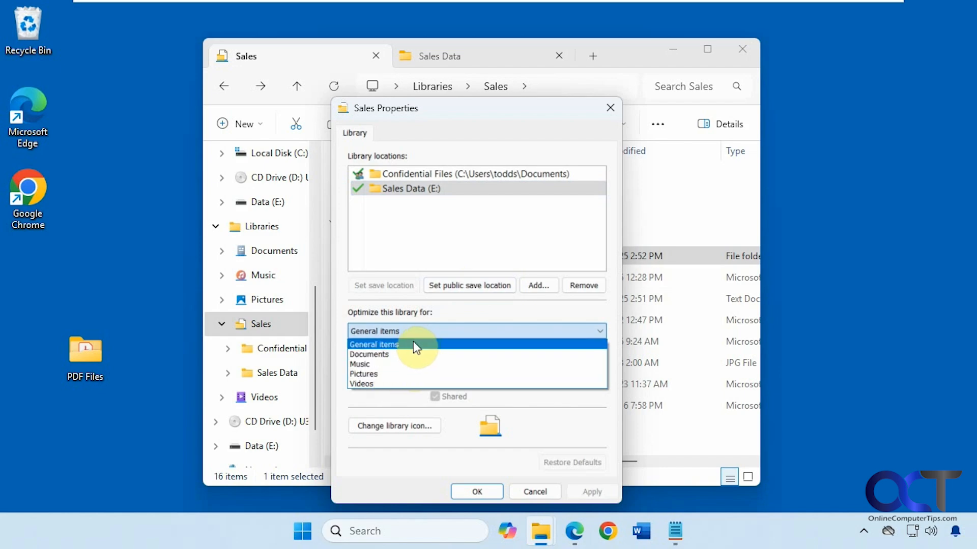
{"action": "mouse_move", "coordinate": [424, 354]}
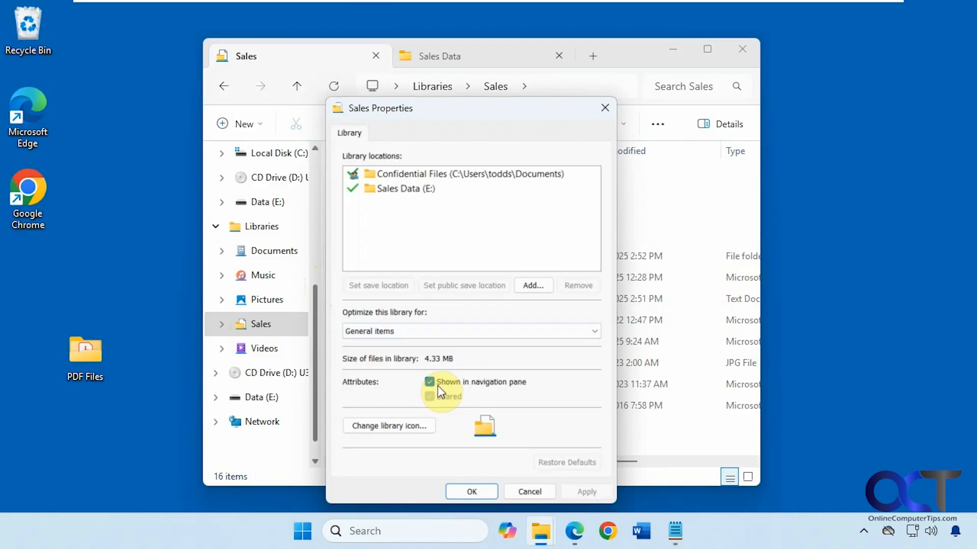
Step: Hide Sales from the navigation pane, confirm its properties, then open its Libraries context menu
{"action": "left_click", "coordinate": [429, 382]}
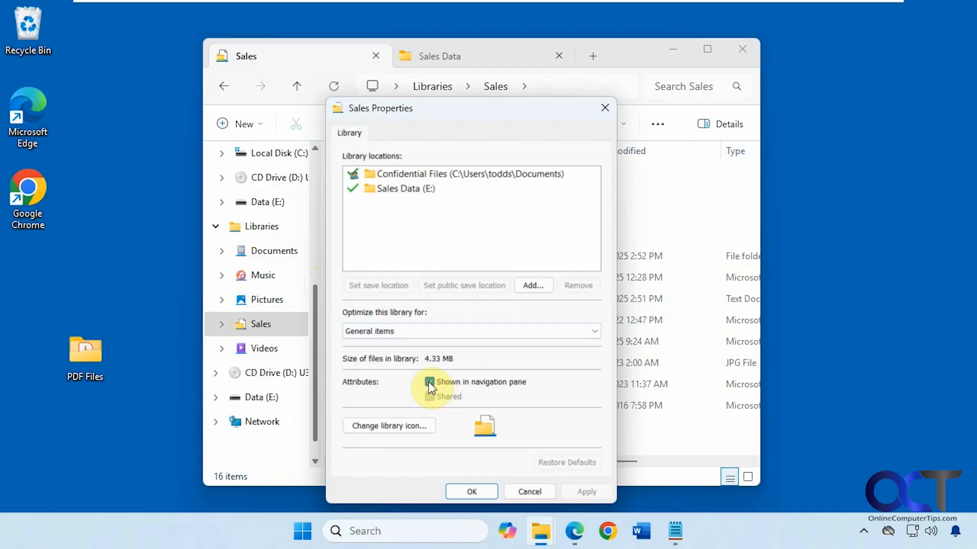
{"action": "left_click", "coordinate": [429, 382]}
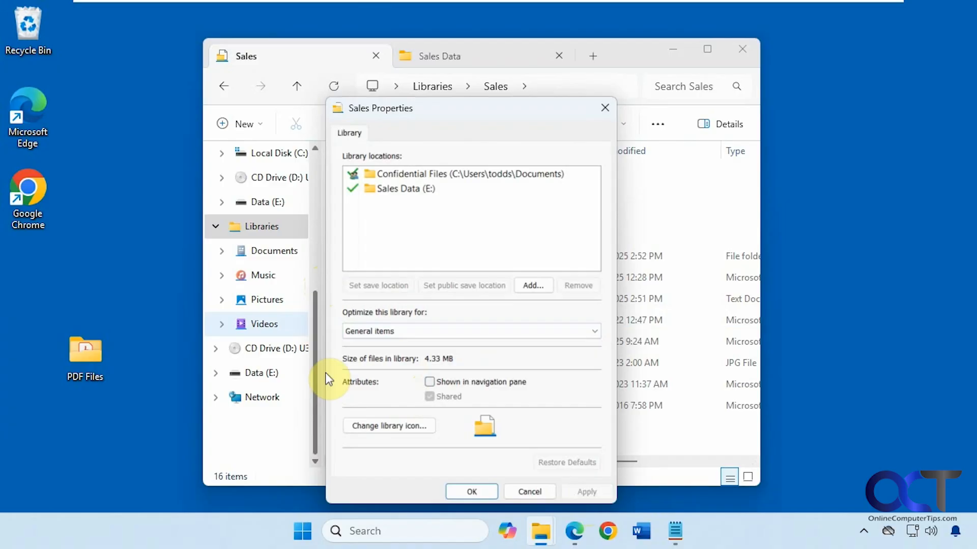
{"action": "left_click", "coordinate": [472, 491]}
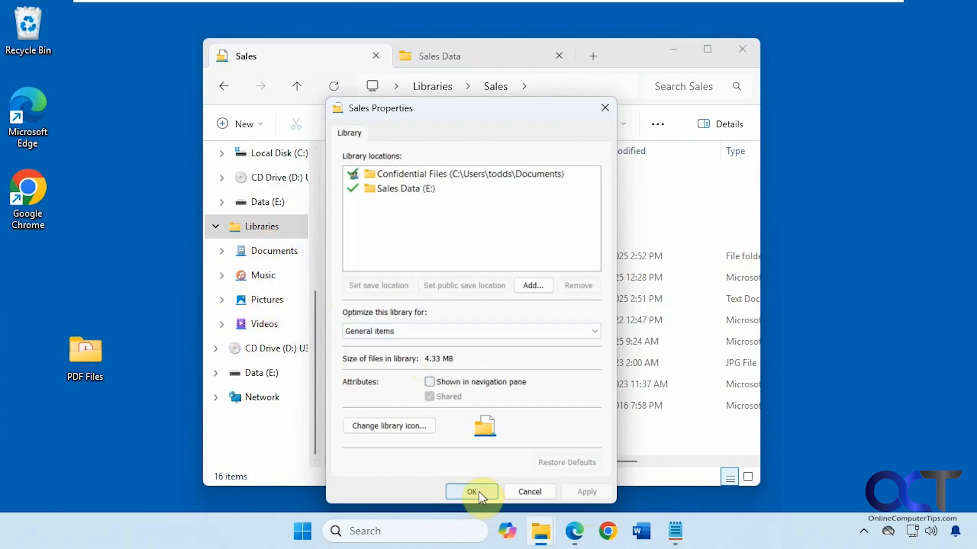
{"action": "left_click", "coordinate": [471, 492]}
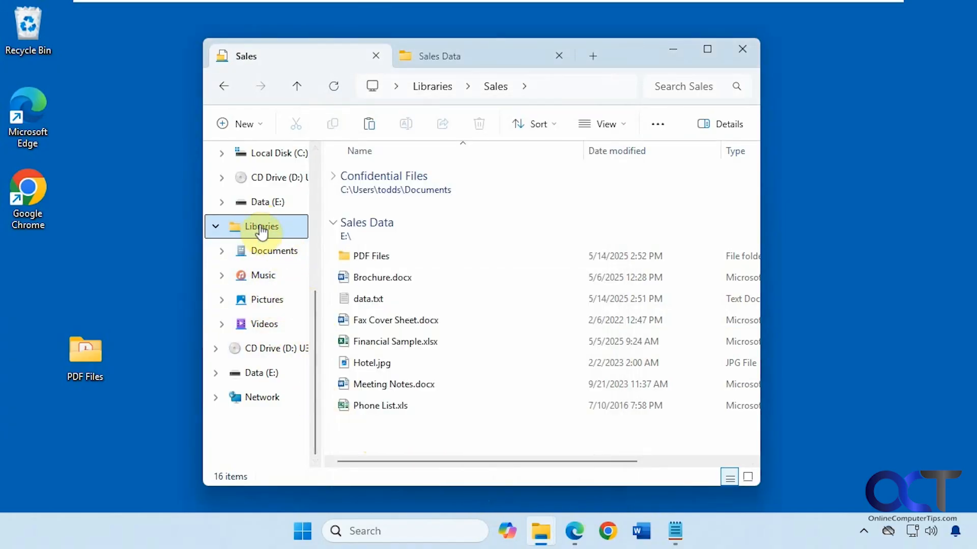
{"action": "left_click", "coordinate": [261, 226]}
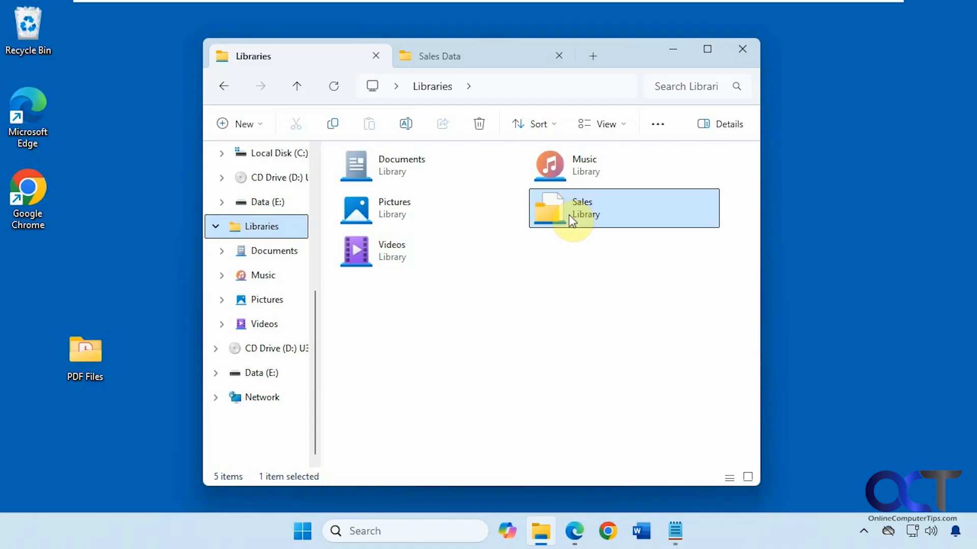
{"action": "mouse_move", "coordinate": [571, 220]}
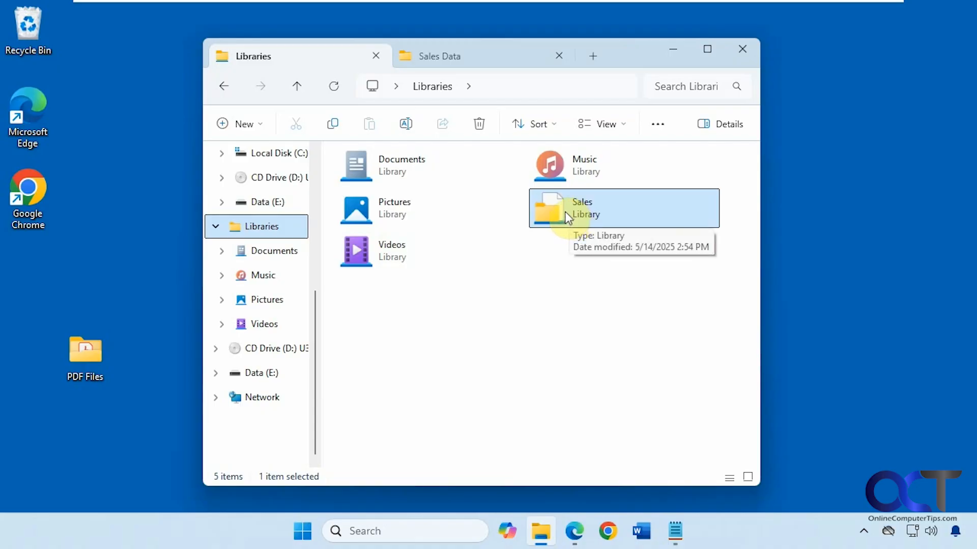
{"action": "right_click", "coordinate": [582, 208]}
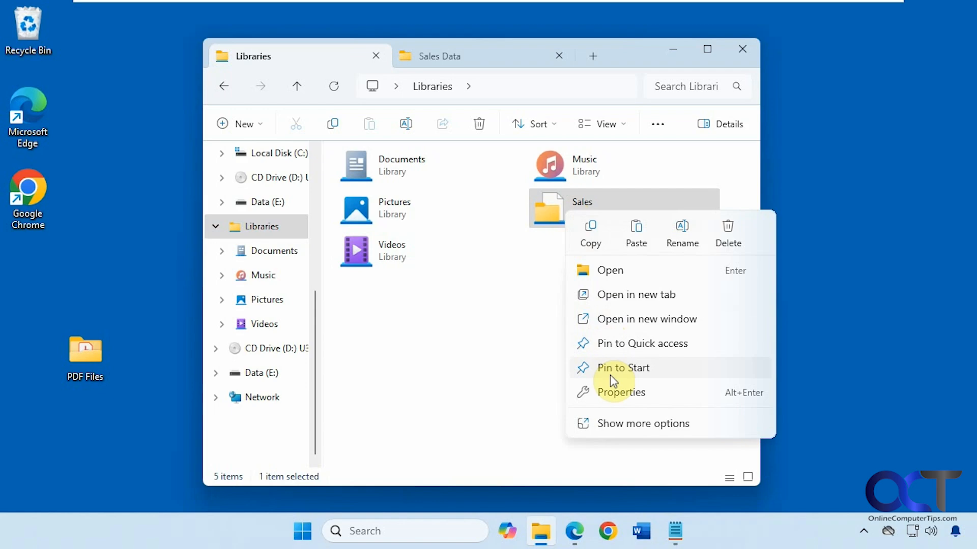
Step: Tick 'Shown in navigation pane' in the Sales library properties and apply it
{"action": "left_click", "coordinate": [621, 393]}
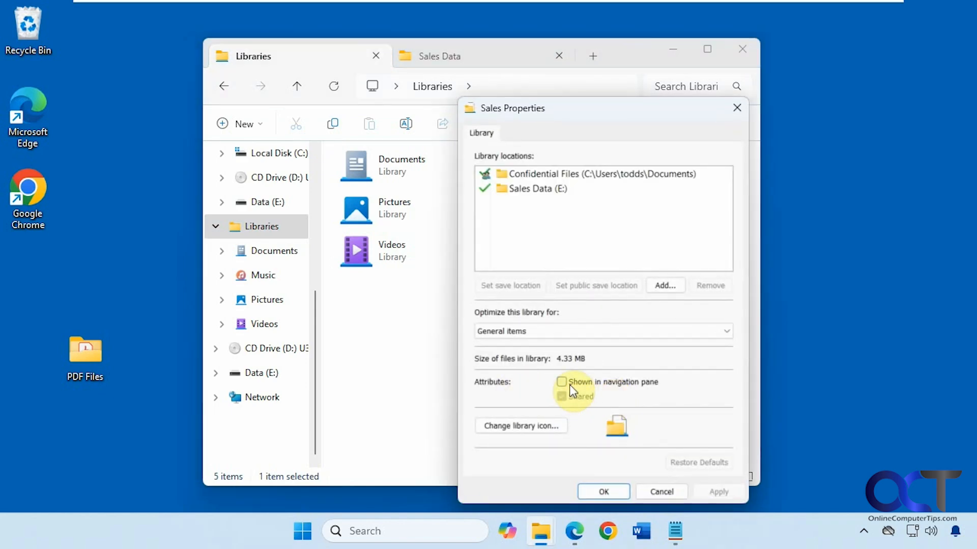
{"action": "left_click", "coordinate": [561, 382]}
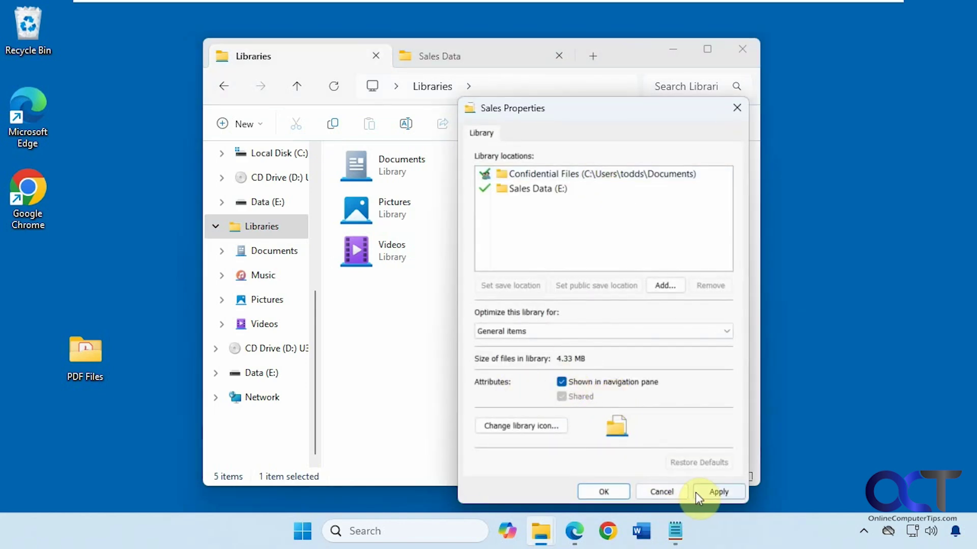
{"action": "left_click", "coordinate": [719, 492]}
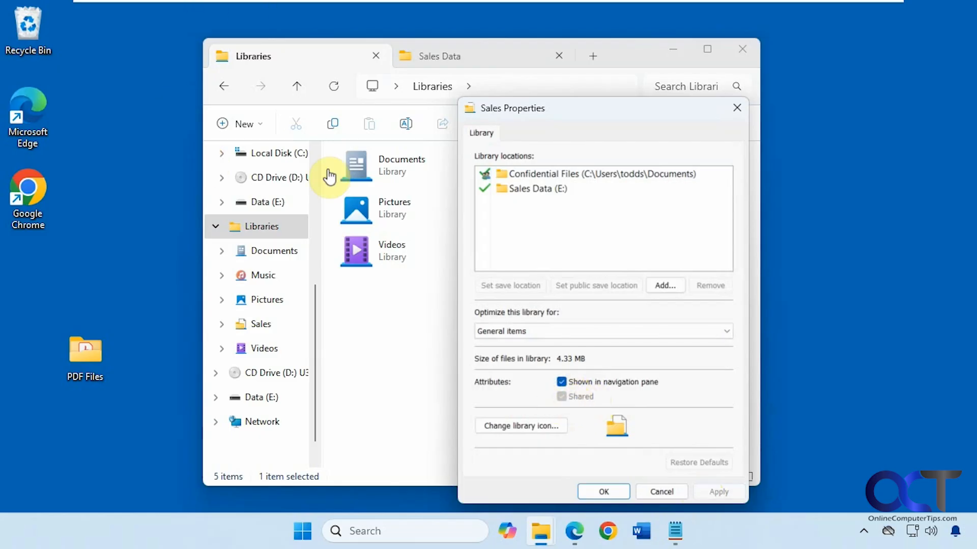
{"action": "mouse_move", "coordinate": [374, 299]}
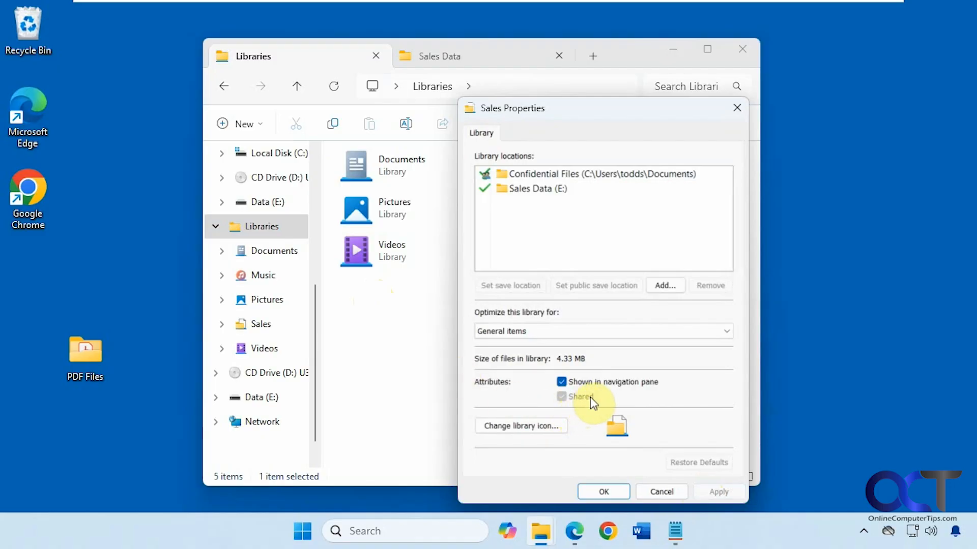
{"action": "mouse_move", "coordinate": [604, 405]}
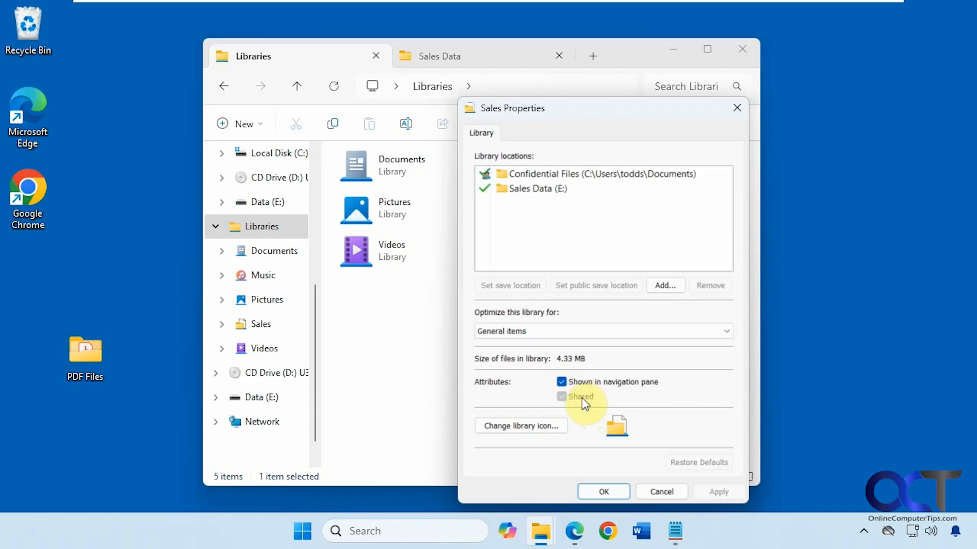
Step: Set the Sales library icon to the people icon and close both dialogs
{"action": "left_click", "coordinate": [521, 426]}
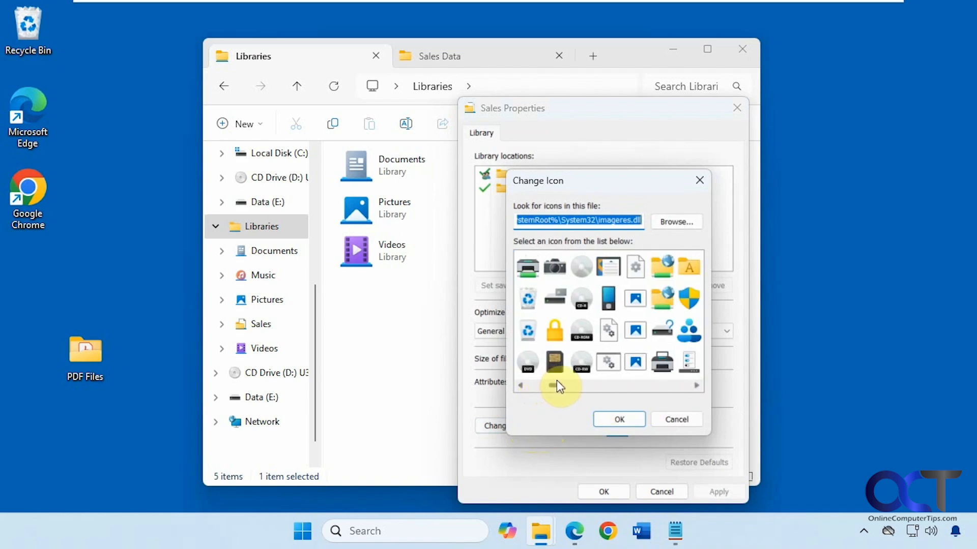
{"action": "scroll", "scroll_direction": "right", "scroll_amount": 3}
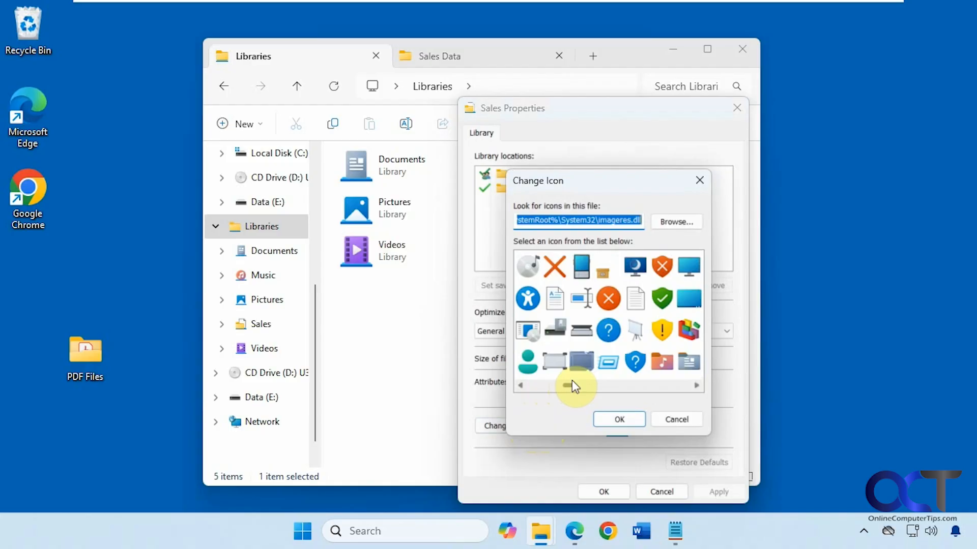
{"action": "left_click_drag", "start_coordinate": [573, 386], "coordinate": [616, 386]}
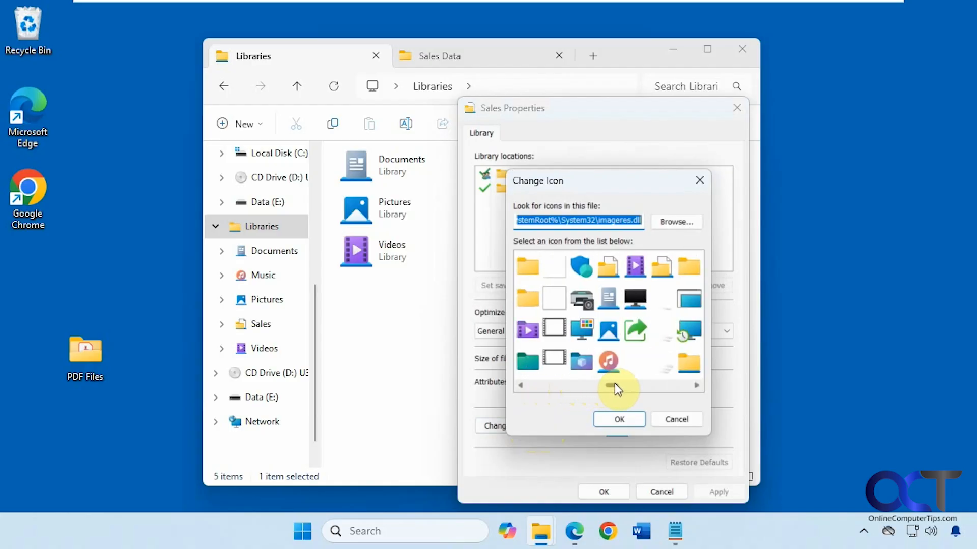
{"action": "left_click_drag", "start_coordinate": [607, 385], "coordinate": [663, 385]}
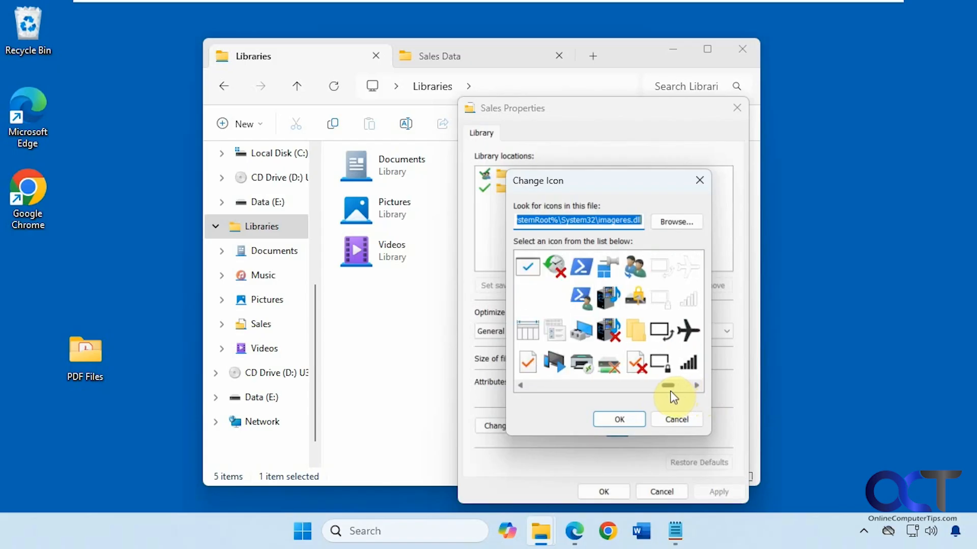
{"action": "left_click_drag", "start_coordinate": [669, 385], "coordinate": [660, 385]}
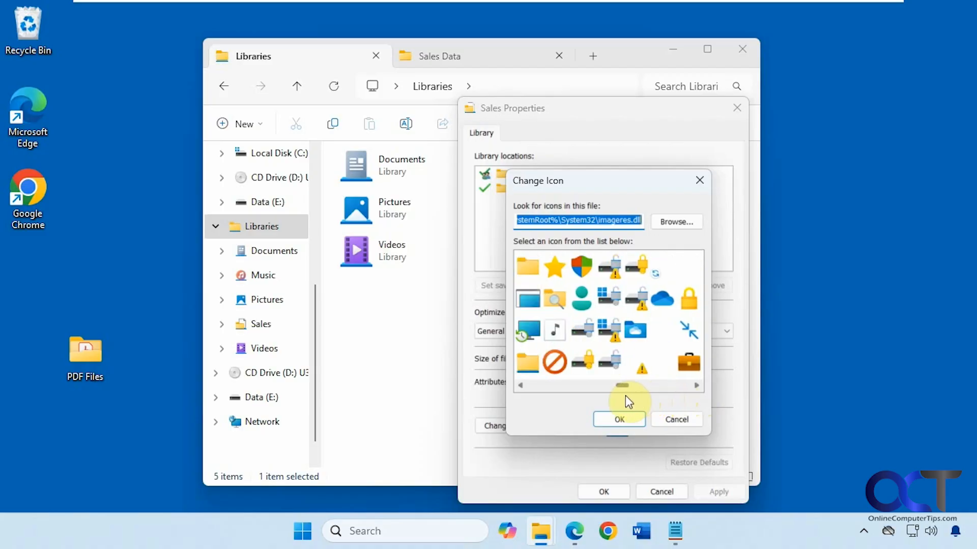
{"action": "scroll", "scroll_direction": "right", "scroll_amount": 3}
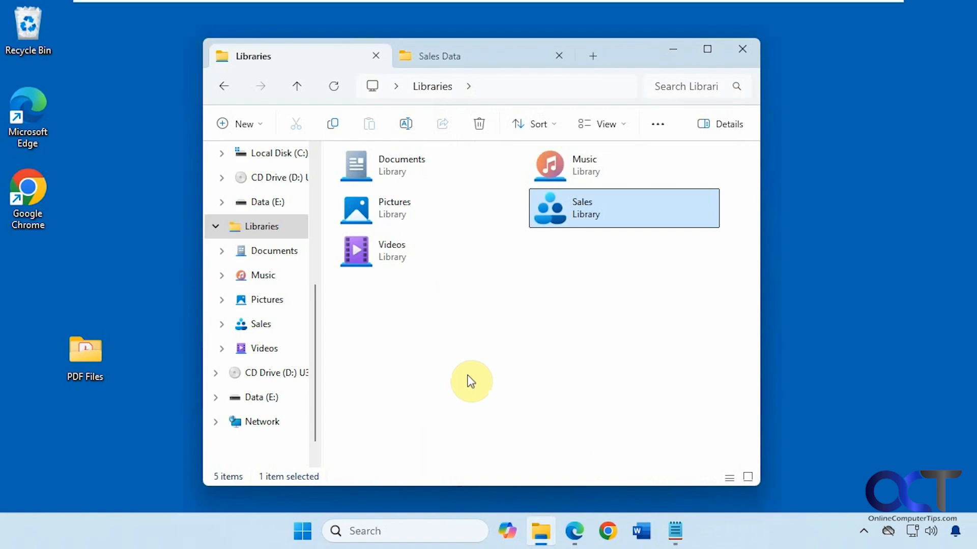
{"action": "mouse_move", "coordinate": [384, 341]}
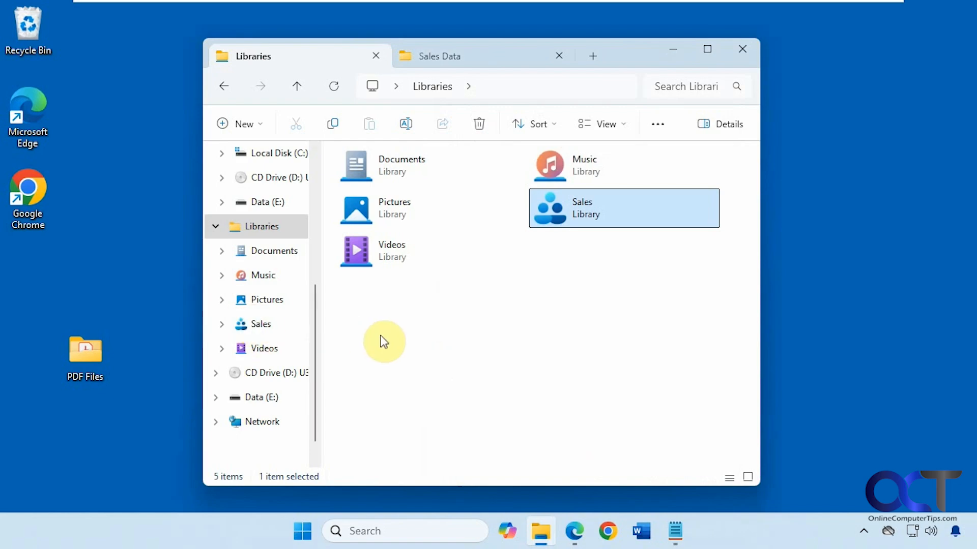
Step: Remove the Sales Data (E:) location from the Sales library properties
{"action": "right_click", "coordinate": [260, 324]}
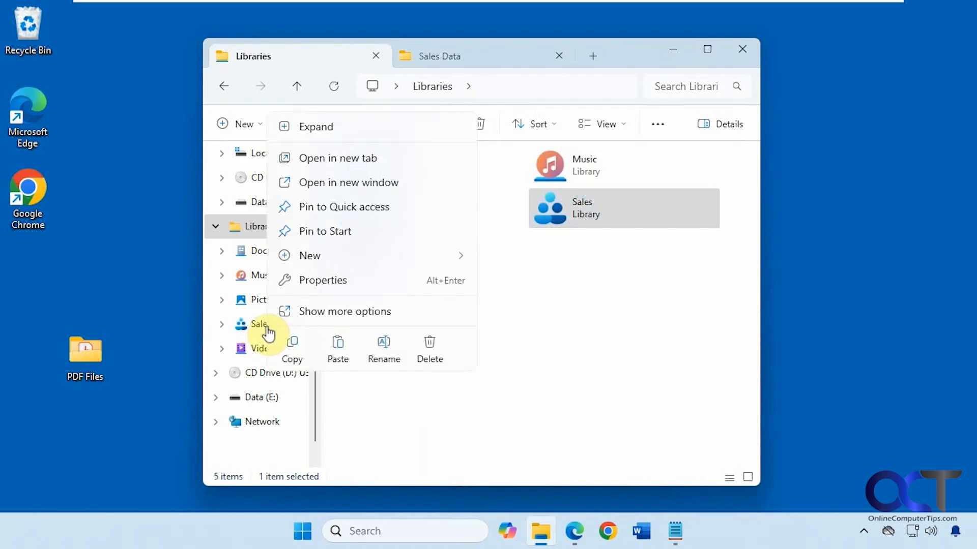
{"action": "left_click", "coordinate": [322, 279]}
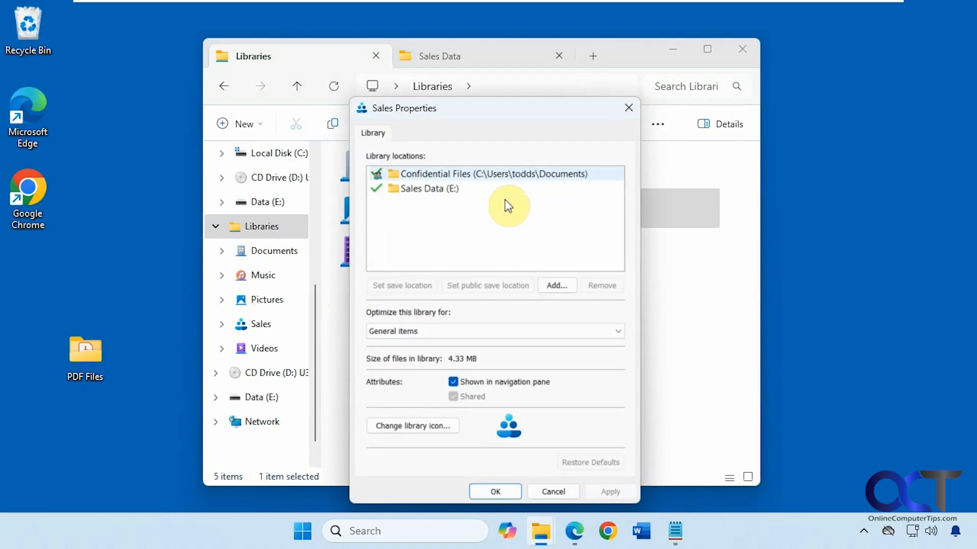
{"action": "left_click", "coordinate": [429, 189]}
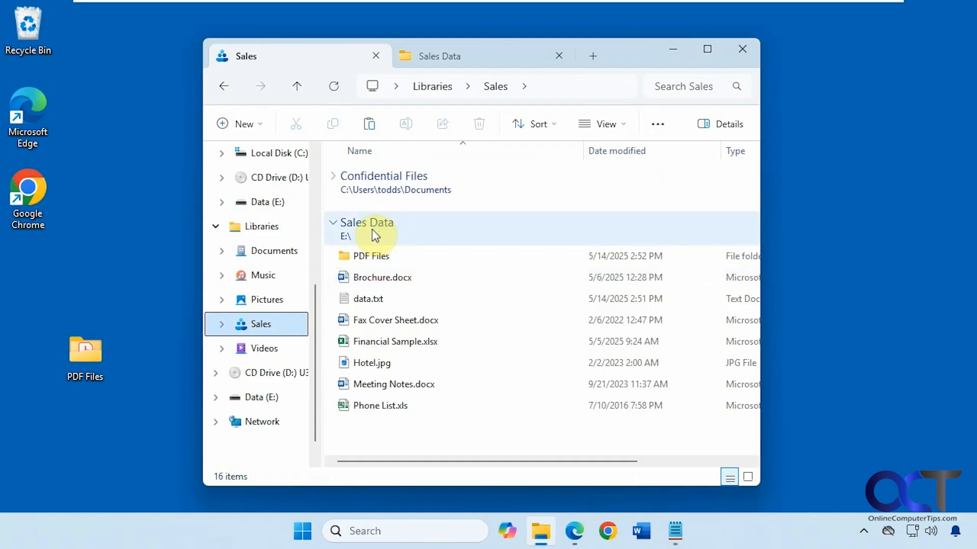
{"action": "mouse_move", "coordinate": [434, 292]}
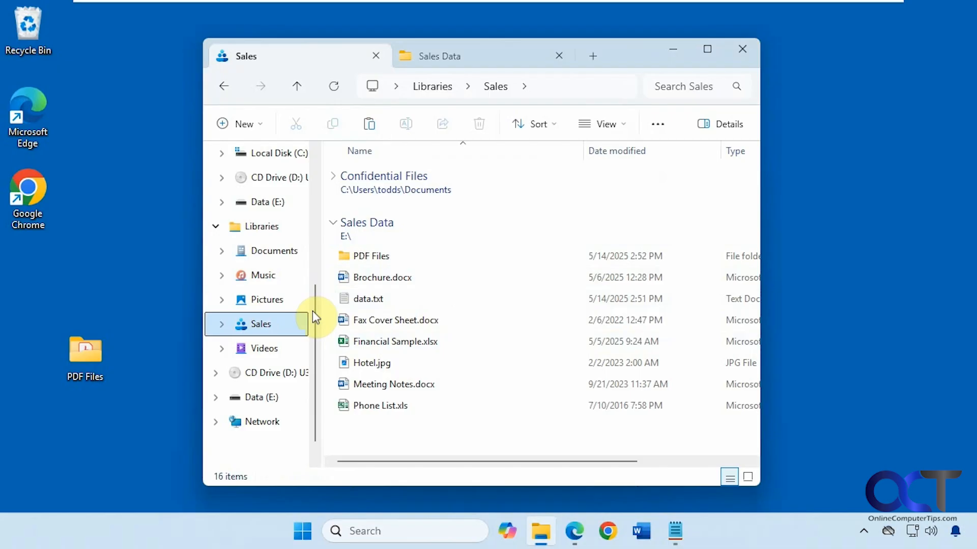
{"action": "right_click", "coordinate": [260, 324]}
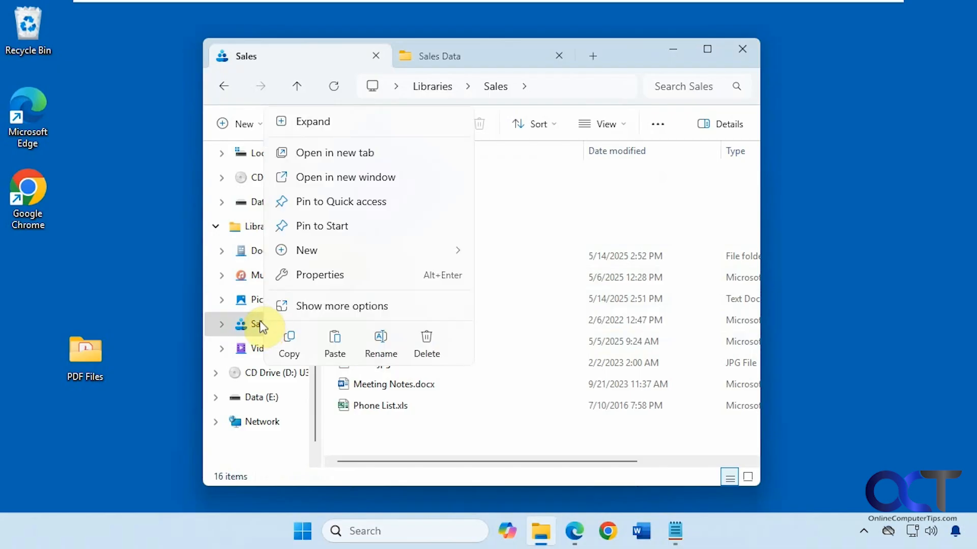
{"action": "left_click", "coordinate": [319, 275]}
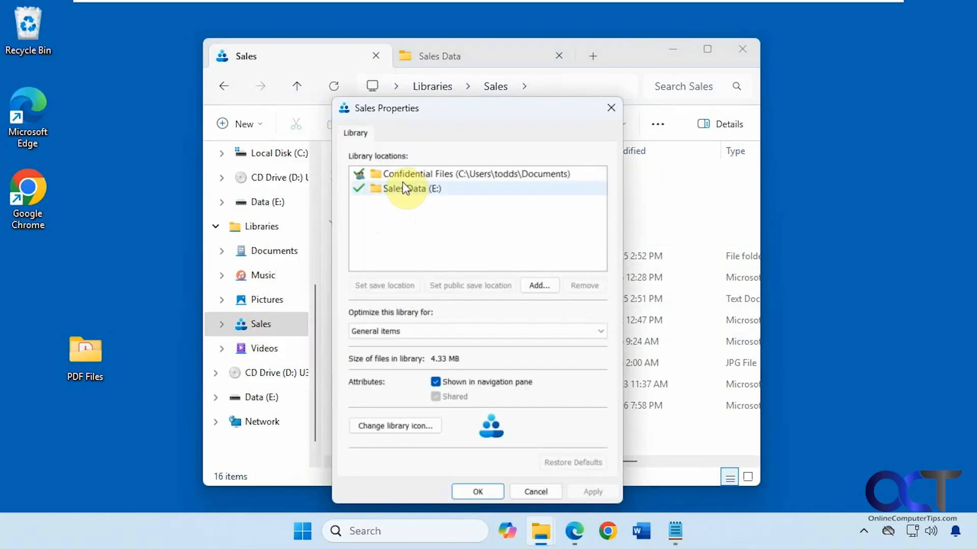
{"action": "left_click", "coordinate": [583, 285]}
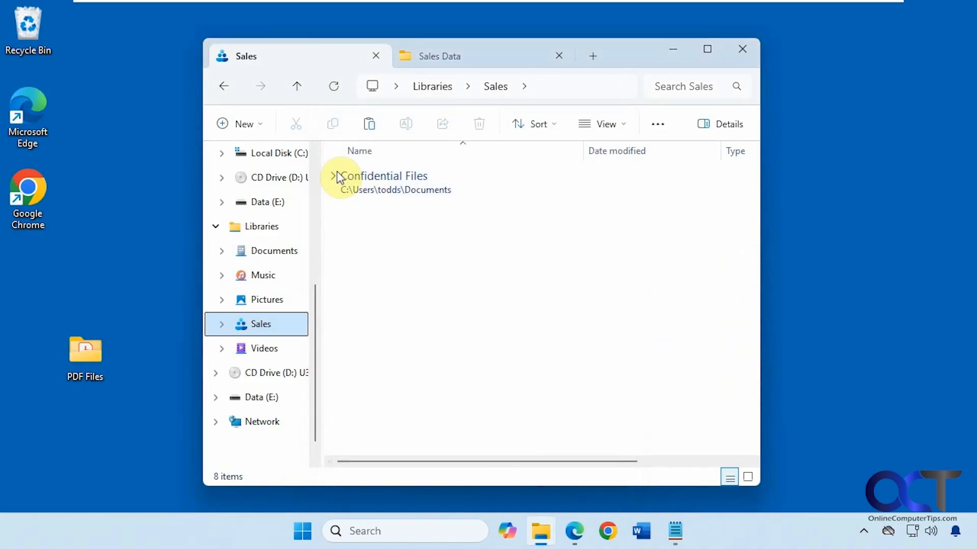
Step: Create a new Word document in Confidential Files and verify it under Documents
{"action": "left_click", "coordinate": [336, 176]}
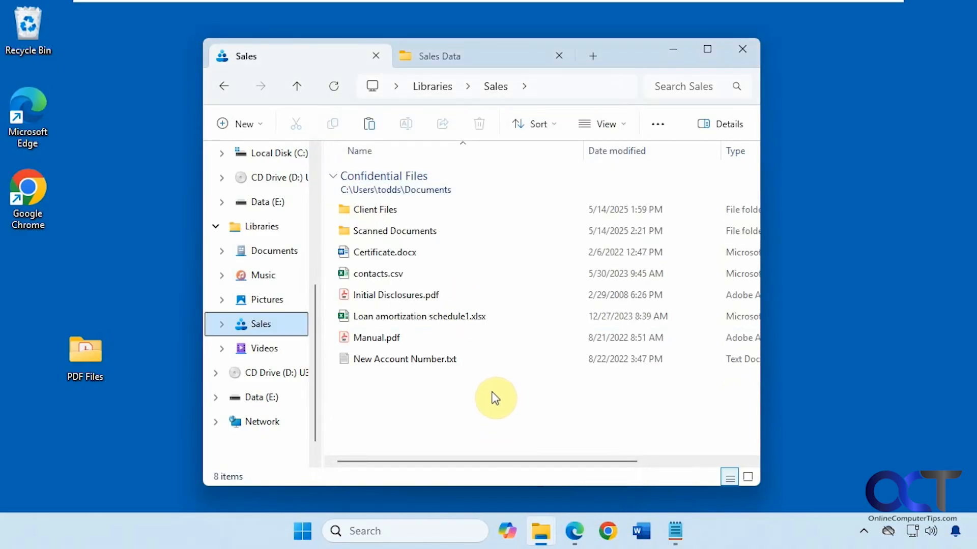
{"action": "right_click", "coordinate": [495, 399]}
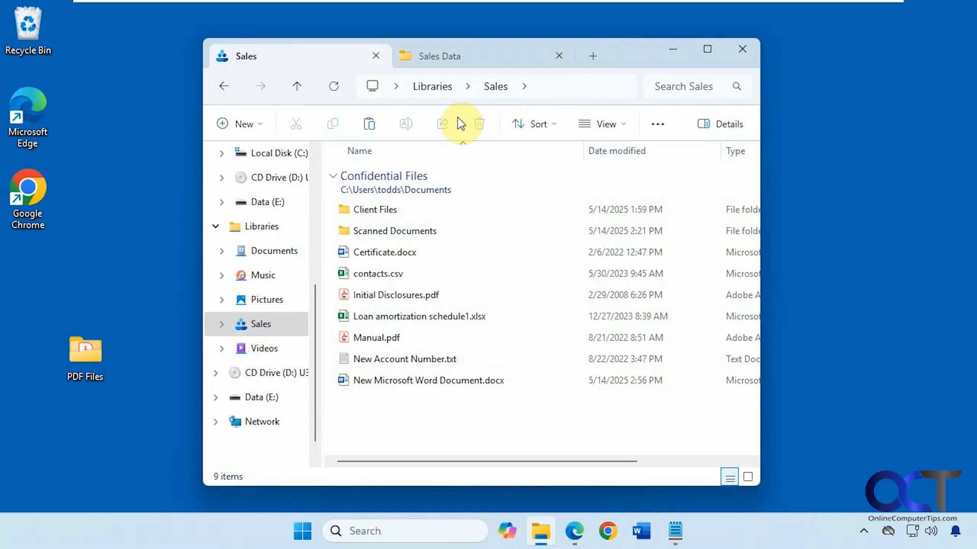
{"action": "left_click", "coordinate": [449, 56]}
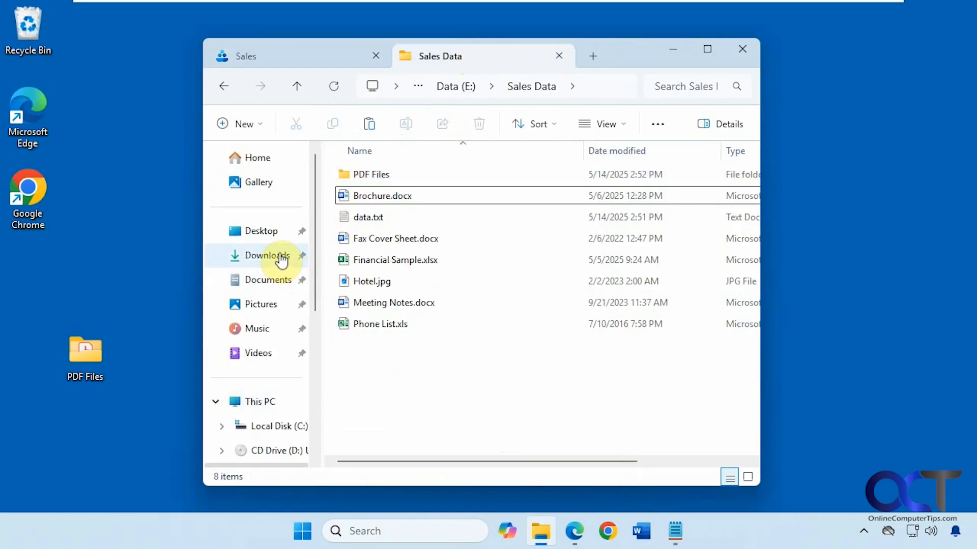
{"action": "left_click", "coordinate": [268, 279]}
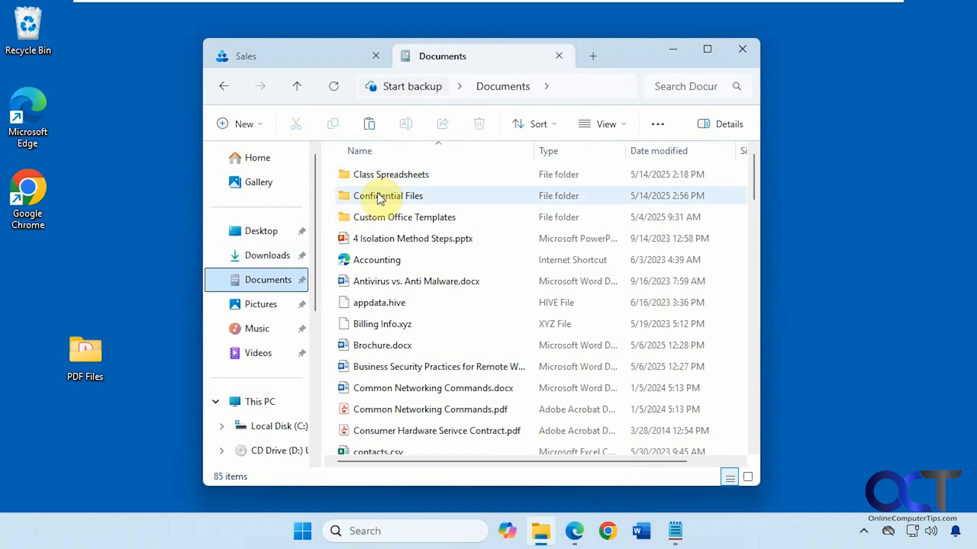
{"action": "double_click", "coordinate": [387, 195]}
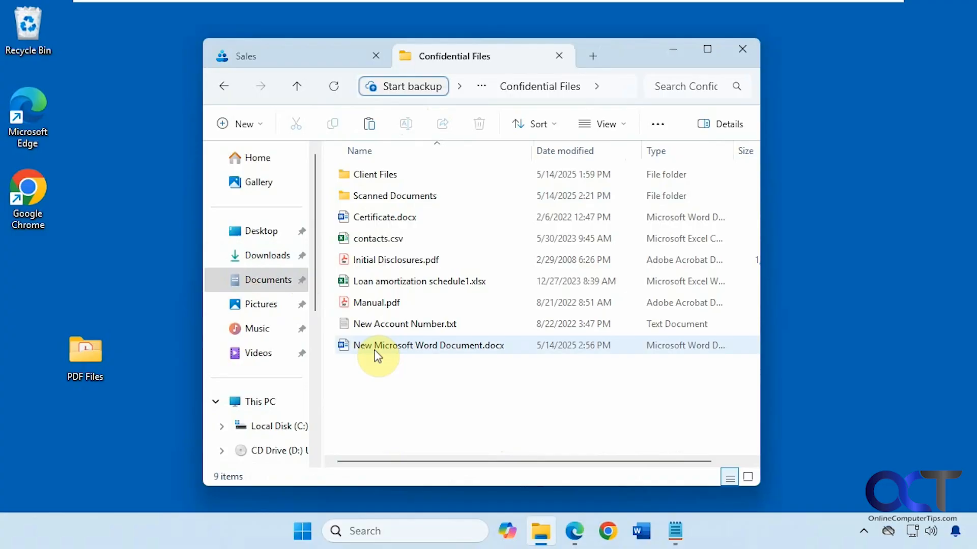
{"action": "left_click", "coordinate": [428, 346]}
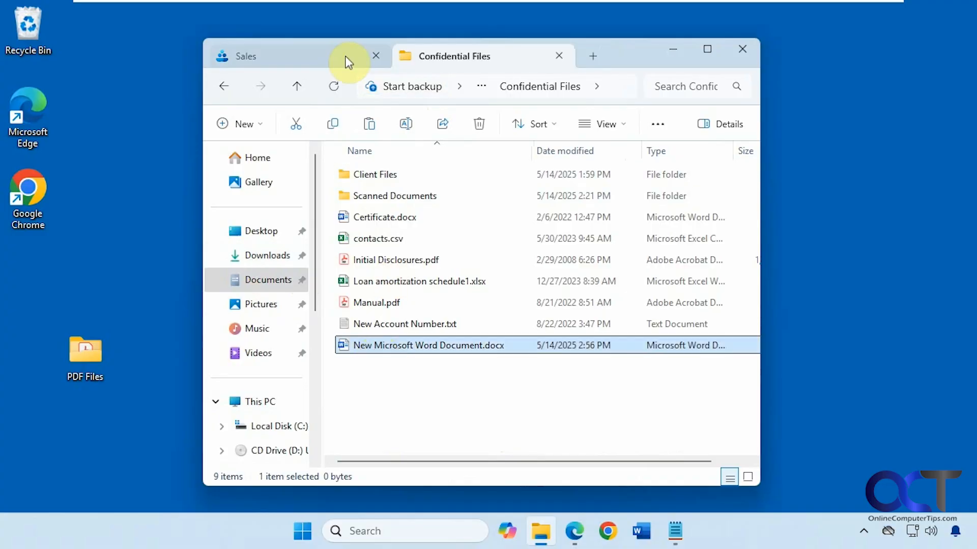
{"action": "left_click", "coordinate": [247, 56]}
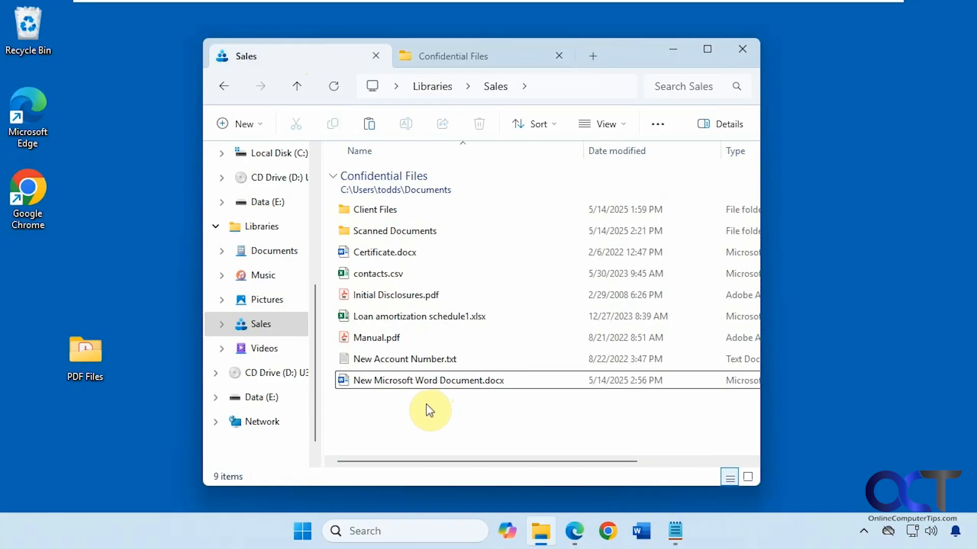
{"action": "mouse_move", "coordinate": [406, 403]}
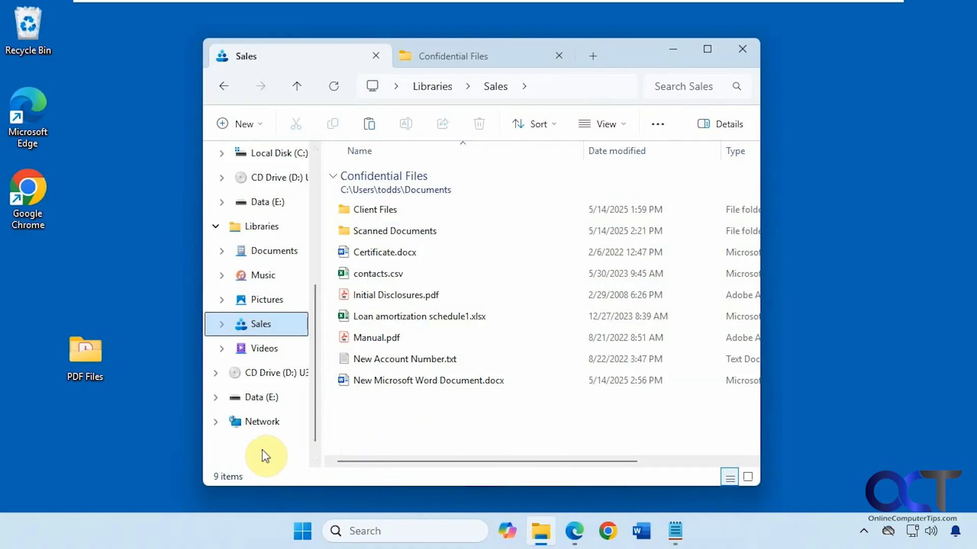
Step: Show Libraries in the navigation pane, create 'Favorite Pics', and include the Biking folder
{"action": "right_click", "coordinate": [265, 455]}
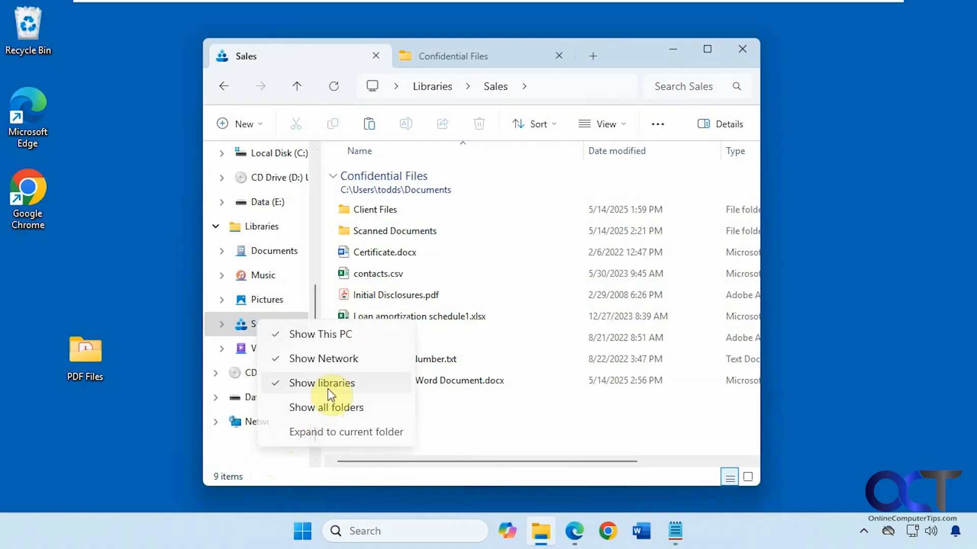
{"action": "left_click", "coordinate": [321, 383]}
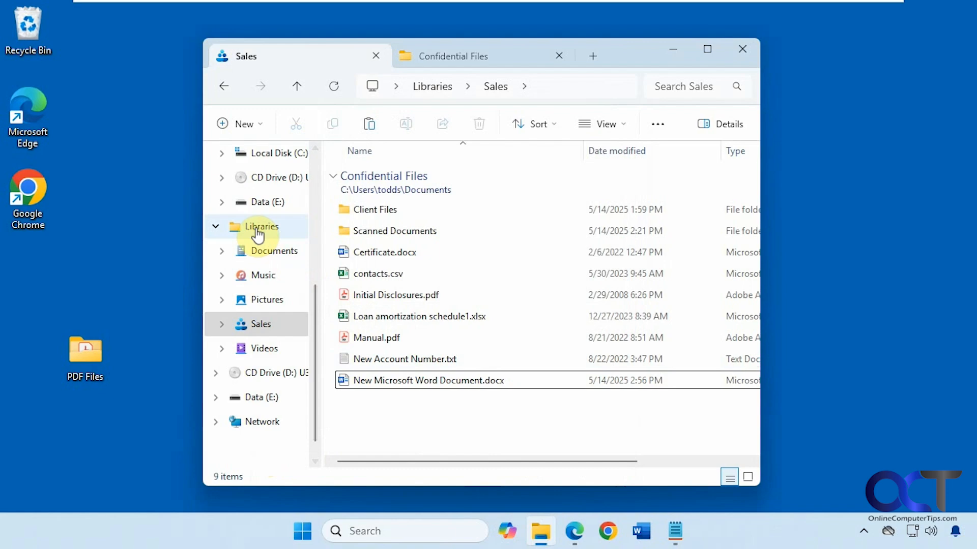
{"action": "right_click", "coordinate": [260, 226]}
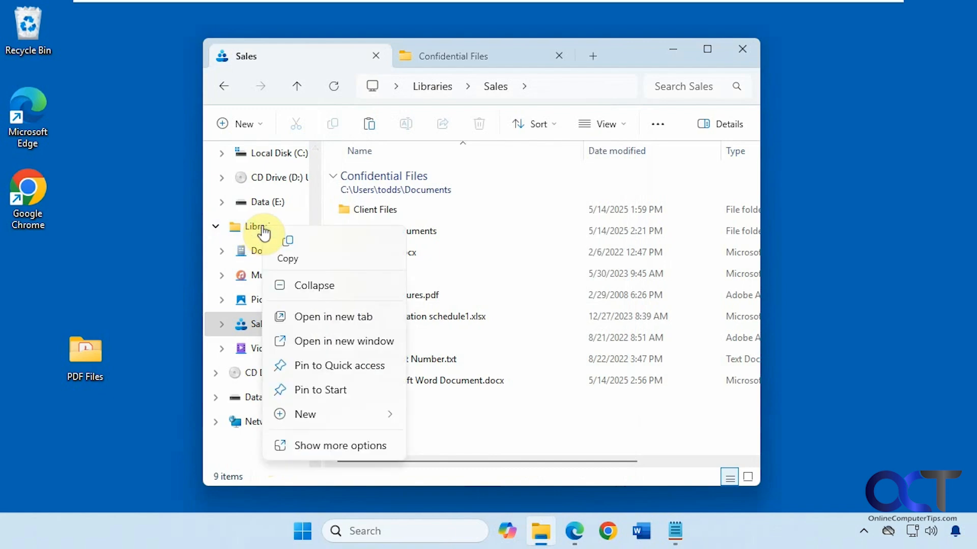
{"action": "mouse_move", "coordinate": [306, 415]}
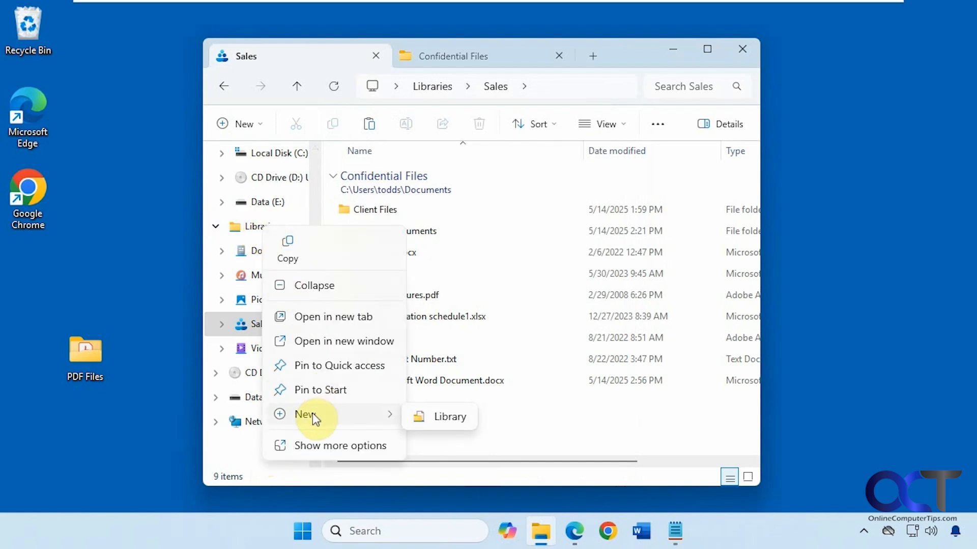
{"action": "left_click", "coordinate": [450, 417]}
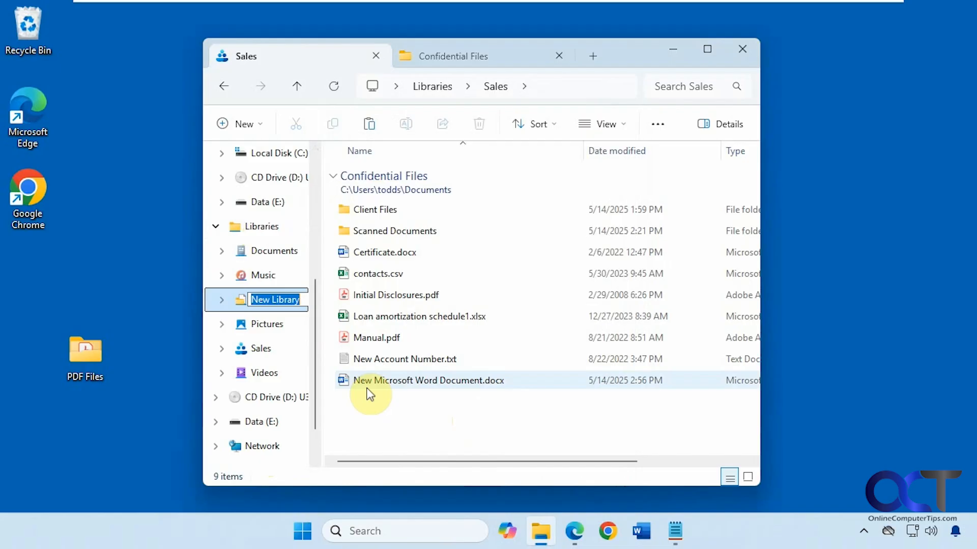
{"action": "type", "text": "F"}
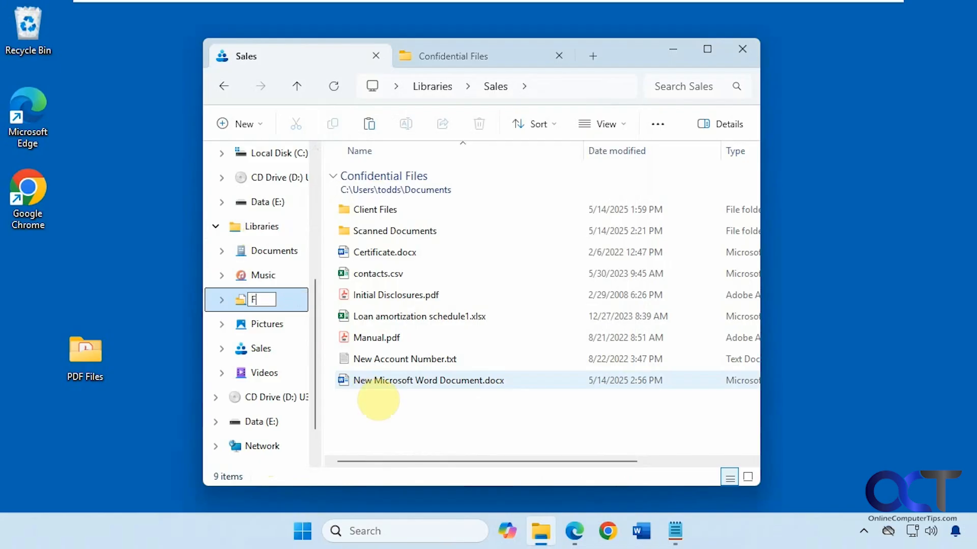
{"action": "type", "text": "avorite Pic"}
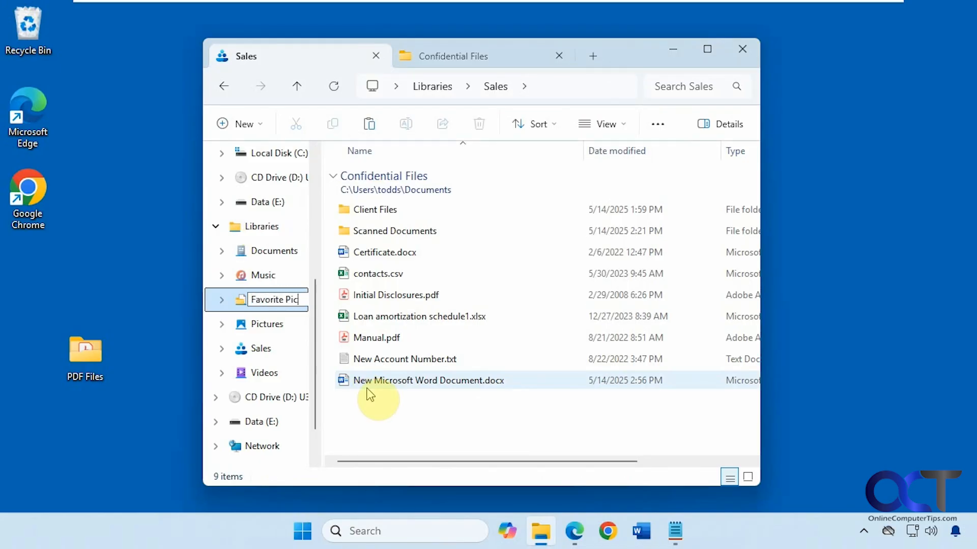
{"action": "key", "text": "Enter"}
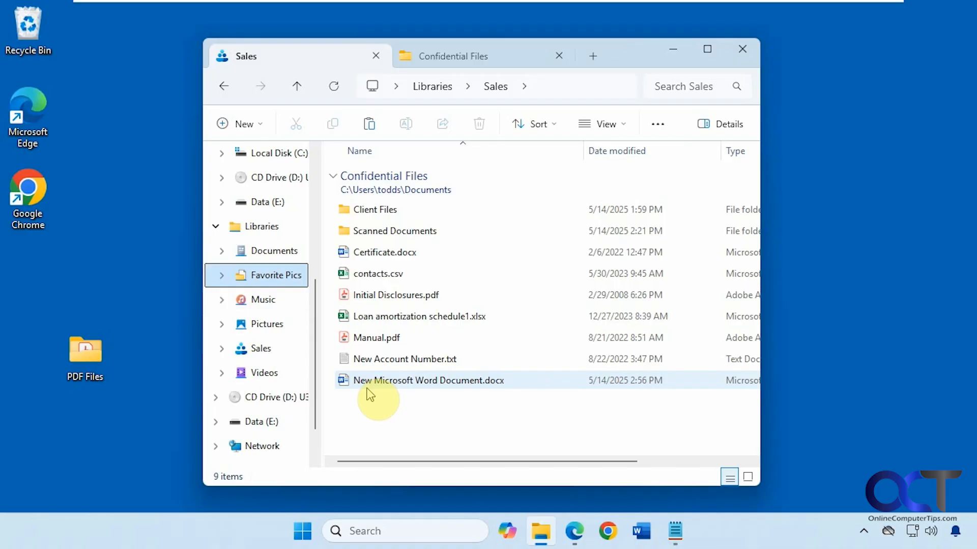
{"action": "left_click", "coordinate": [275, 275]}
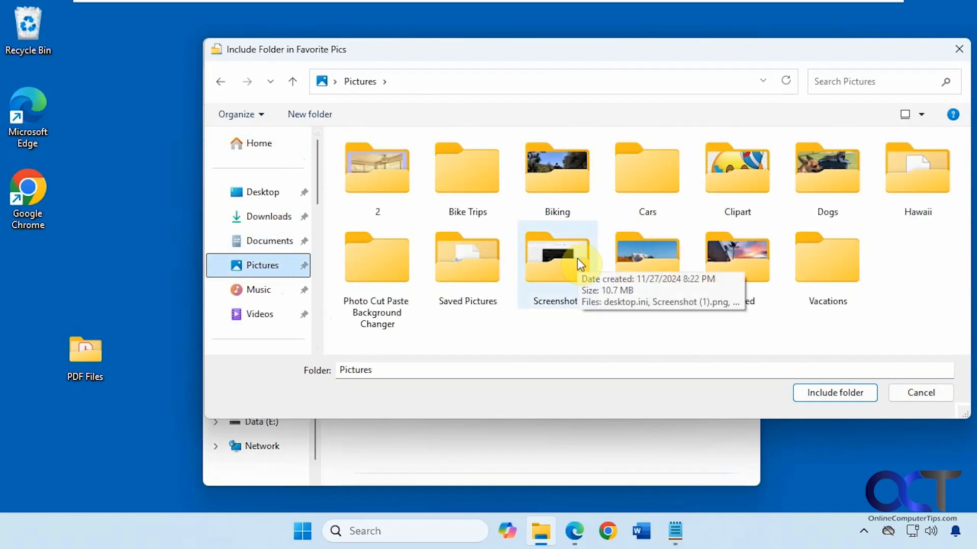
{"action": "double_click", "coordinate": [556, 168]}
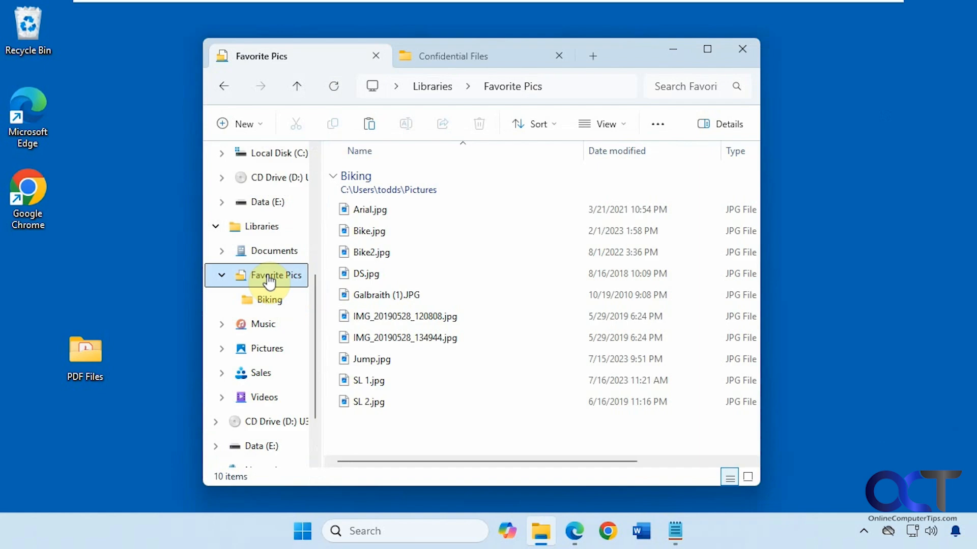
Step: Add Hawaii as a second Favorite Pics location and optimize it for Pictures
{"action": "right_click", "coordinate": [270, 276]}
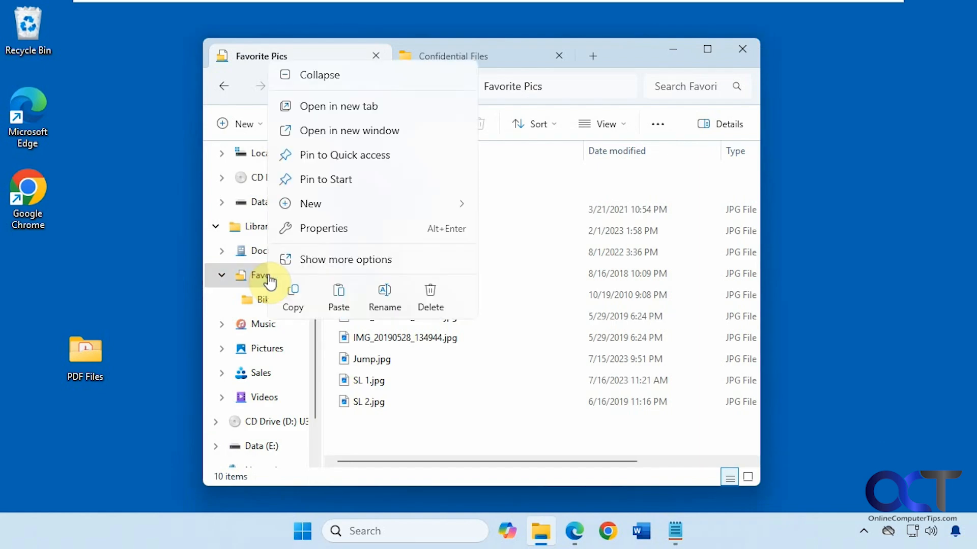
{"action": "left_click", "coordinate": [323, 228]}
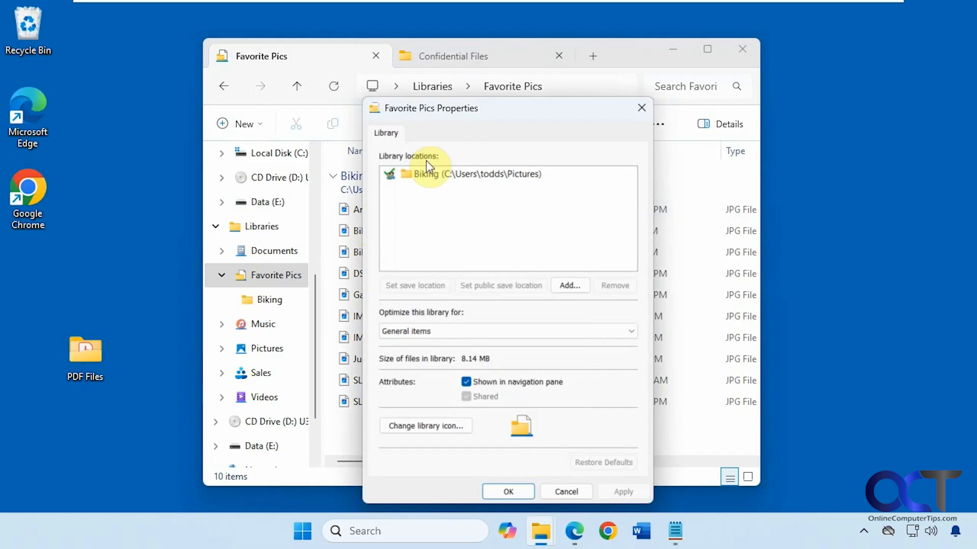
{"action": "left_click", "coordinate": [570, 285]}
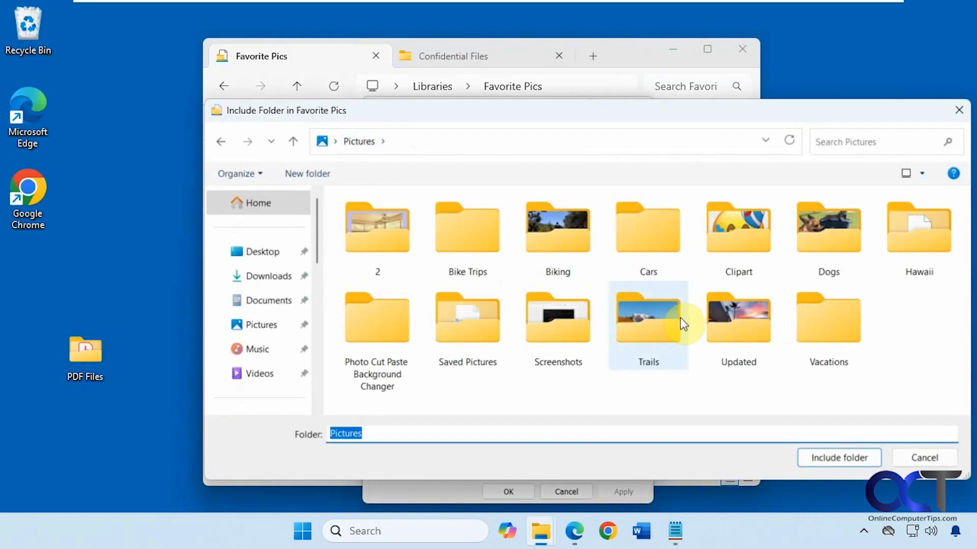
{"action": "double_click", "coordinate": [919, 230]}
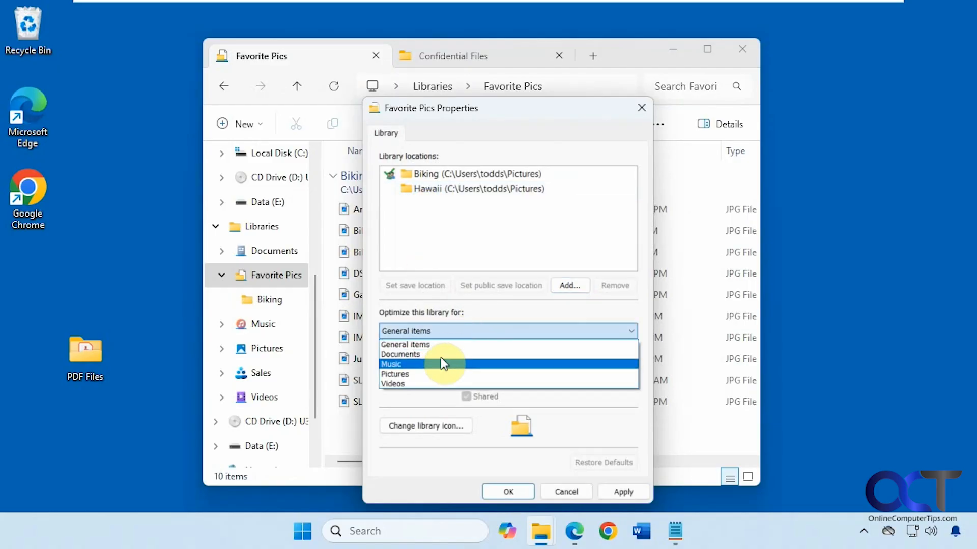
{"action": "mouse_move", "coordinate": [432, 376]}
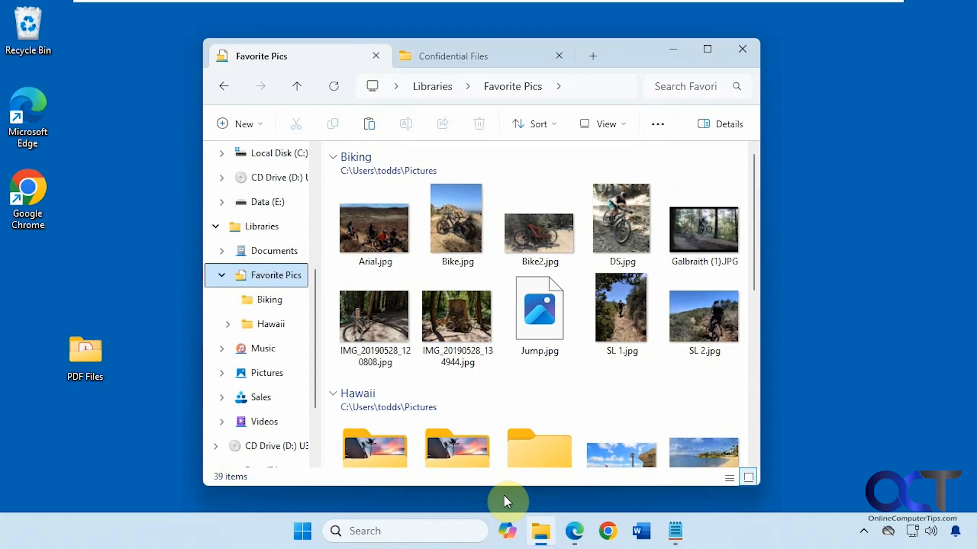
{"action": "scroll", "scroll_direction": "down", "scroll_amount": 3}
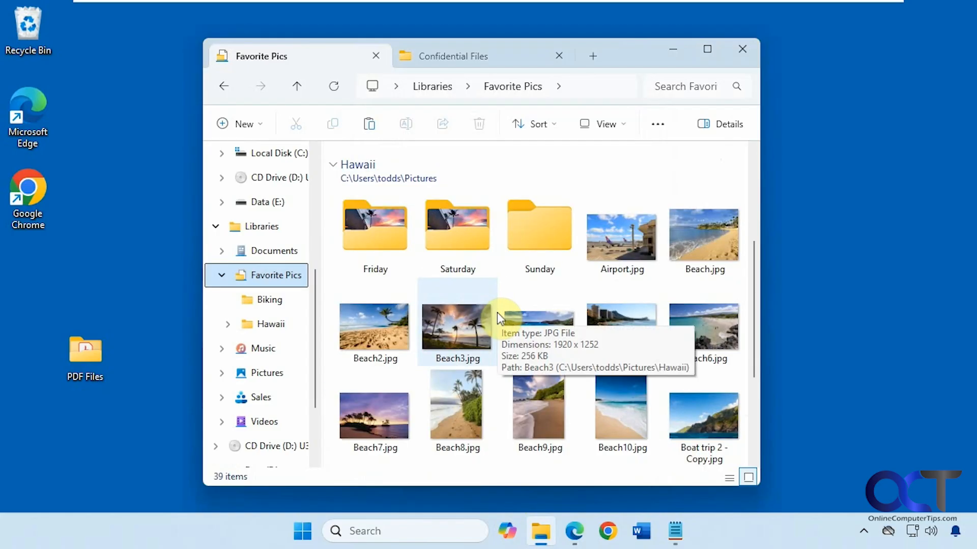
Step: Drop the Hawaii location, delete the Favorite Pics library, and open Sales again
{"action": "scroll", "scroll_direction": "down", "scroll_amount": 3}
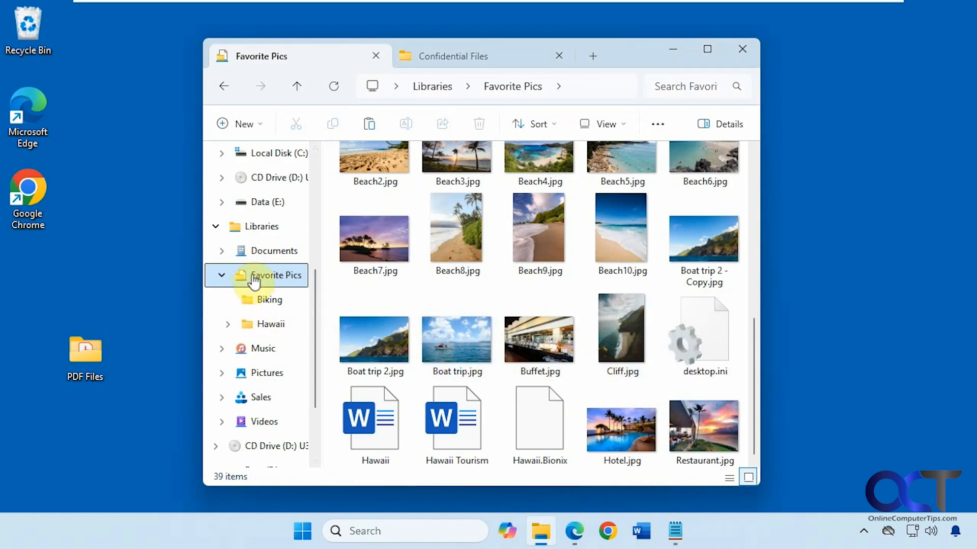
{"action": "right_click", "coordinate": [276, 275]}
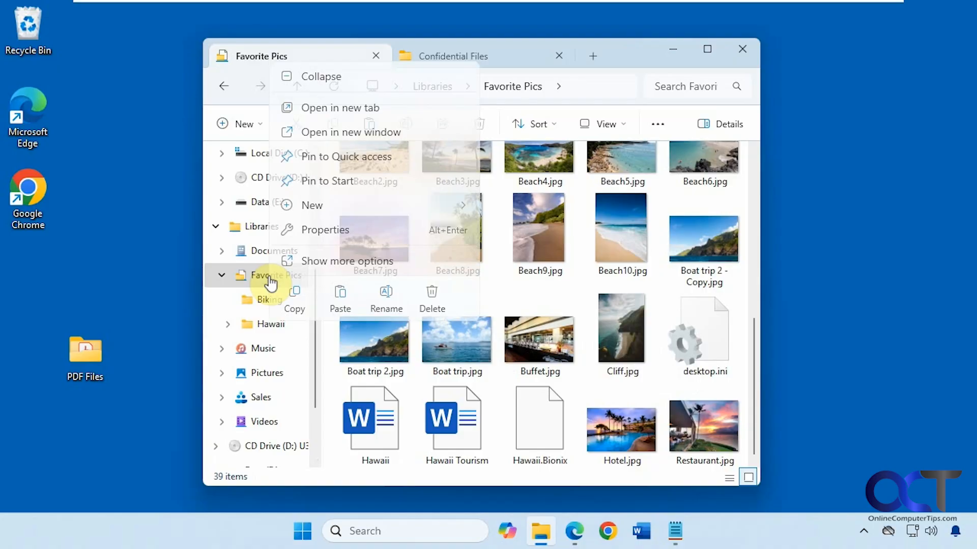
{"action": "left_click", "coordinate": [325, 230]}
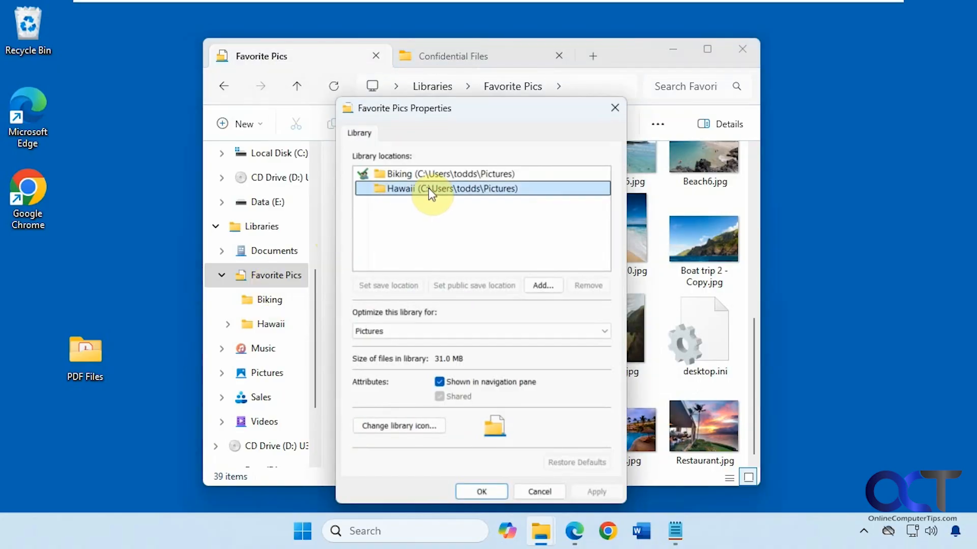
{"action": "left_click", "coordinate": [588, 286]}
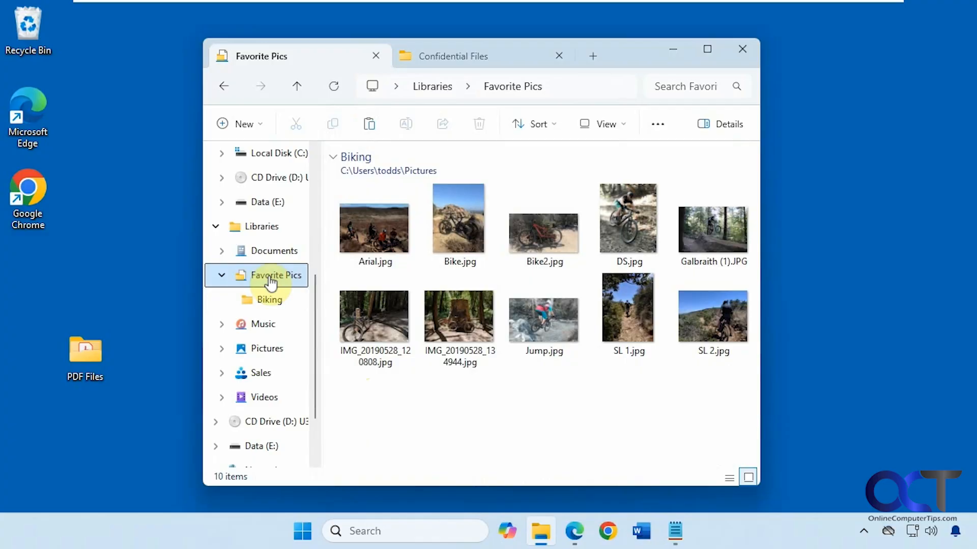
{"action": "right_click", "coordinate": [272, 276]}
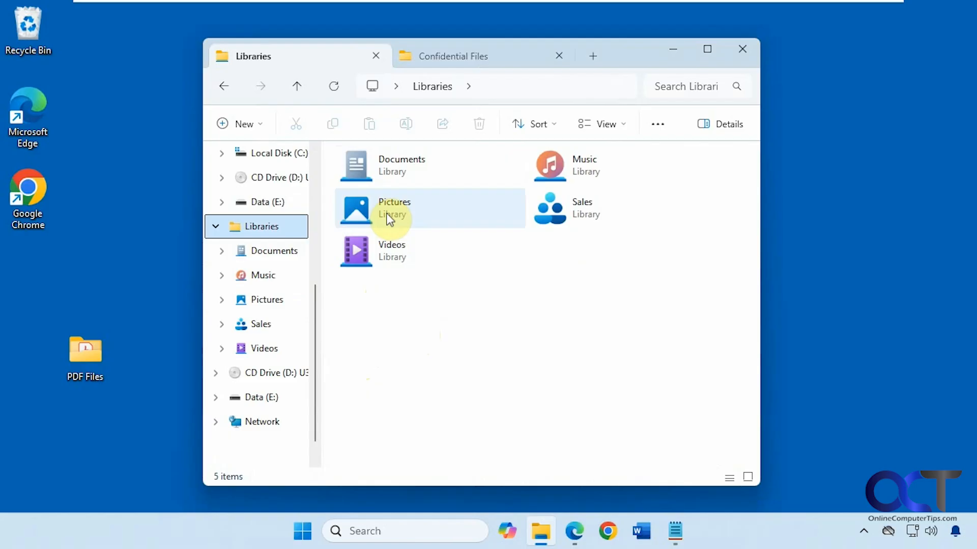
{"action": "mouse_move", "coordinate": [384, 219]}
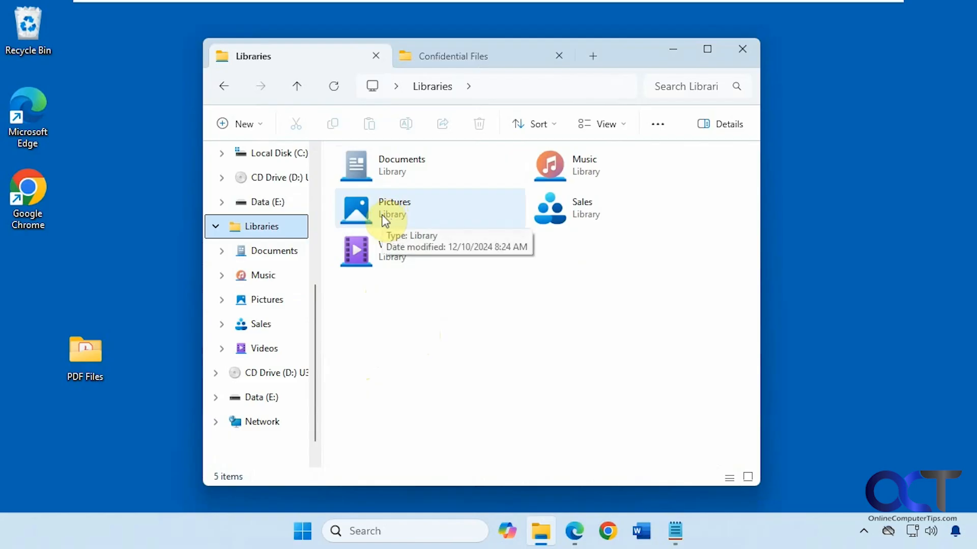
{"action": "left_click", "coordinate": [261, 324]}
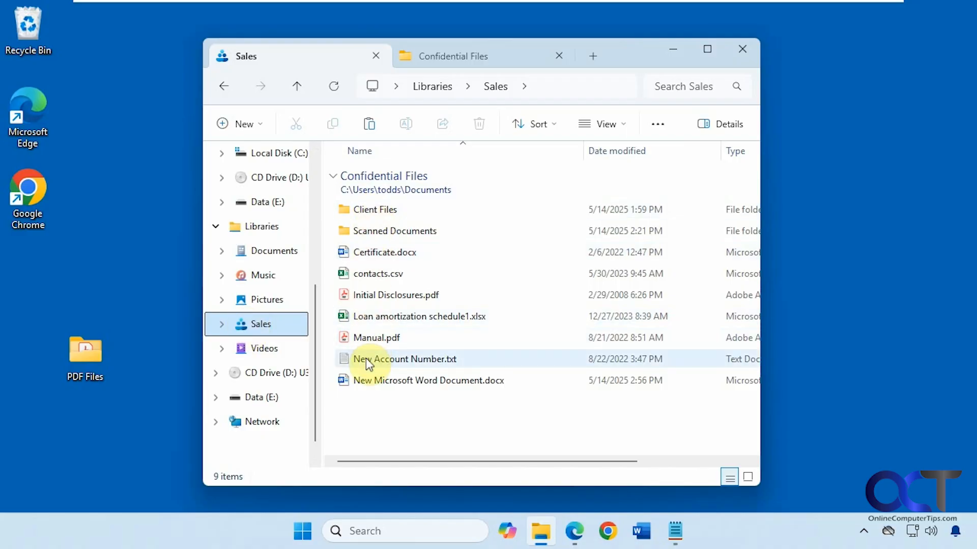
{"action": "mouse_move", "coordinate": [370, 364]}
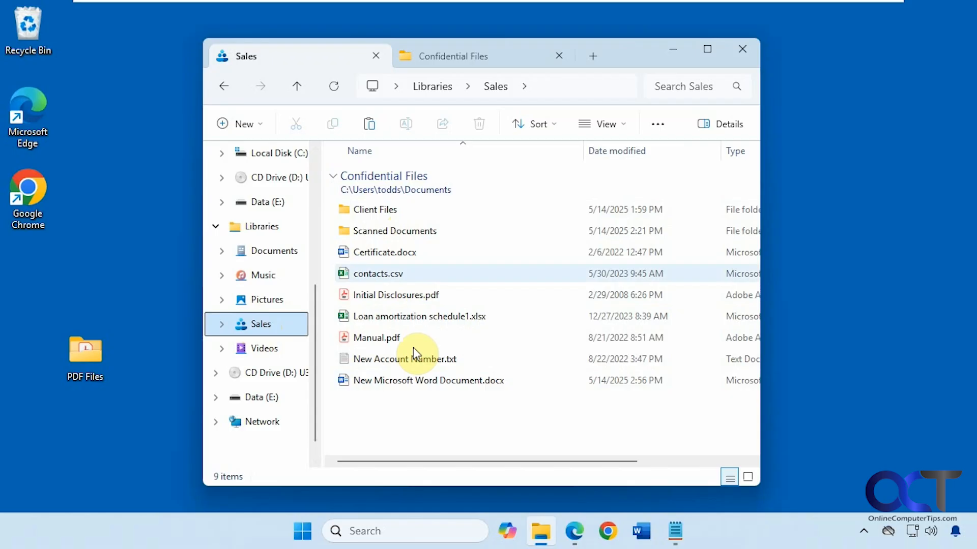
{"action": "mouse_move", "coordinate": [414, 231]}
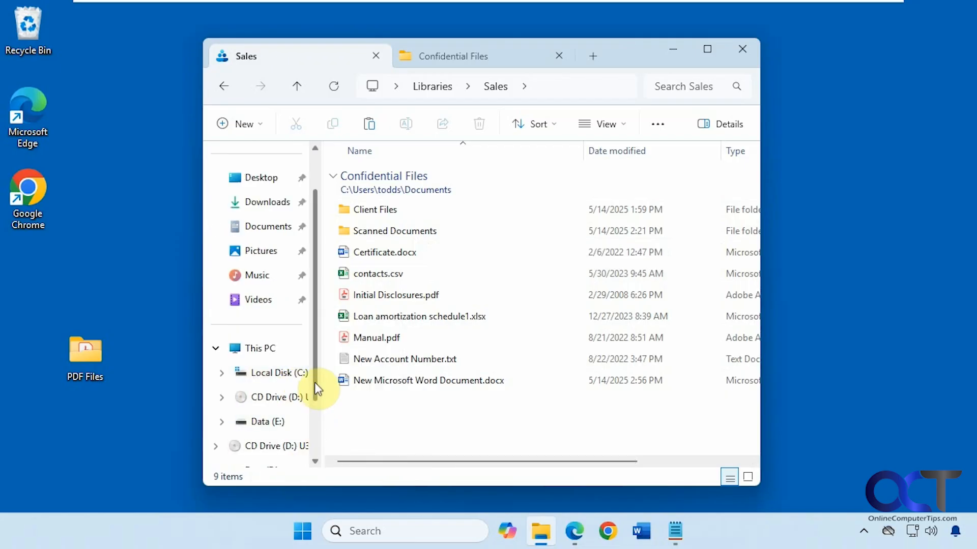
Step: Turn Show libraries back on so Sales lists in the navigation pane
{"action": "right_click", "coordinate": [314, 388]}
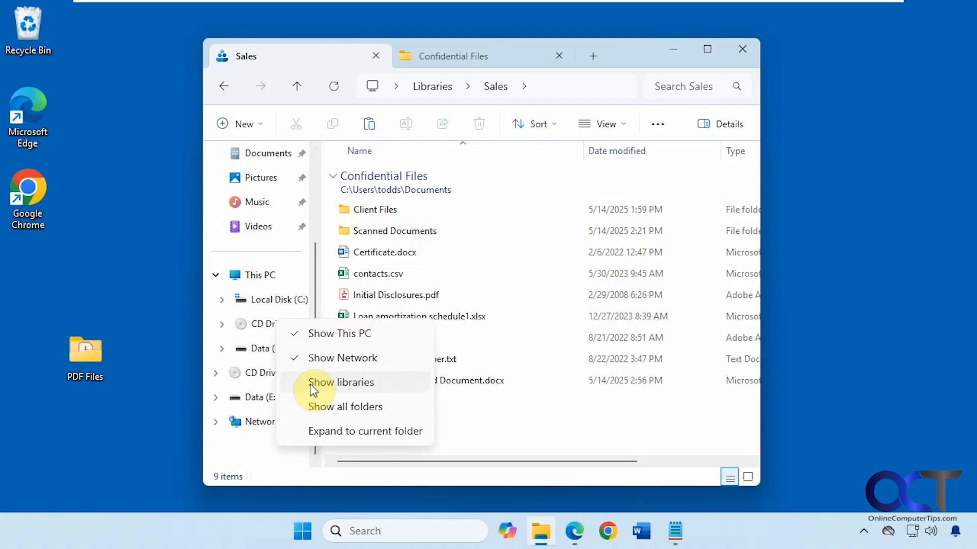
{"action": "left_click", "coordinate": [340, 383]}
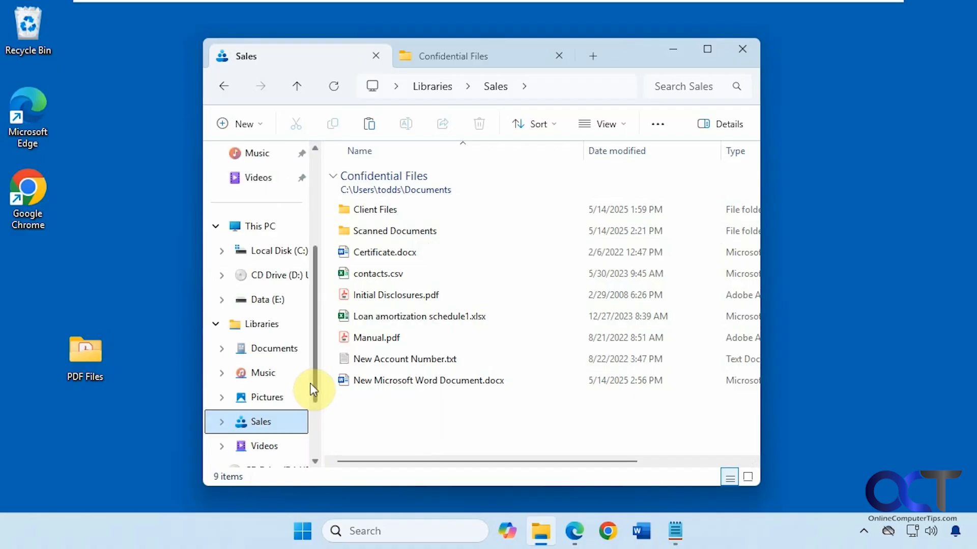
{"action": "mouse_move", "coordinate": [321, 395]}
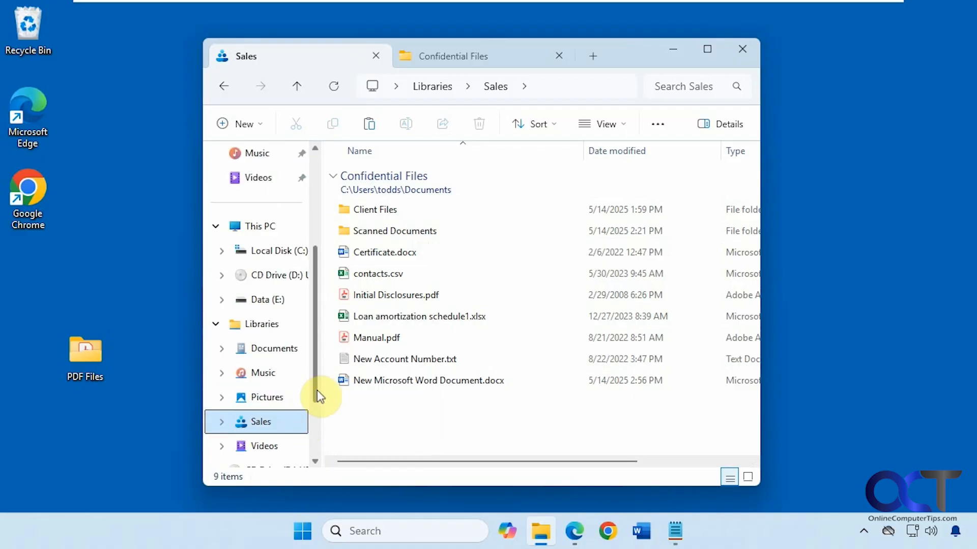